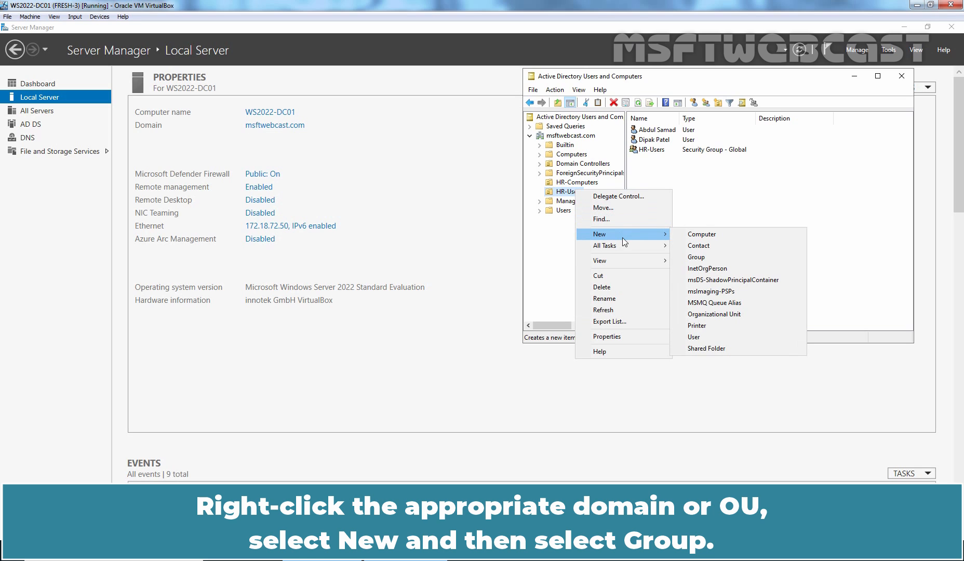
{"action": "mouse_move", "coordinate": [697, 257]}
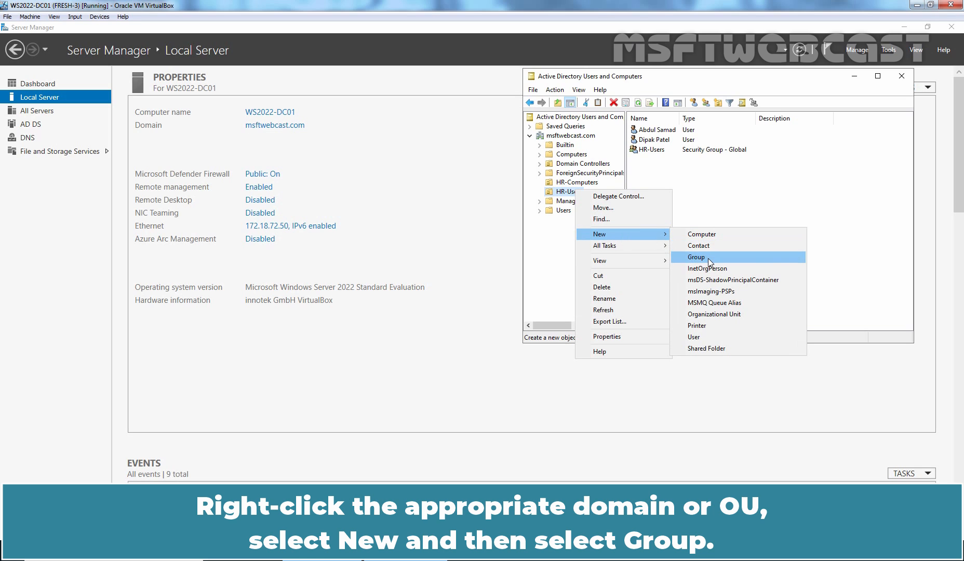
- Add a Global Security group named 'Roaming Profiles Users' to the HR-Users OU
{"action": "left_click", "coordinate": [696, 258]}
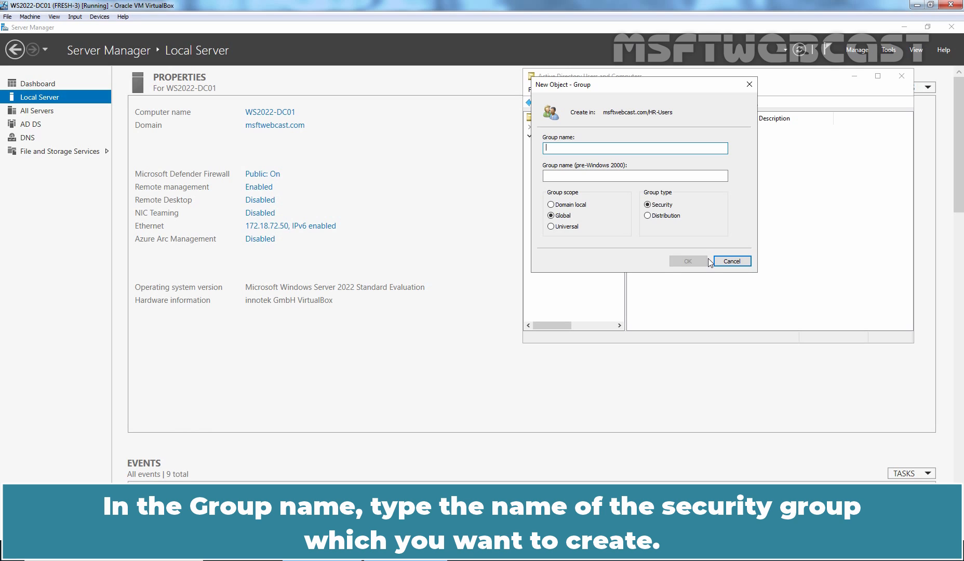
{"action": "type", "text": "Roaming Profiles Users"}
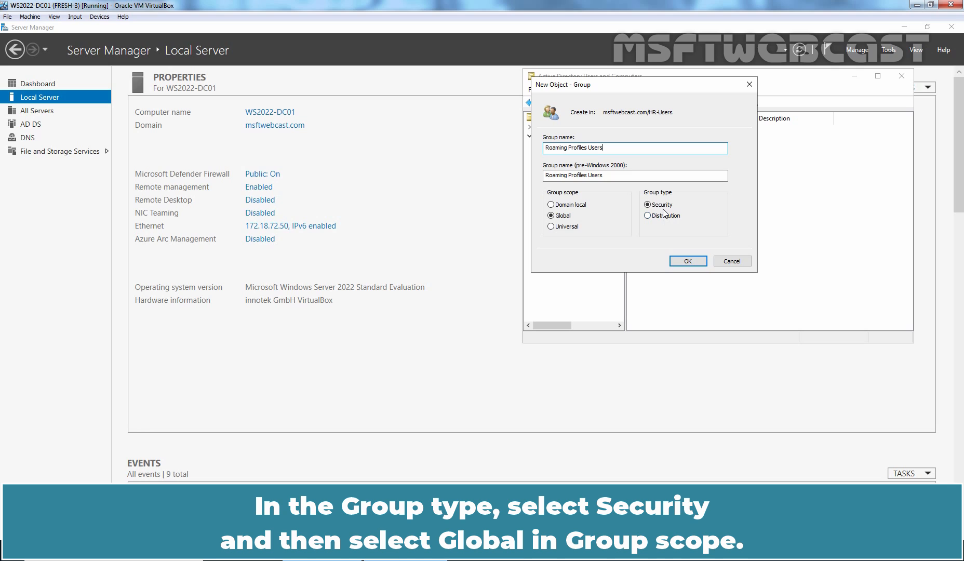
{"action": "left_click", "coordinate": [551, 215]}
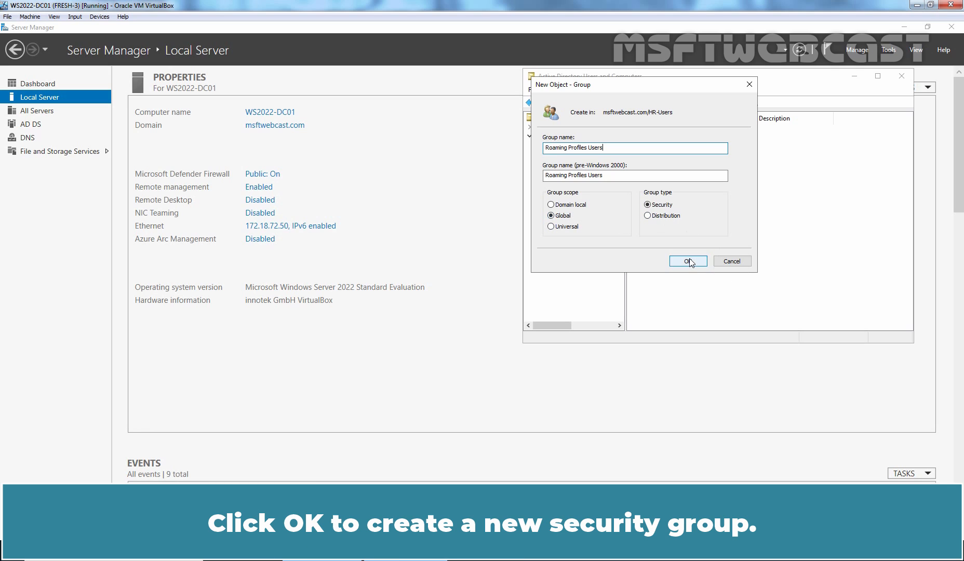
{"action": "left_click", "coordinate": [688, 261]}
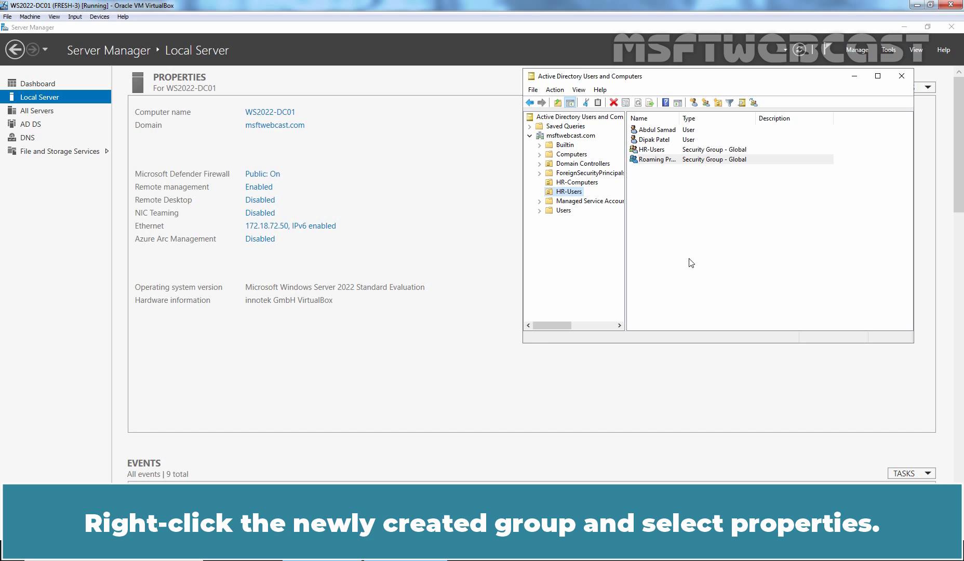
{"action": "mouse_move", "coordinate": [658, 165]}
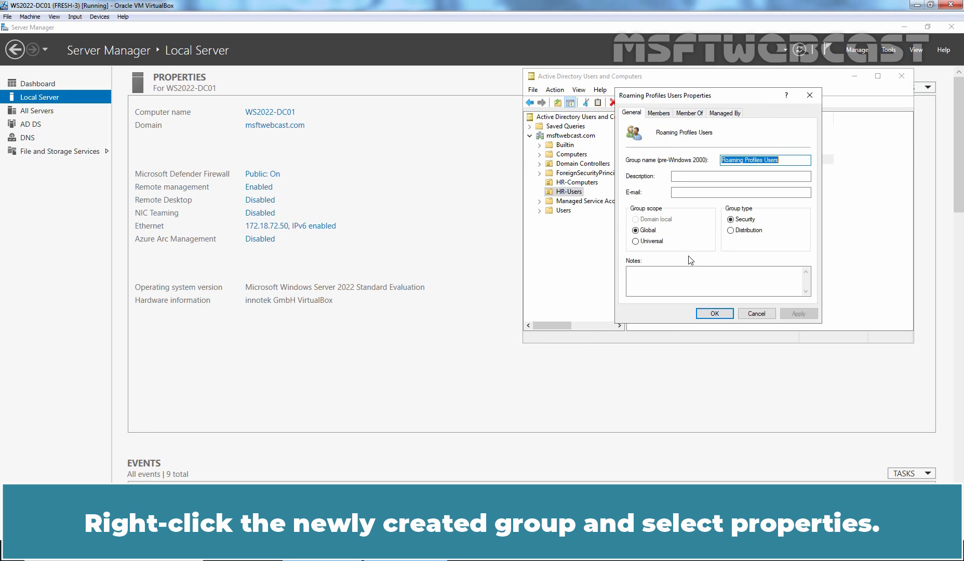
{"action": "left_click", "coordinate": [658, 113]}
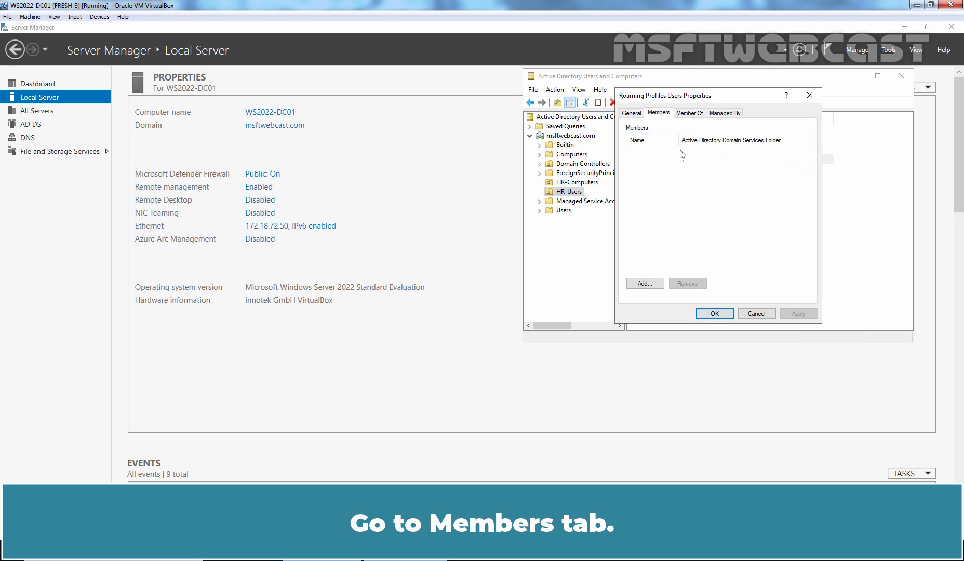
{"action": "left_click", "coordinate": [644, 284]}
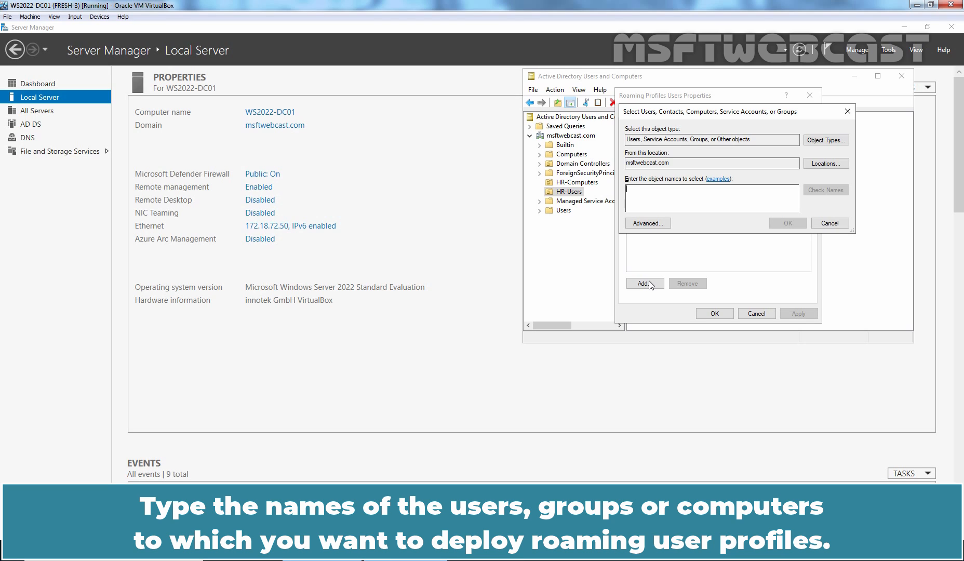
{"action": "type", "text": "dipak"}
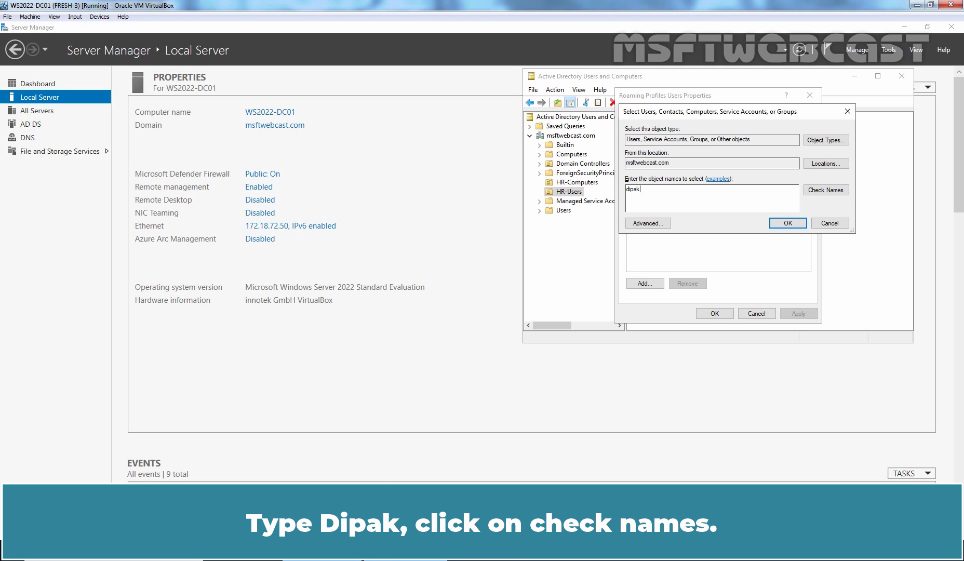
{"action": "left_click", "coordinate": [826, 190]}
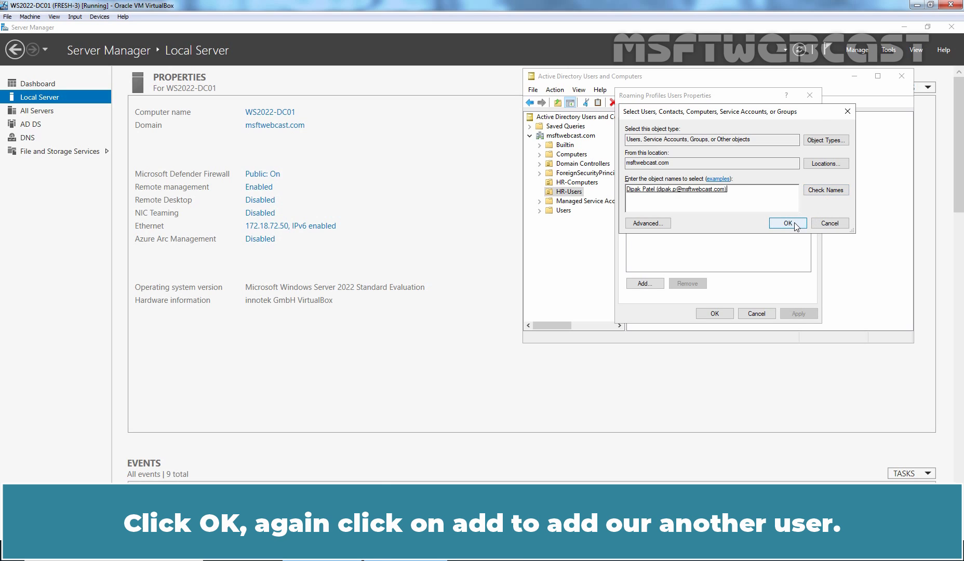
{"action": "left_click", "coordinate": [788, 223]}
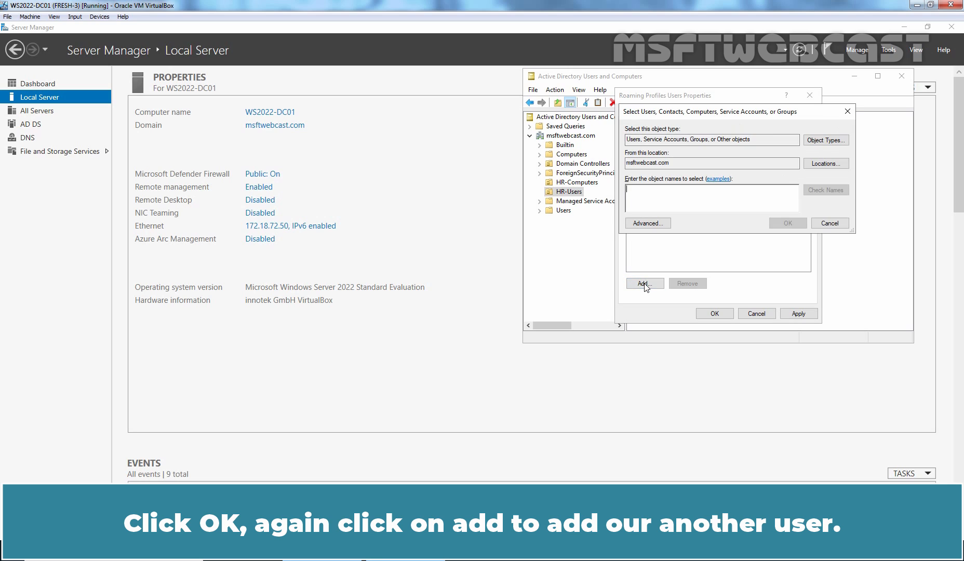
{"action": "type", "text": "abdul"}
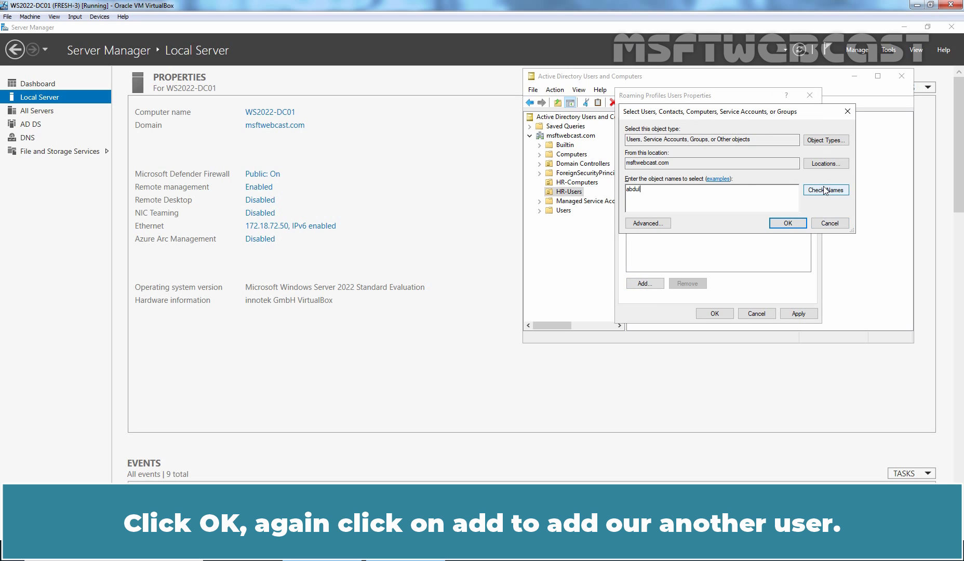
{"action": "left_click", "coordinate": [786, 223]}
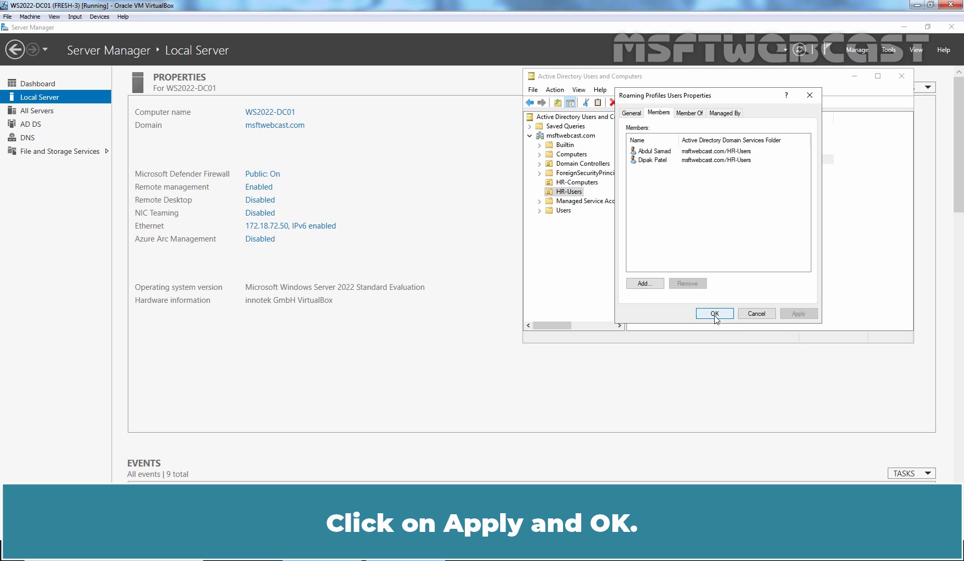
{"action": "left_click", "coordinate": [714, 314]}
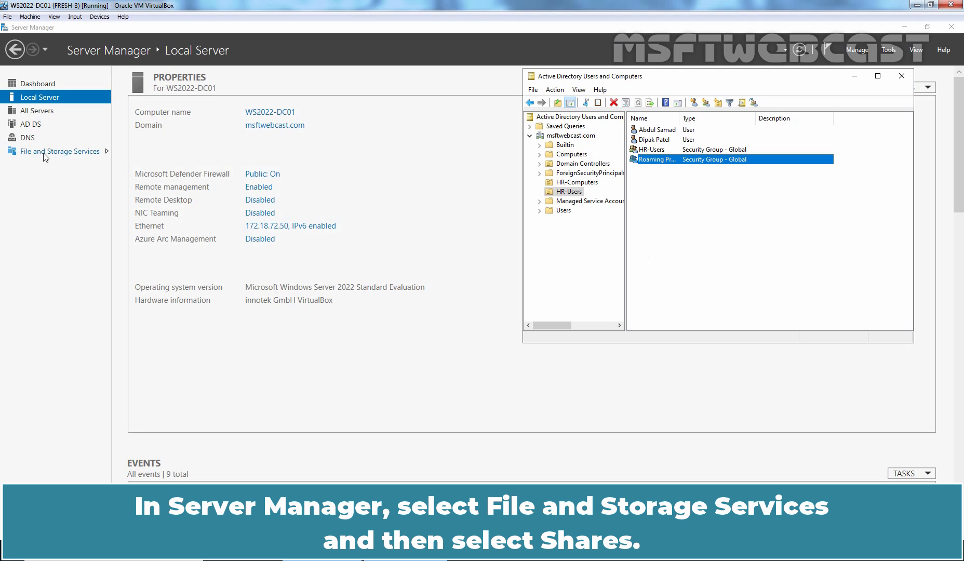
- Start a New Share wizard for Shares using the SMB Share - Quick profile
{"action": "left_click", "coordinate": [61, 152]}
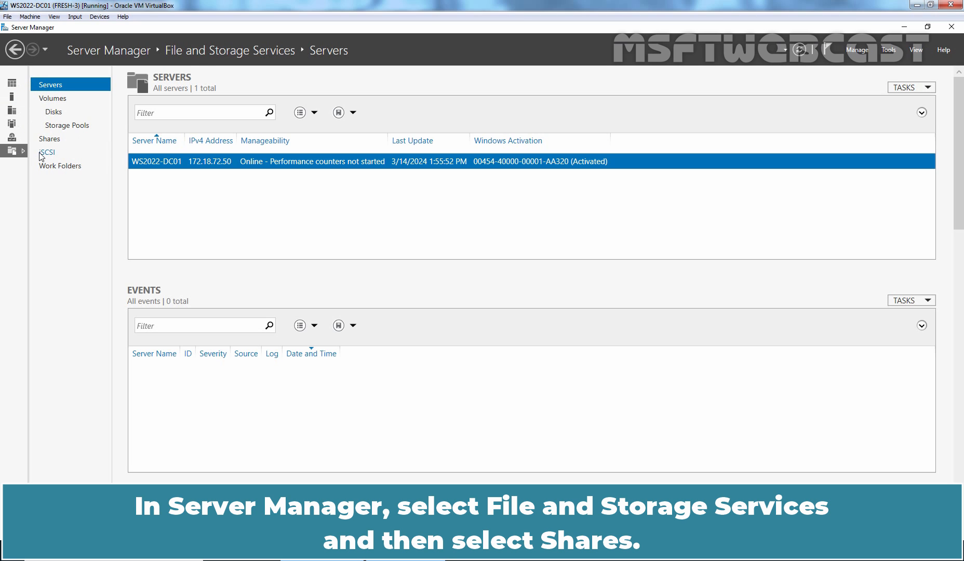
{"action": "left_click", "coordinate": [50, 138]}
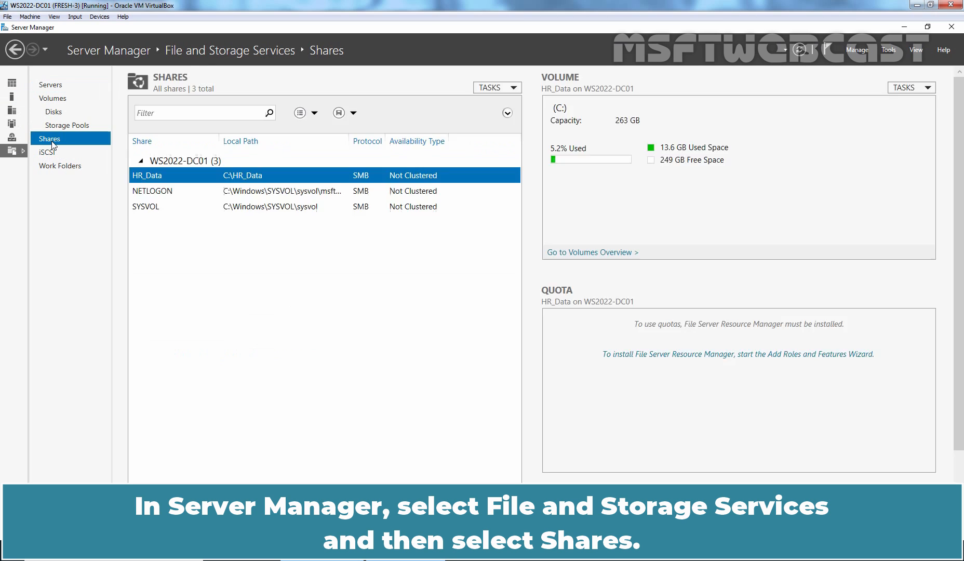
{"action": "left_click", "coordinate": [493, 87]}
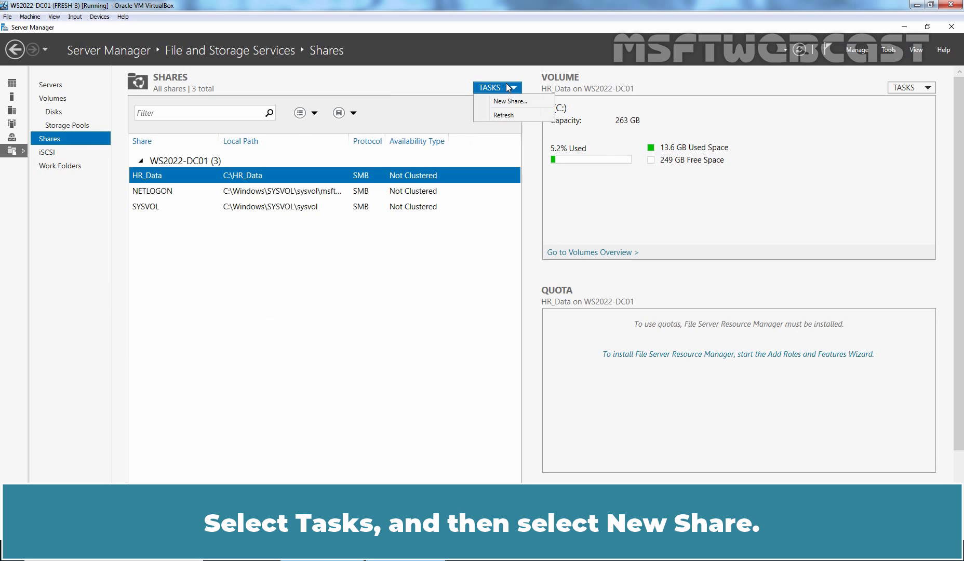
{"action": "left_click", "coordinate": [510, 101]}
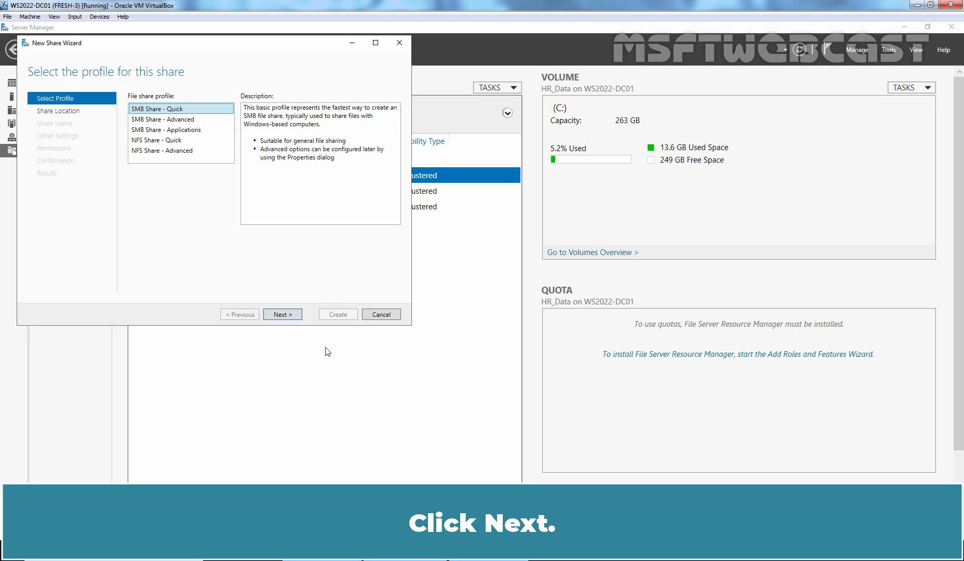
{"action": "left_click", "coordinate": [282, 314]}
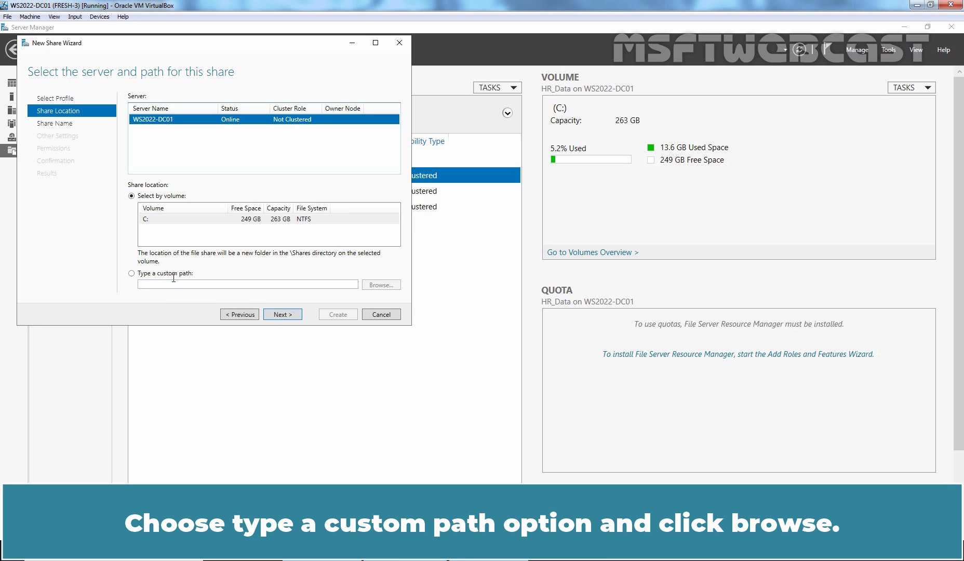
- Set the share location to a newly created folder C:\Profiles
{"action": "left_click", "coordinate": [131, 273]}
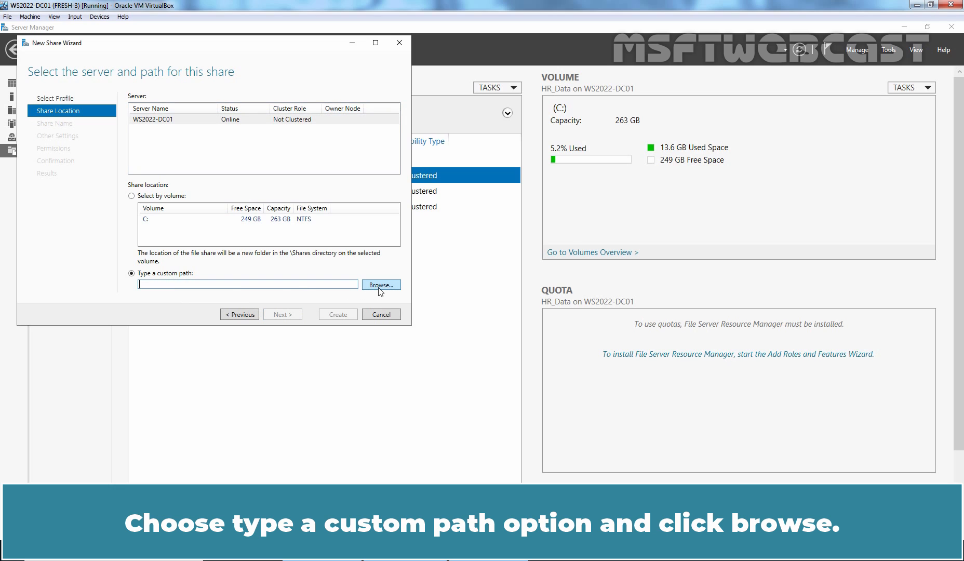
{"action": "left_click", "coordinate": [379, 284]}
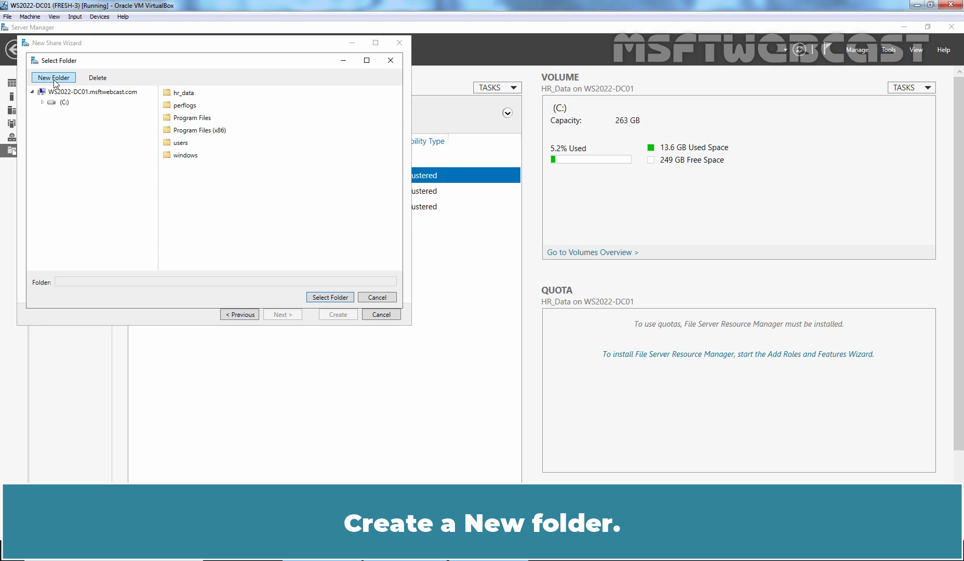
{"action": "left_click", "coordinate": [53, 77]}
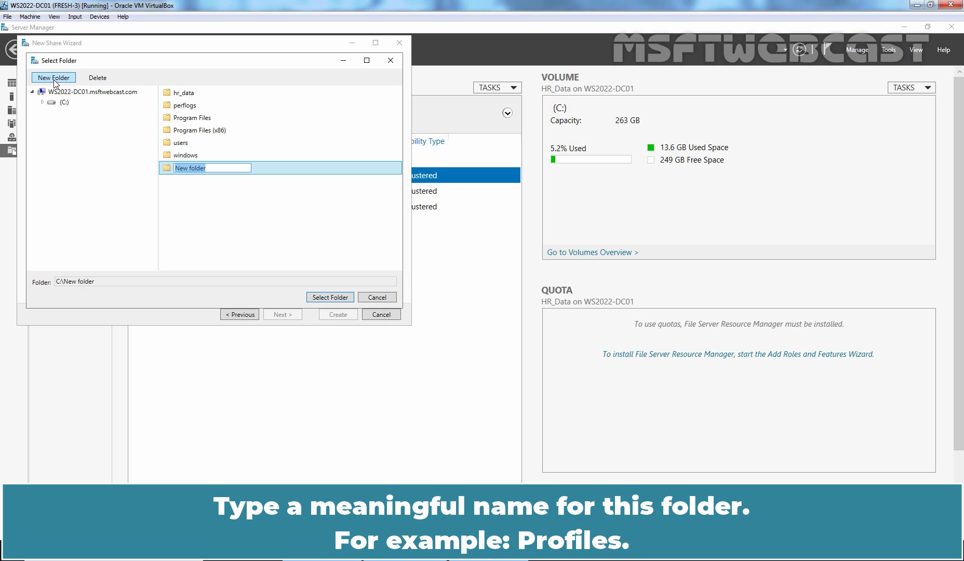
{"action": "type", "text": "Profiles"}
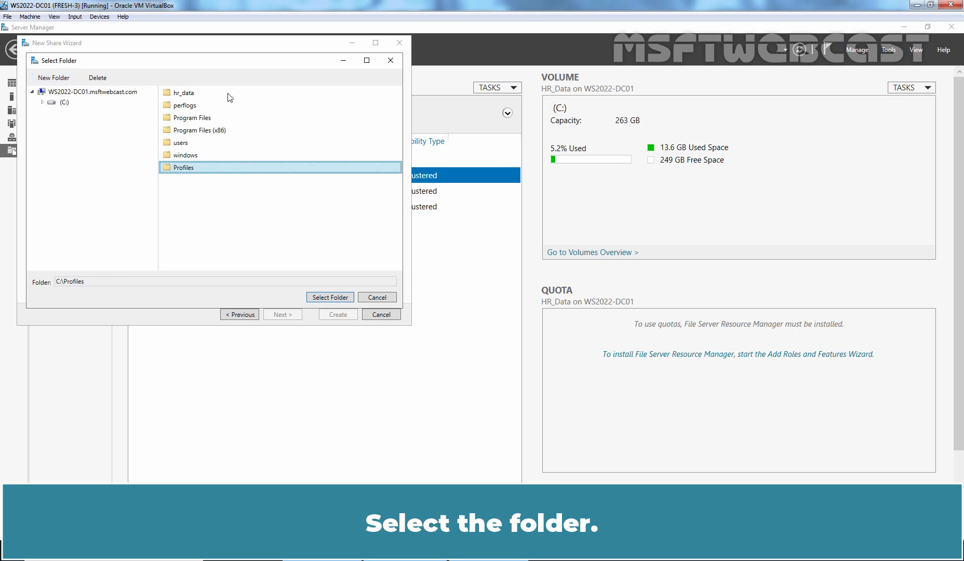
{"action": "left_click", "coordinate": [329, 297]}
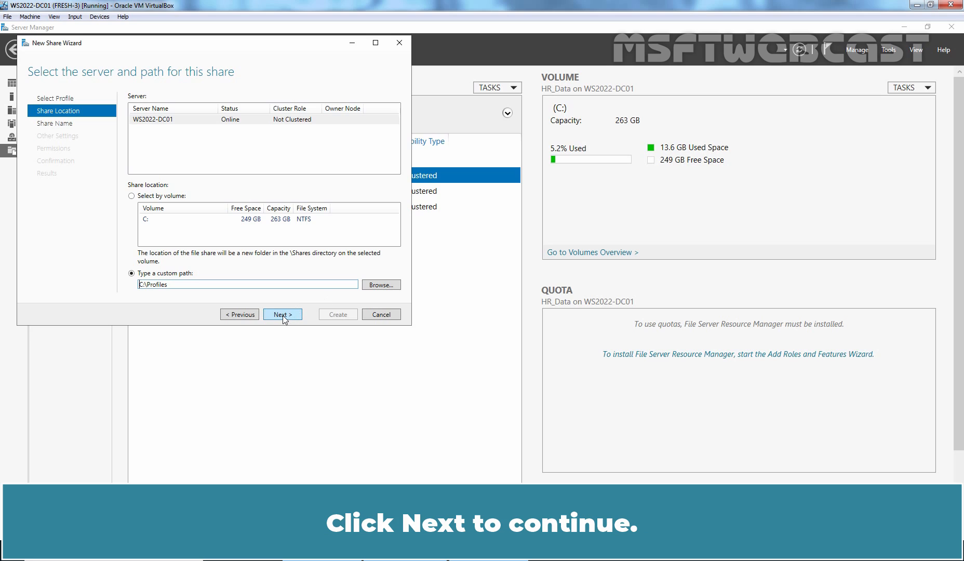
- Keep share name Profiles$, turn off share caching, and enable access-based enumeration
{"action": "left_click", "coordinate": [282, 314]}
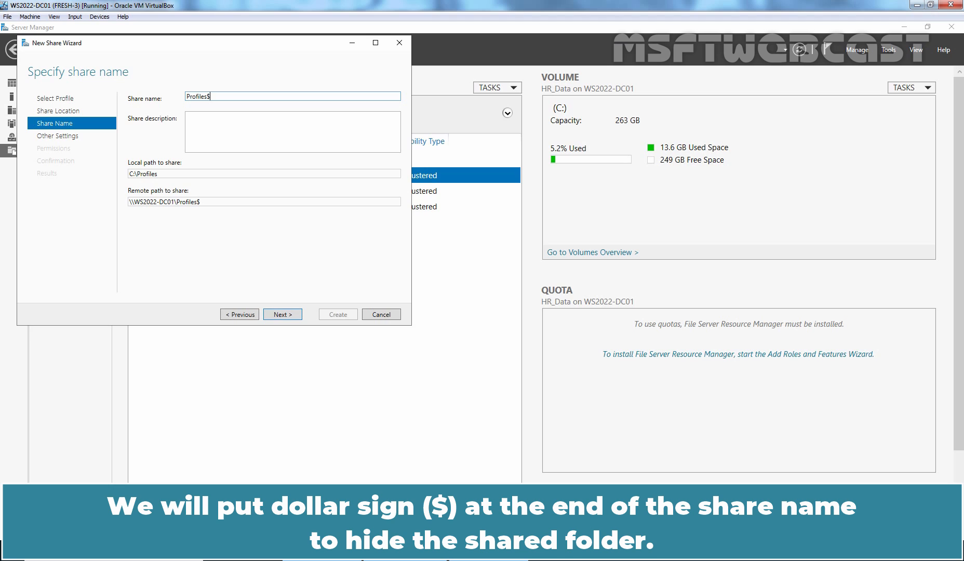
{"action": "left_click", "coordinate": [282, 315]}
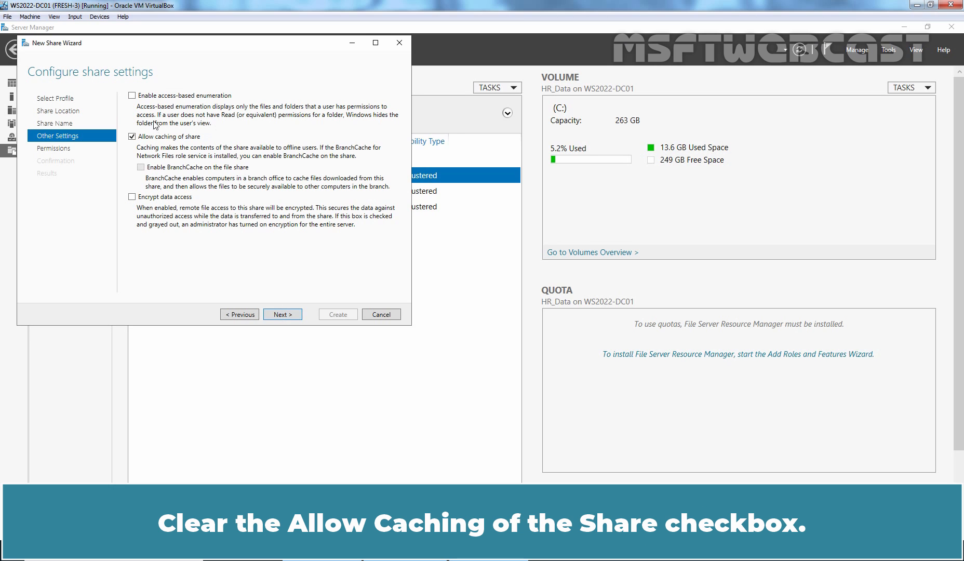
{"action": "left_click", "coordinate": [132, 136]}
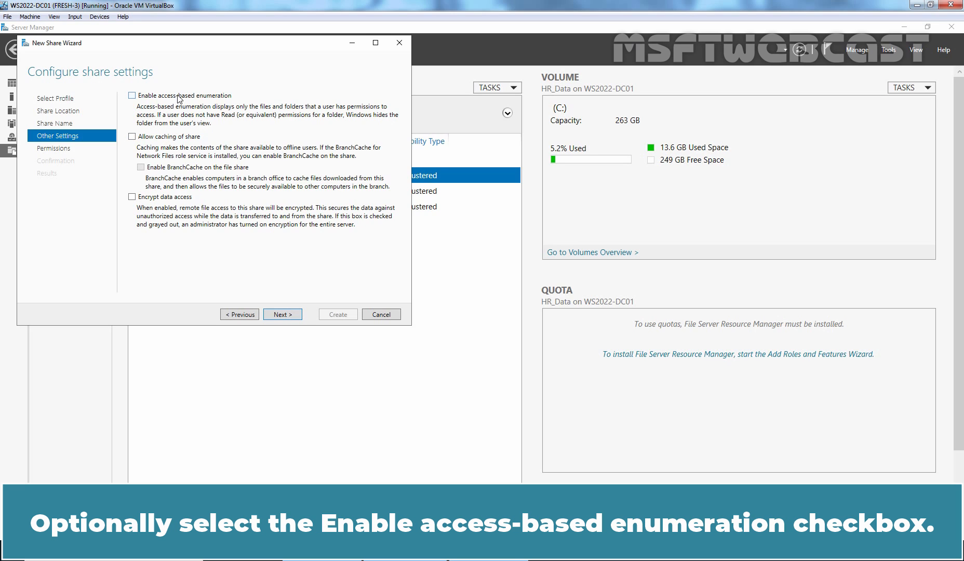
{"action": "left_click", "coordinate": [131, 95]}
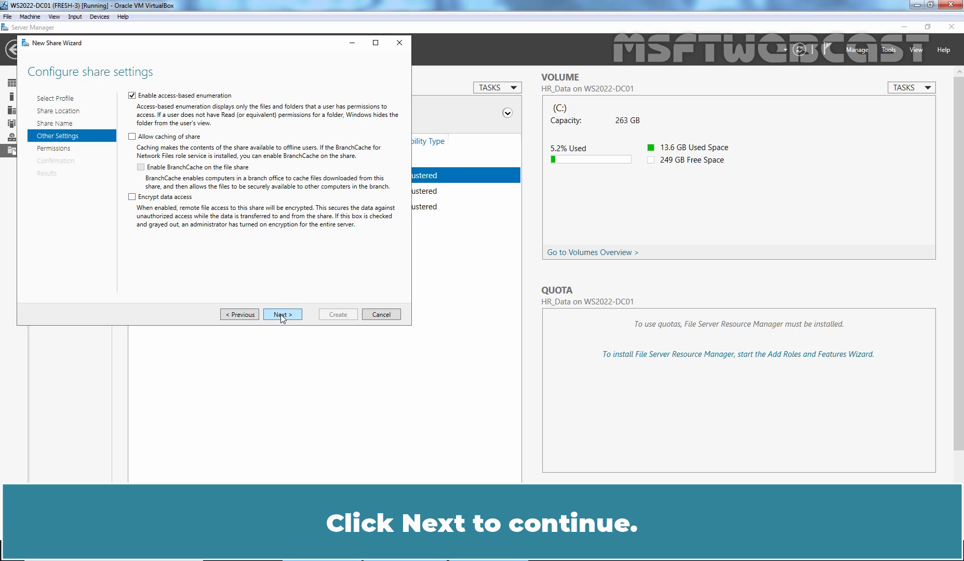
{"action": "left_click", "coordinate": [282, 314]}
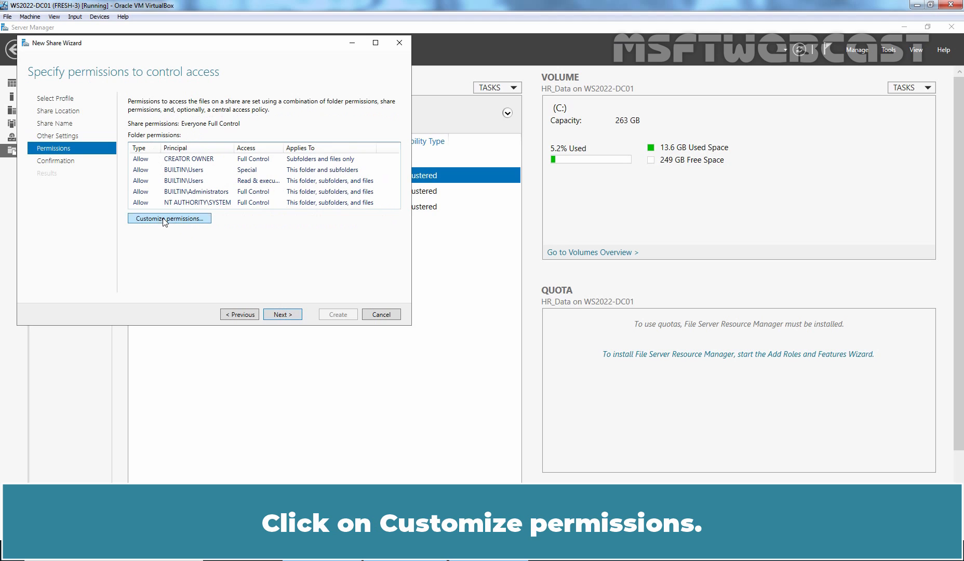
- Disable inheritance on C:\Profiles and remove the Users Read & execute entry
{"action": "left_click", "coordinate": [170, 218]}
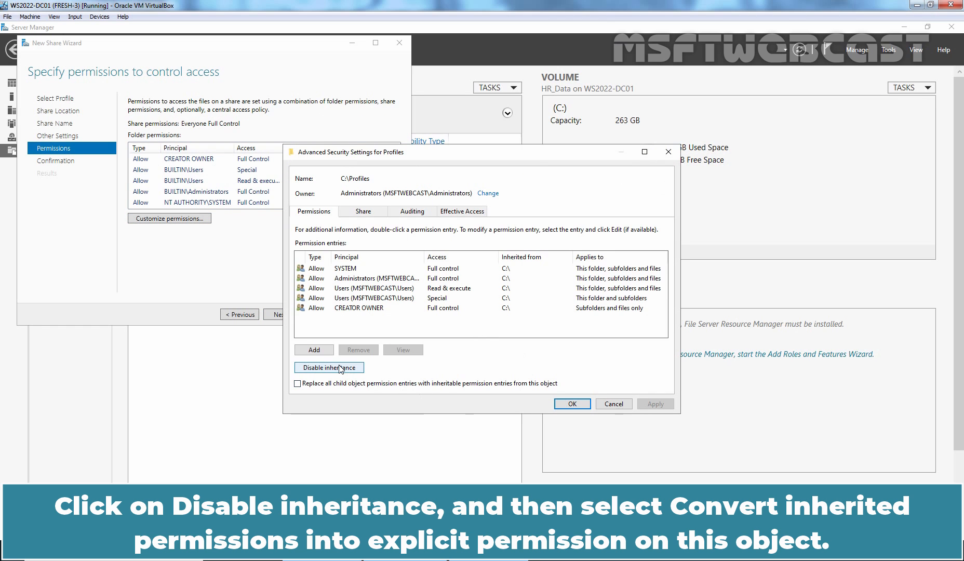
{"action": "left_click", "coordinate": [329, 368]}
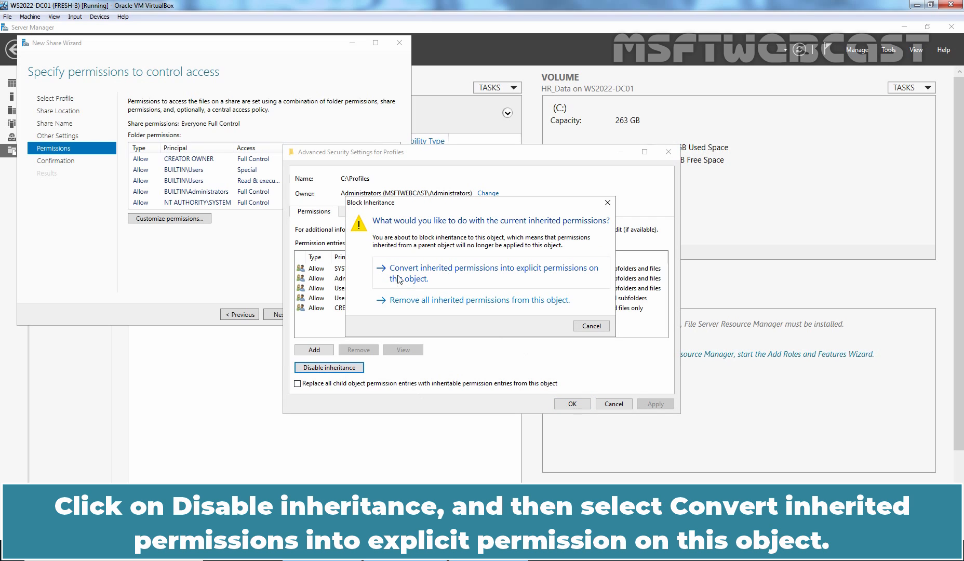
{"action": "mouse_move", "coordinate": [543, 278]}
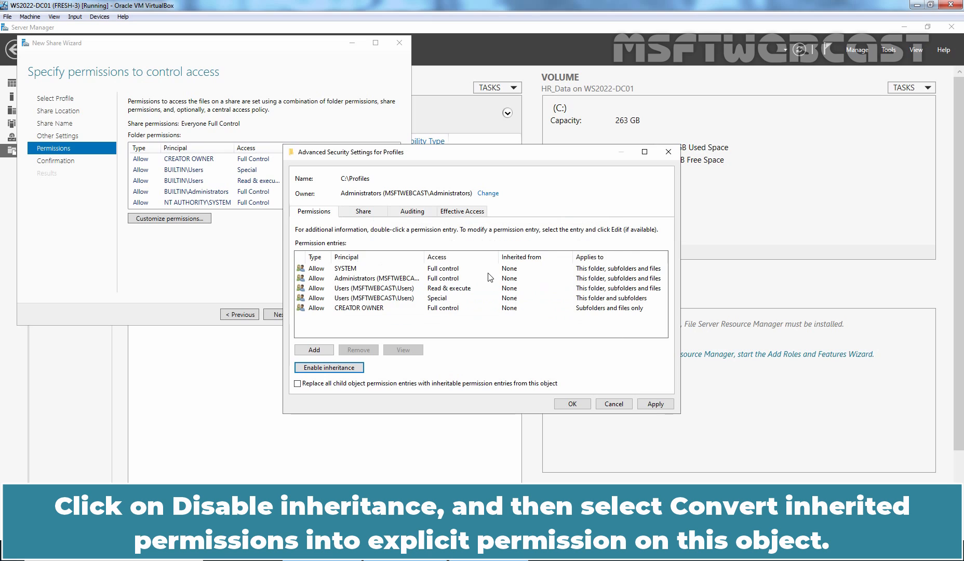
{"action": "left_click", "coordinate": [374, 288]}
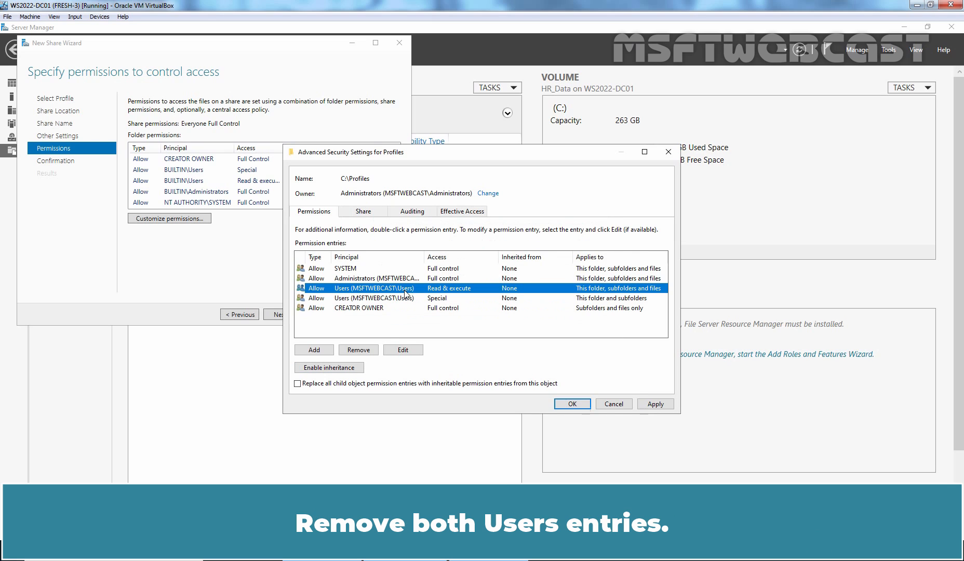
{"action": "left_click", "coordinate": [358, 350]}
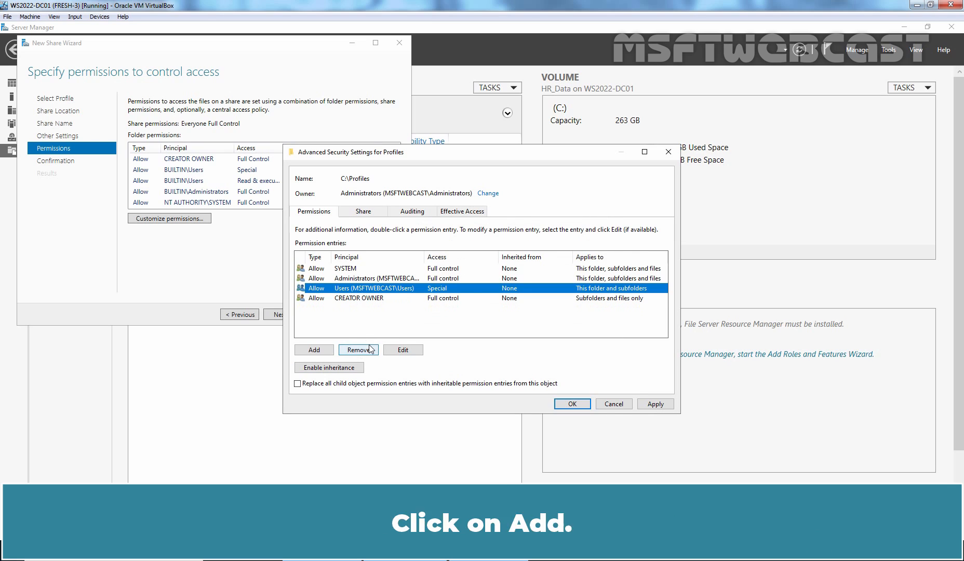
- Remove the other Users entry; grant Roaming Profiles Users Create folders/append data, this folder only
{"action": "left_click", "coordinate": [314, 350]}
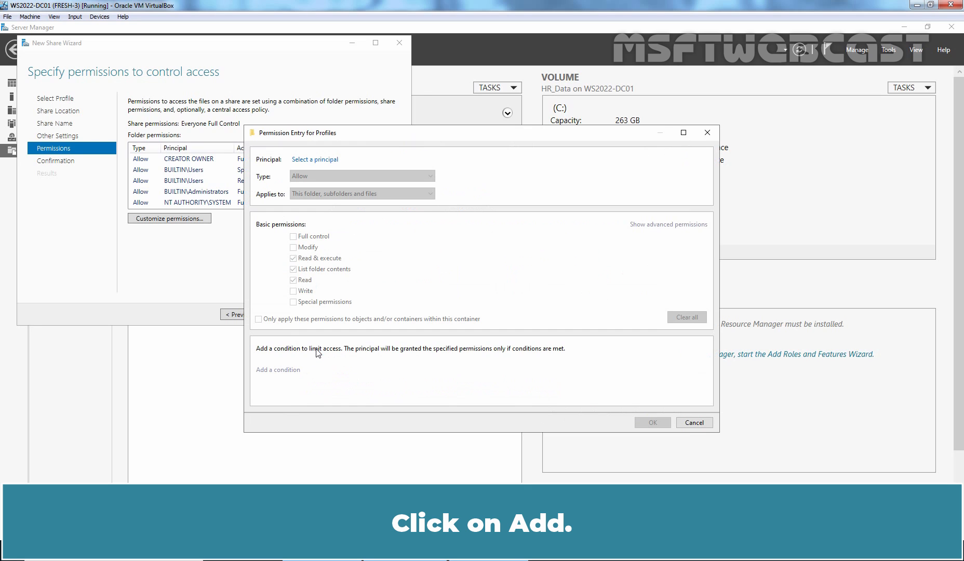
{"action": "mouse_move", "coordinate": [315, 159]}
{"action": "type", "text": "roaming"}
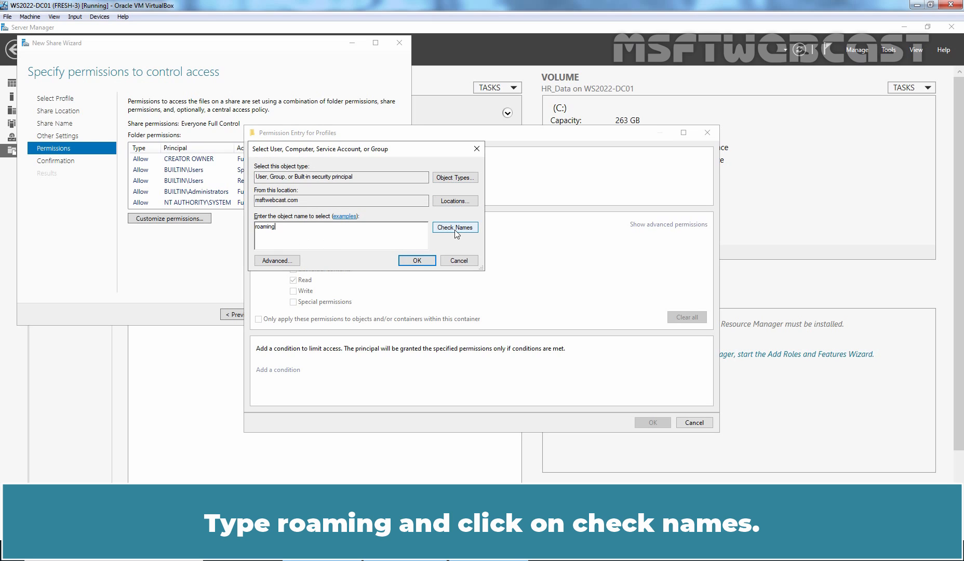
{"action": "left_click", "coordinate": [456, 227]}
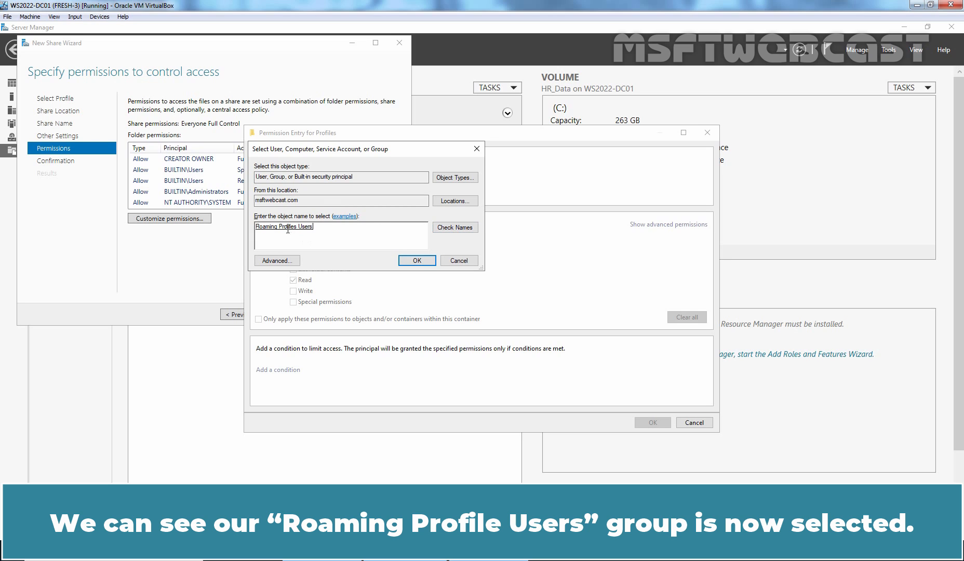
{"action": "left_click", "coordinate": [416, 260]}
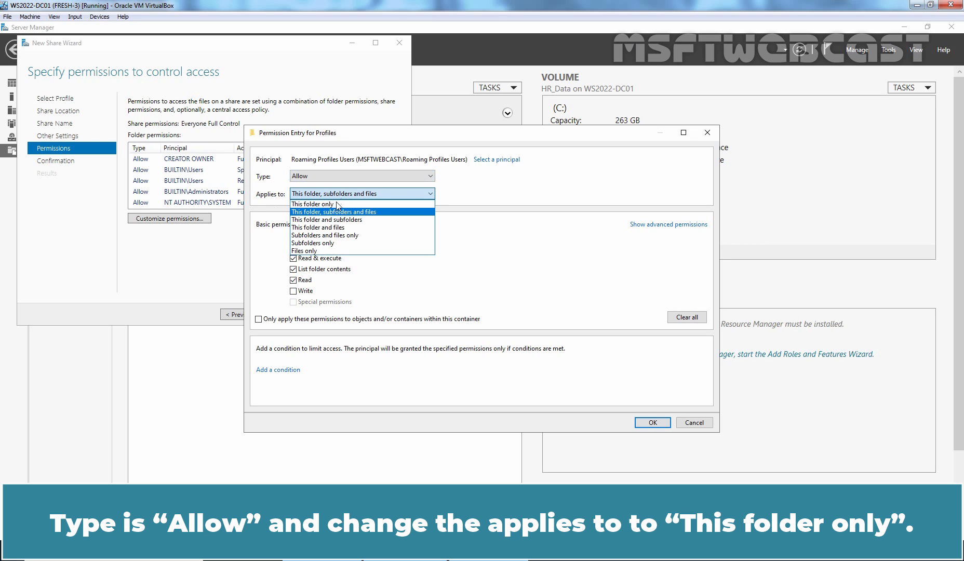
{"action": "left_click", "coordinate": [314, 203]}
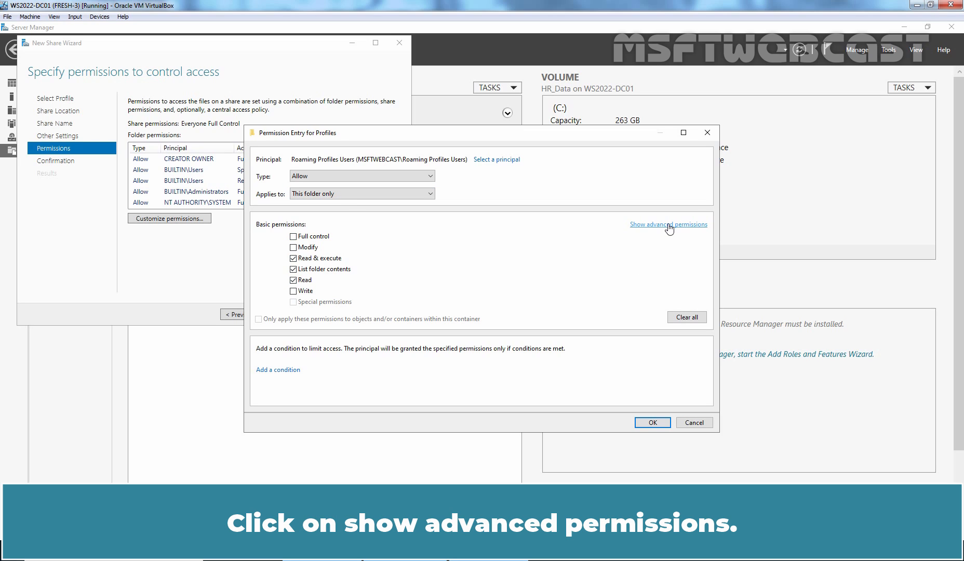
{"action": "left_click", "coordinate": [669, 224]}
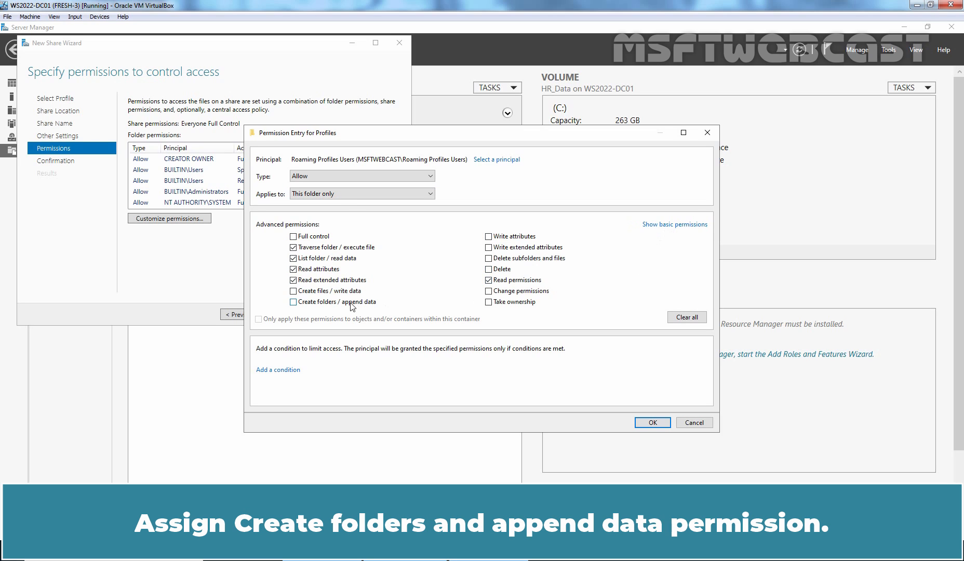
{"action": "left_click", "coordinate": [294, 301]}
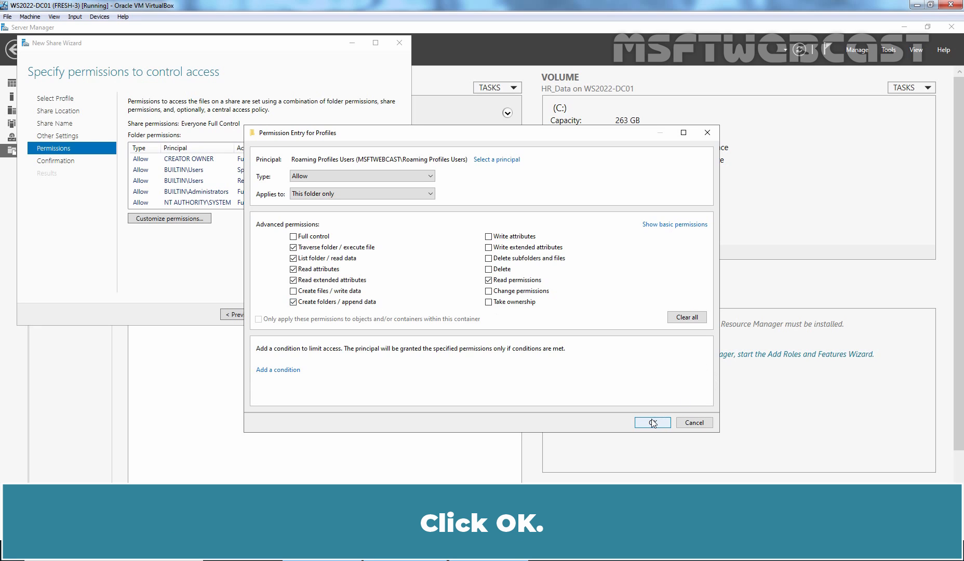
{"action": "left_click", "coordinate": [652, 423]}
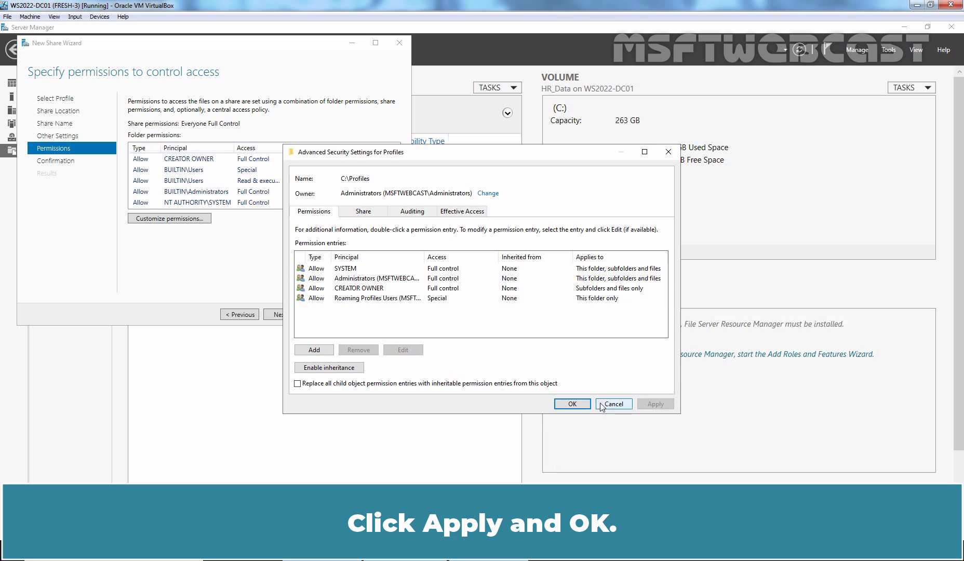
- Save the C:\Profiles permissions, create the Profiles$ share, and close the wizard
{"action": "left_click", "coordinate": [570, 404]}
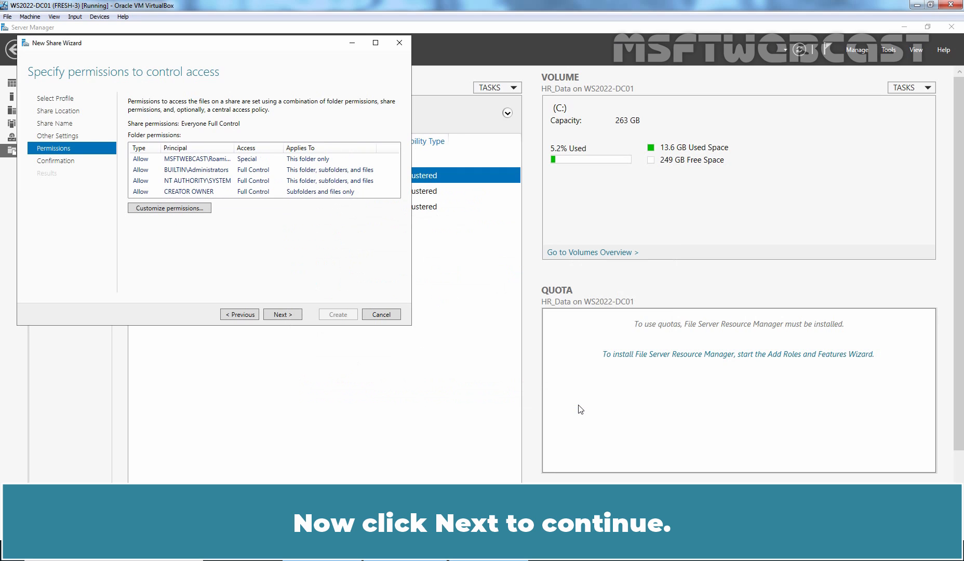
{"action": "left_click", "coordinate": [283, 315]}
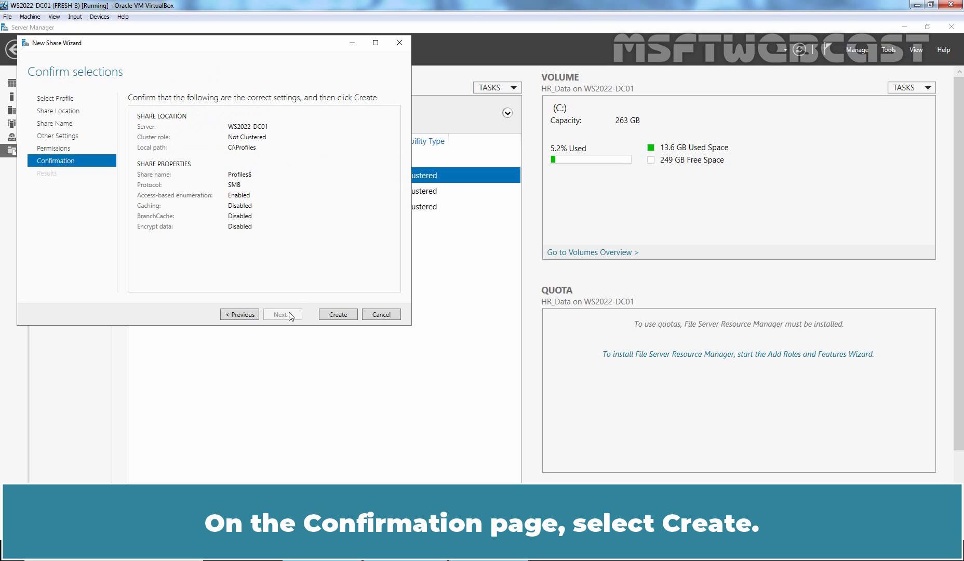
{"action": "left_click", "coordinate": [337, 315]}
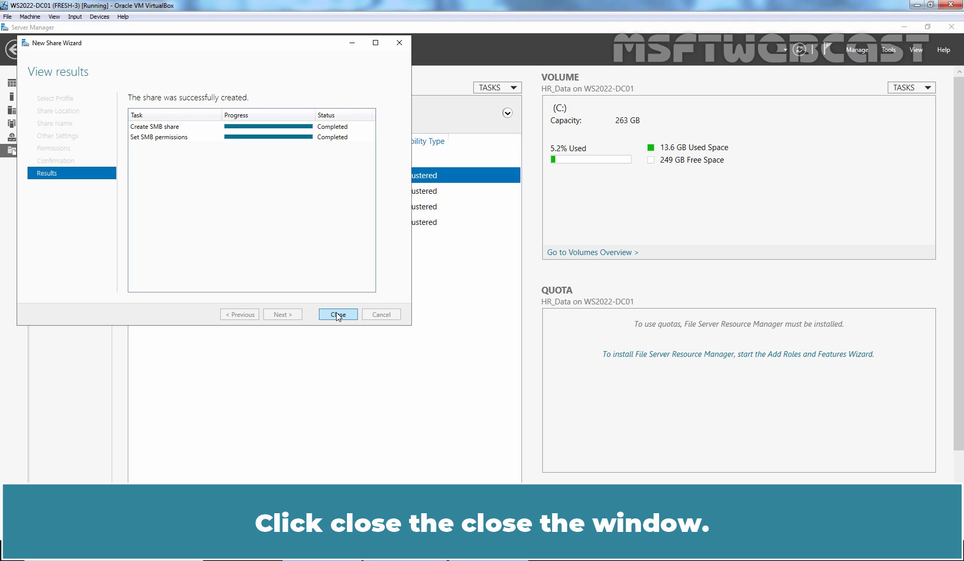
{"action": "left_click", "coordinate": [338, 314]}
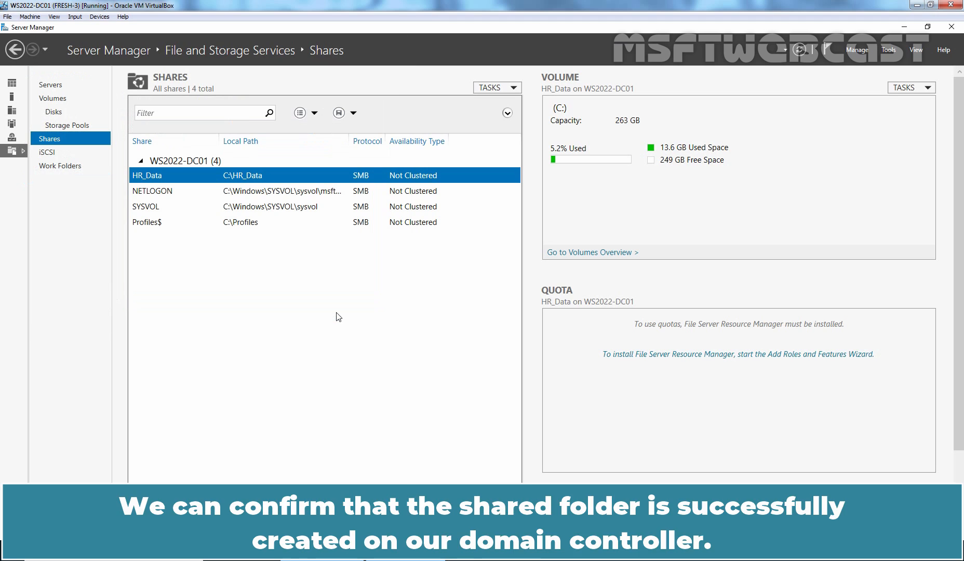
- Select Profiles$ in the Shares list to show its C:\Profiles volume and quota information
{"action": "left_click", "coordinate": [147, 222]}
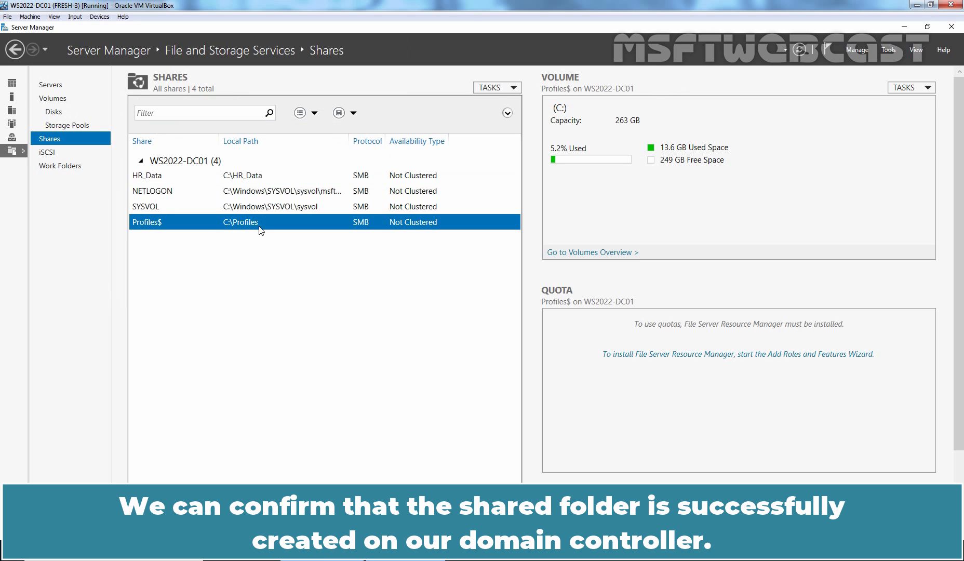
{"action": "mouse_move", "coordinate": [172, 227]}
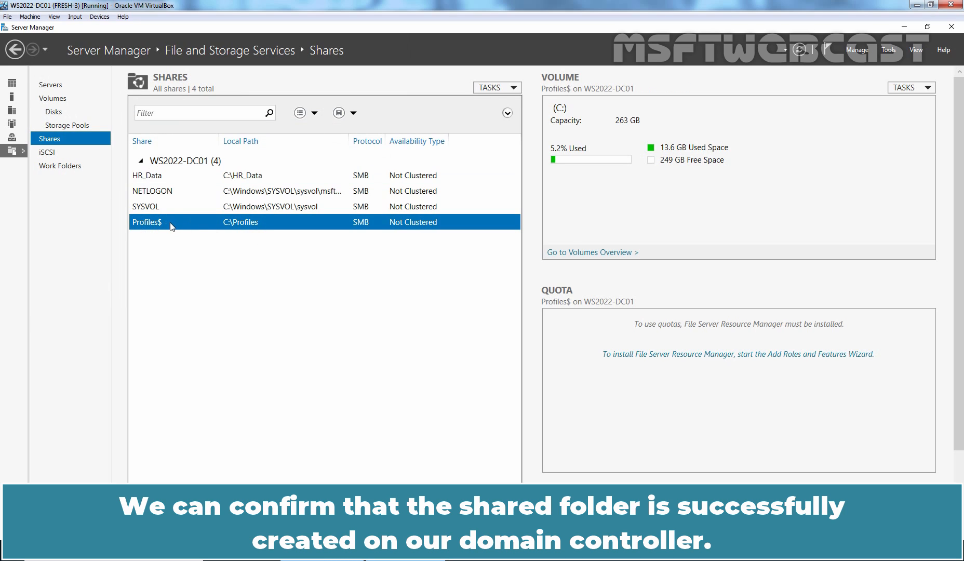
{"action": "mouse_move", "coordinate": [226, 296]}
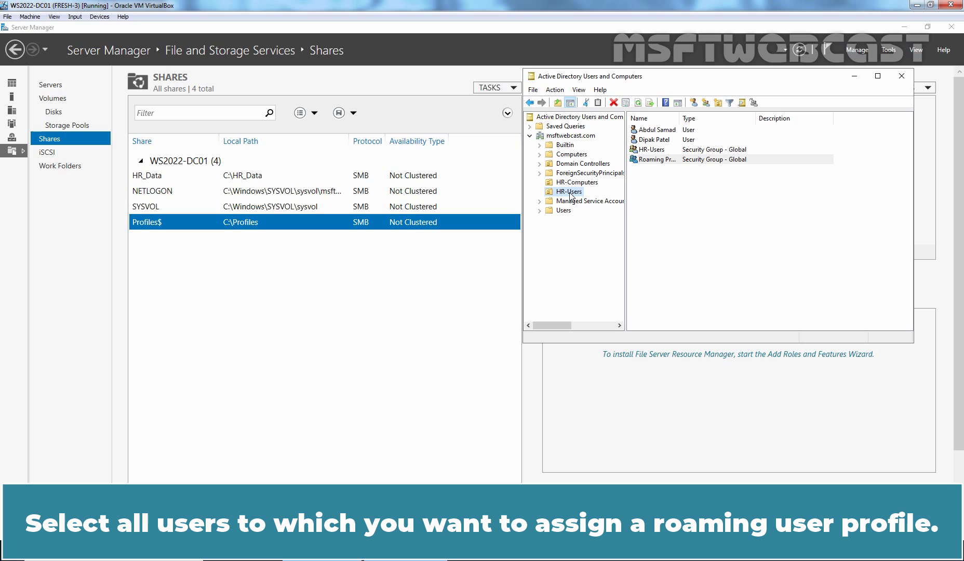
{"action": "mouse_move", "coordinate": [666, 135]}
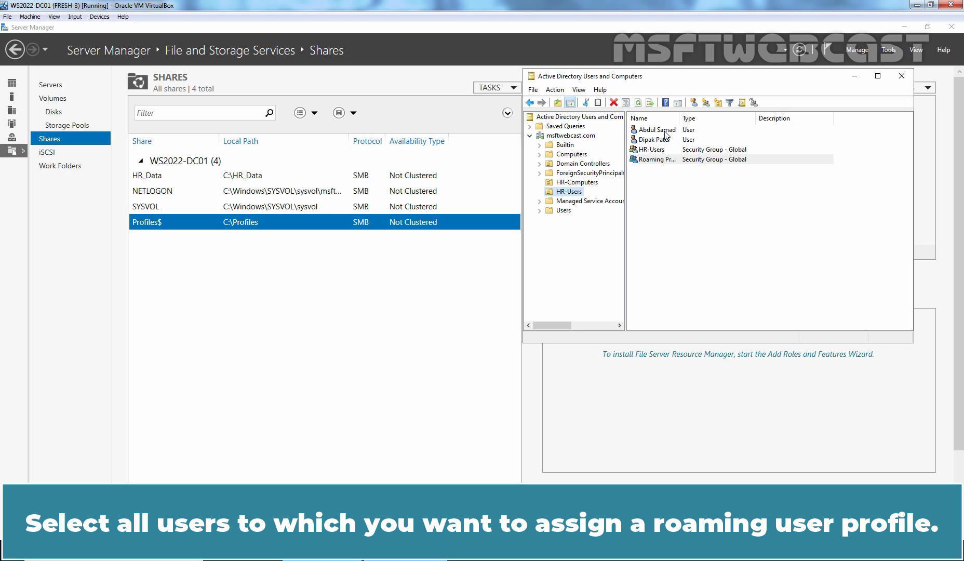
- Open shared Properties for both HR-Users accounts and enable the Profile path option
{"action": "left_click", "coordinate": [659, 130]}
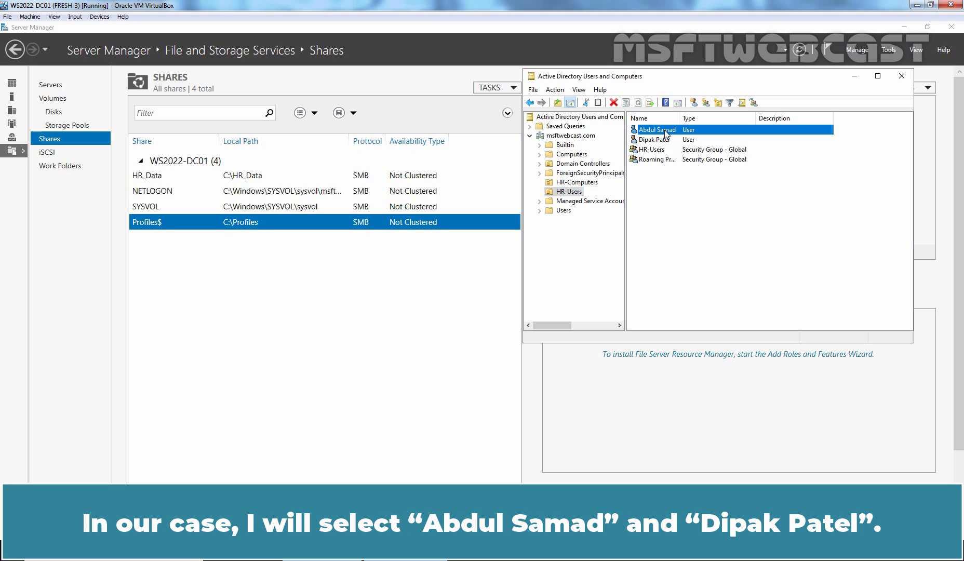
{"action": "left_click", "coordinate": [653, 140]}
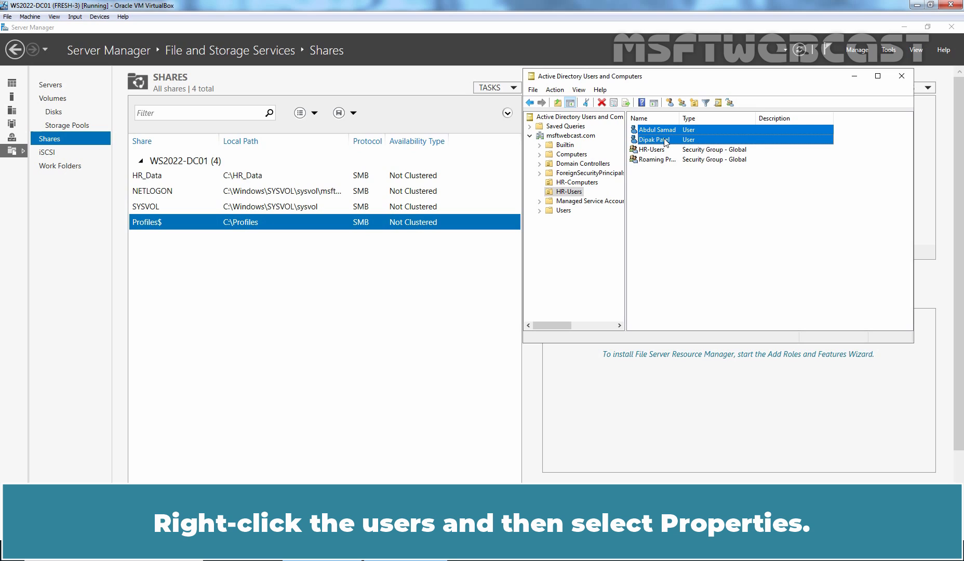
{"action": "right_click", "coordinate": [654, 134]}
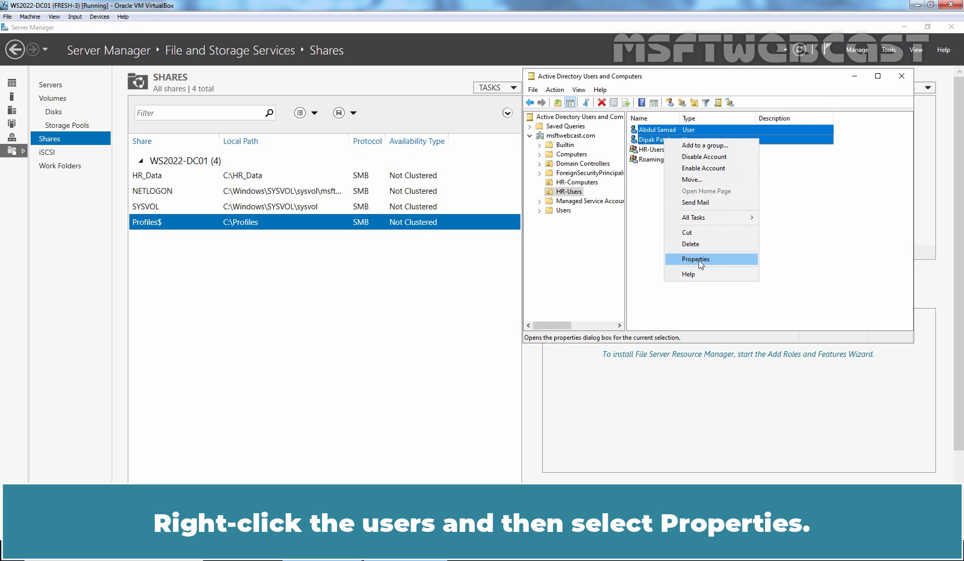
{"action": "left_click", "coordinate": [696, 259]}
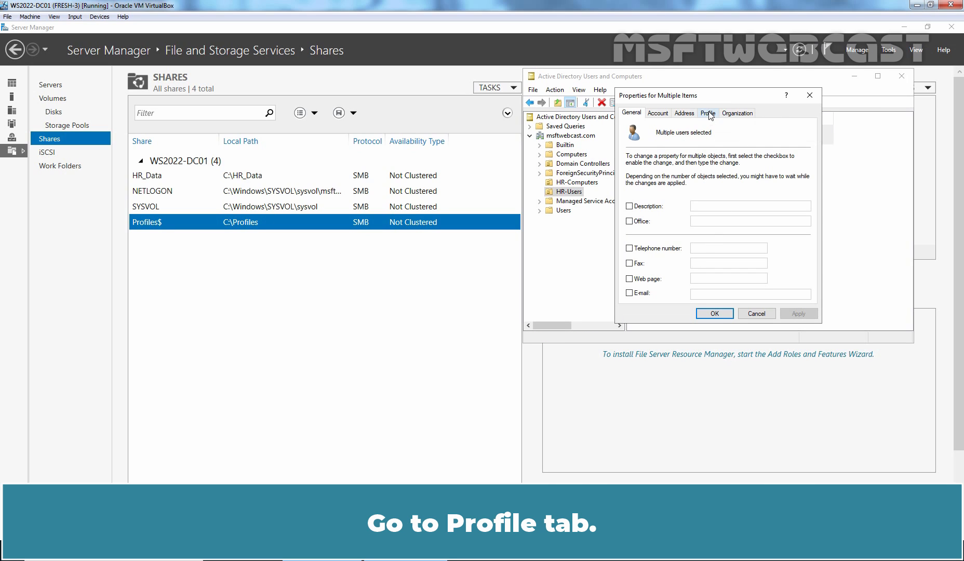
{"action": "left_click", "coordinate": [707, 112]}
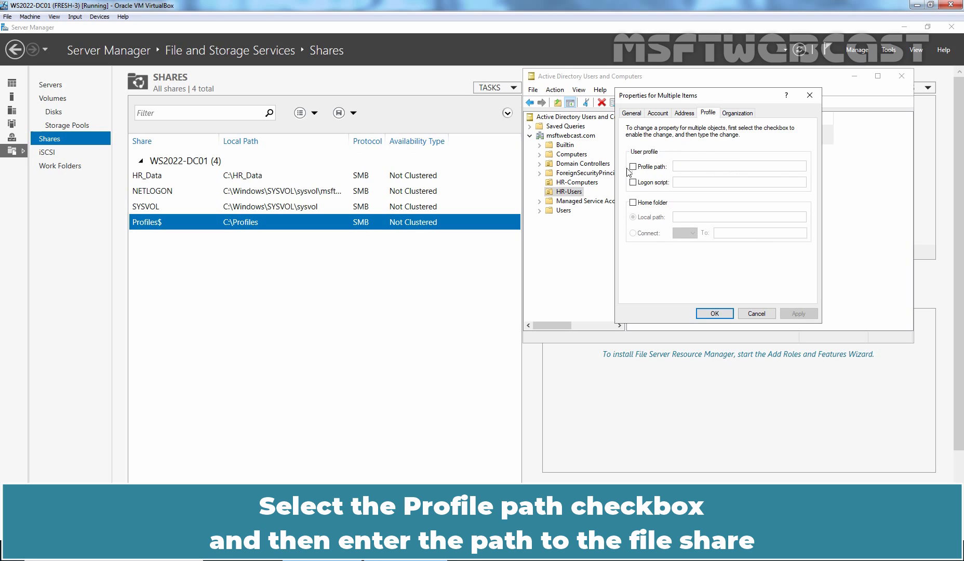
{"action": "left_click", "coordinate": [633, 167]}
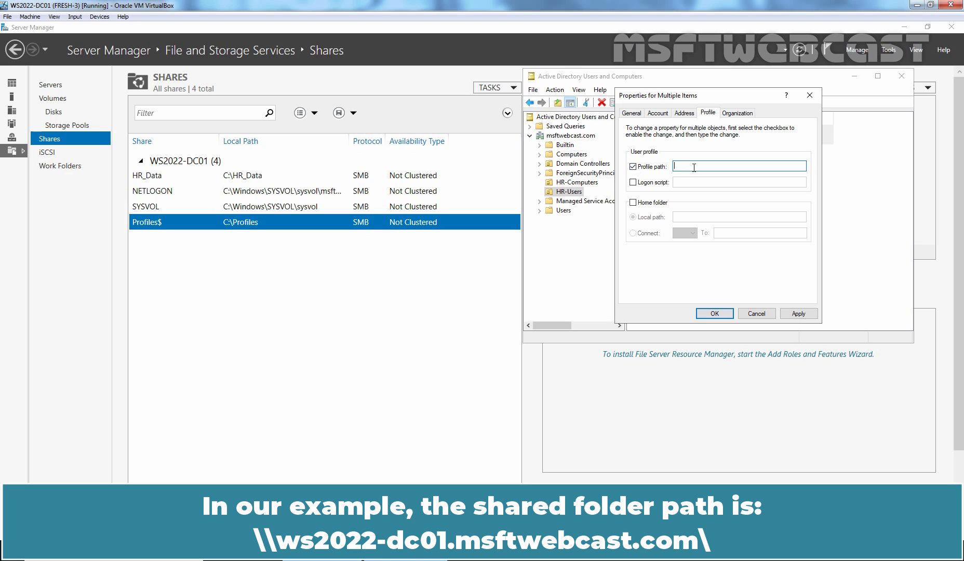
- Enter \\ws2022-dc01.msftwebcast.com\profiles$\%username% as the profile path
{"action": "type", "text": "\\\\ws2022"}
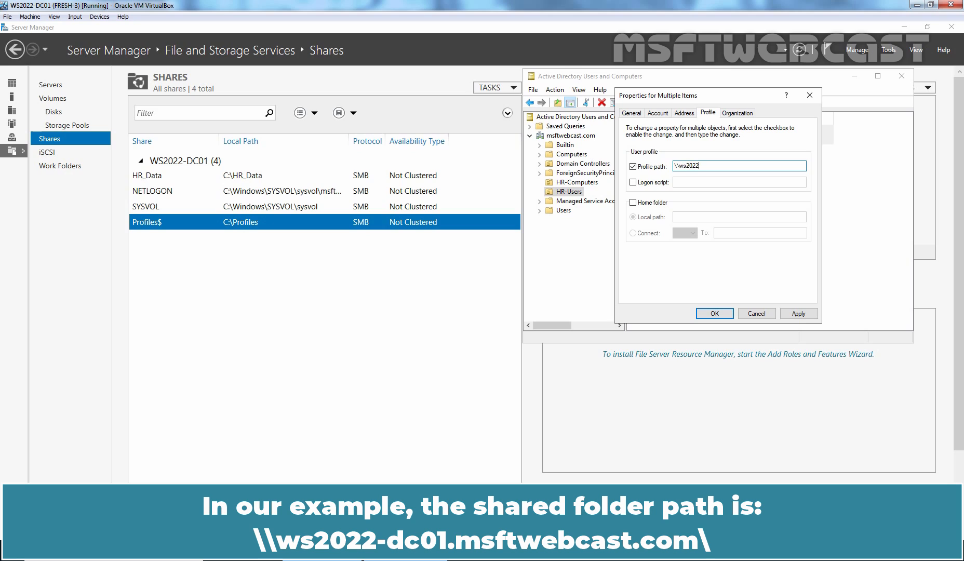
{"action": "type", "text": "-dc01.msftwebcast.com"}
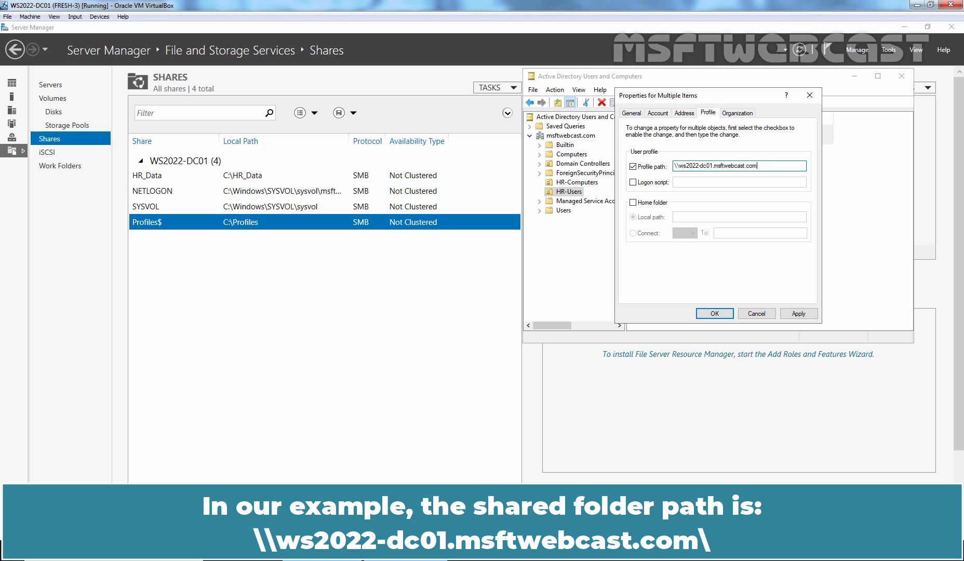
{"action": "type", "text": "profiles"}
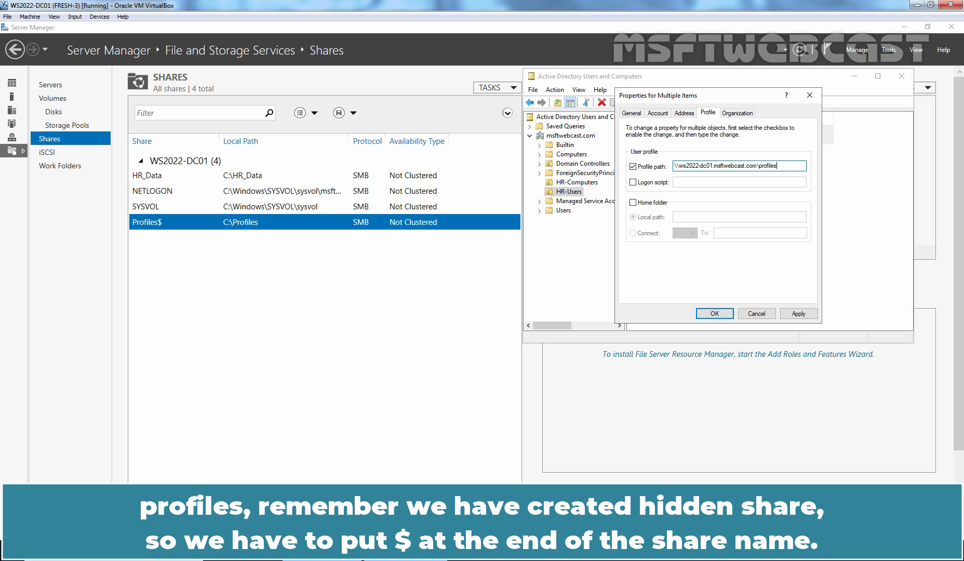
{"action": "type", "text": "$\\"}
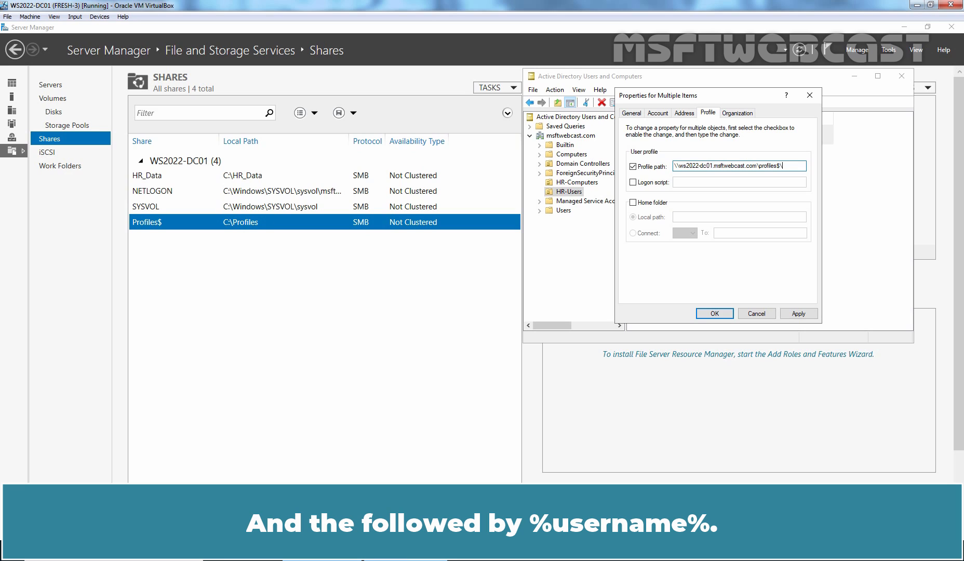
{"action": "type", "text": "%username%"}
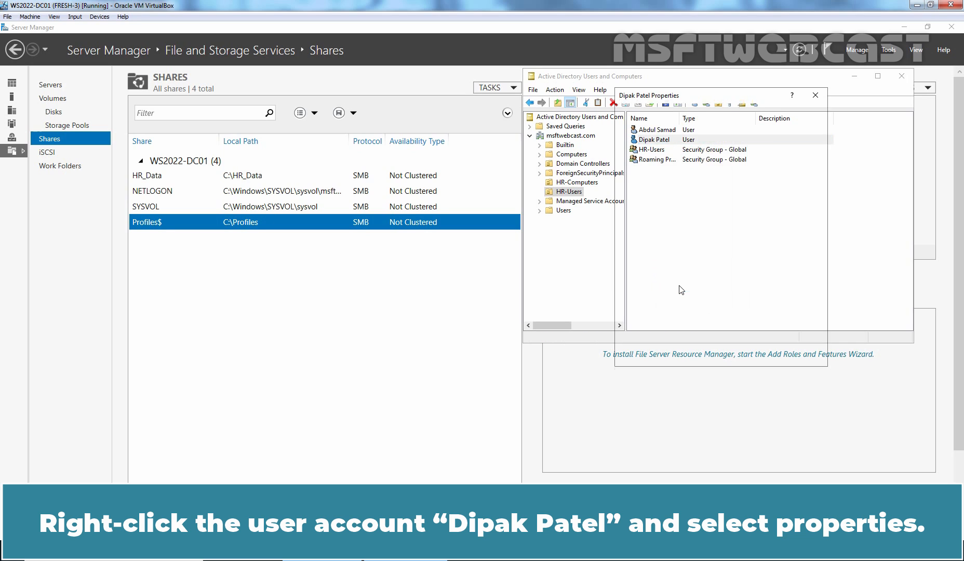
{"action": "left_click", "coordinate": [727, 132]}
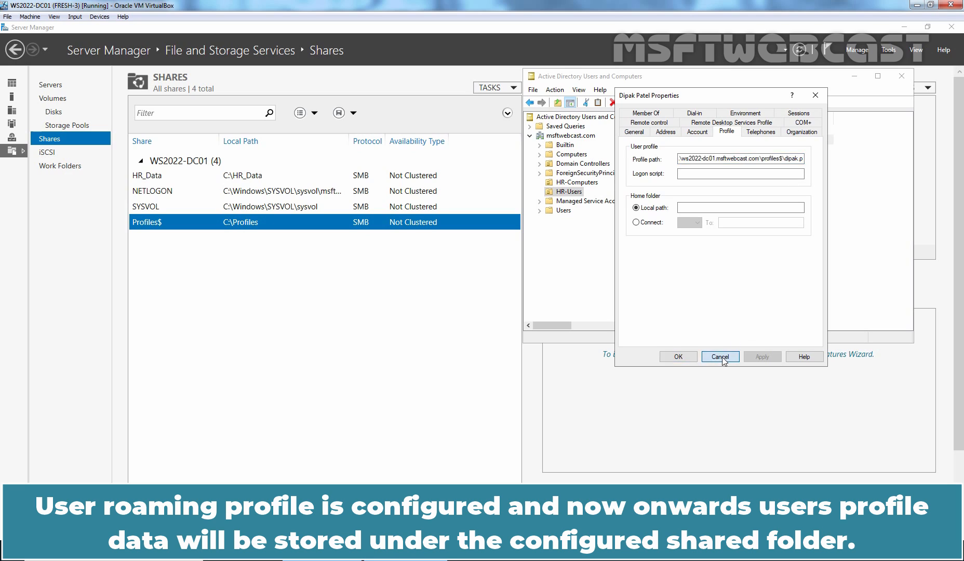
{"action": "left_click", "coordinate": [719, 357]}
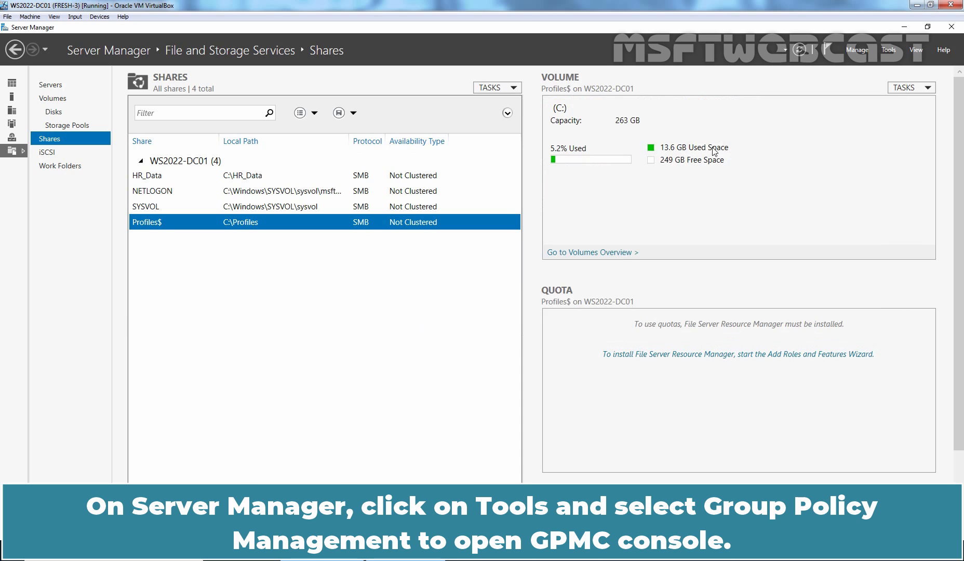
- Launch Group Policy Management and start a new GPO under Group Policy Objects
{"action": "left_click", "coordinate": [888, 50]}
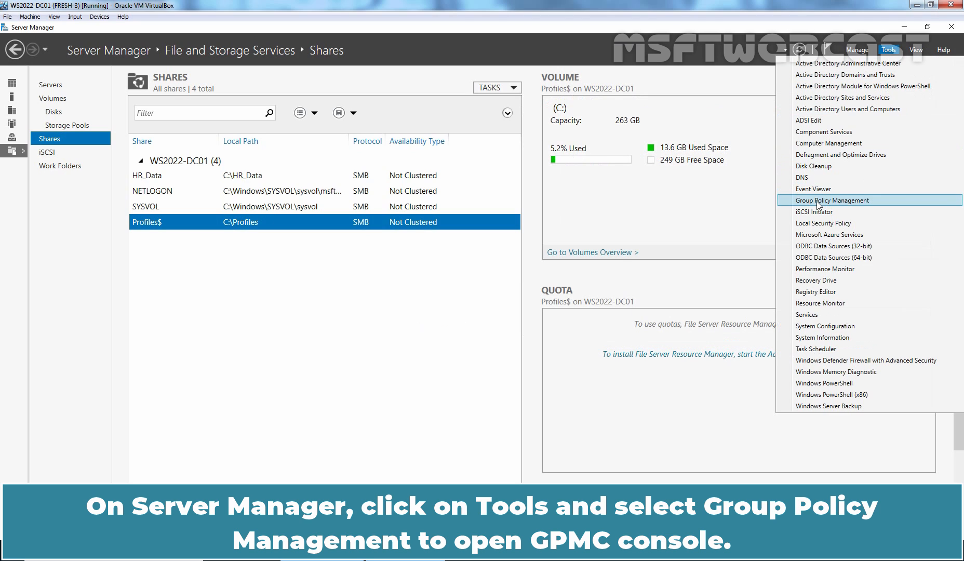
{"action": "left_click", "coordinate": [834, 200]}
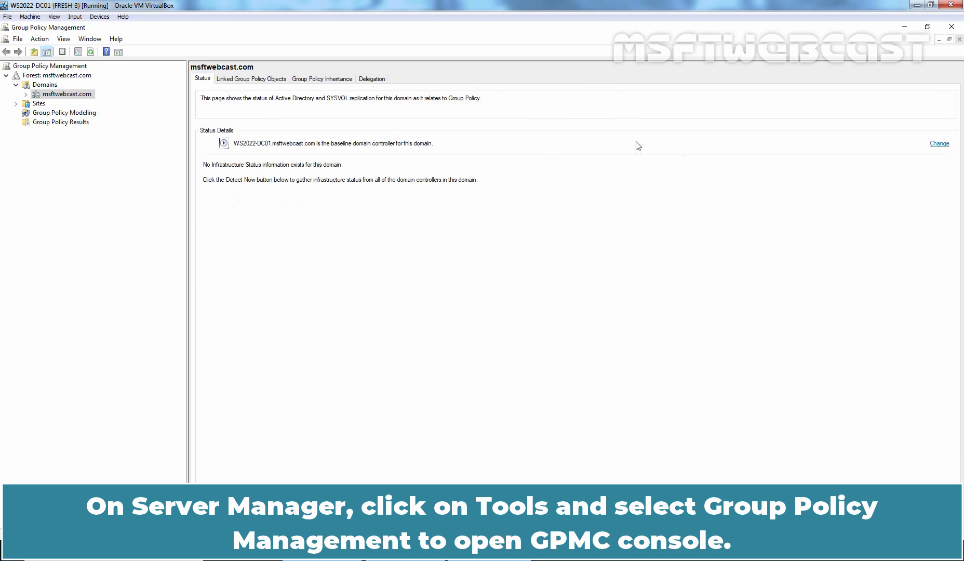
{"action": "left_click", "coordinate": [16, 94]}
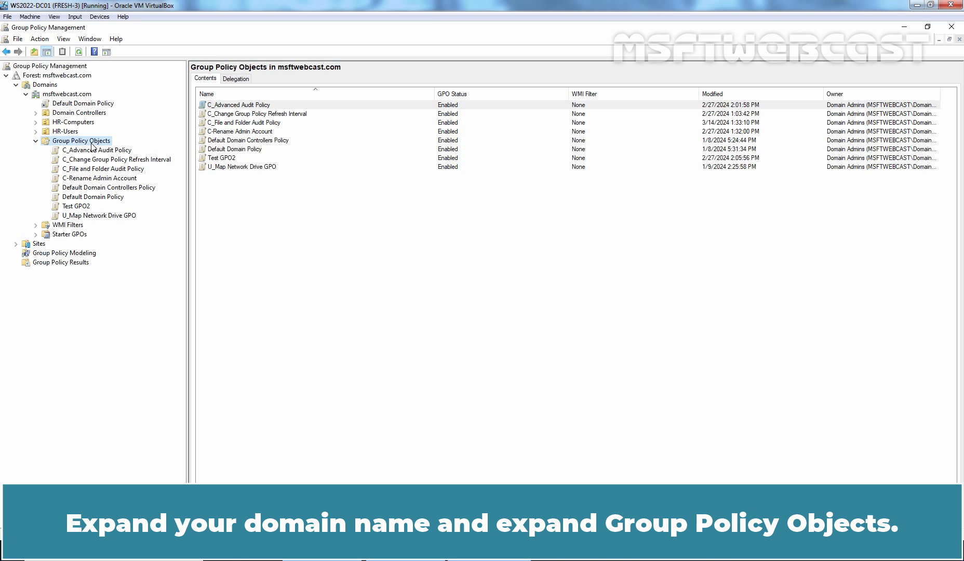
{"action": "right_click", "coordinate": [82, 140]}
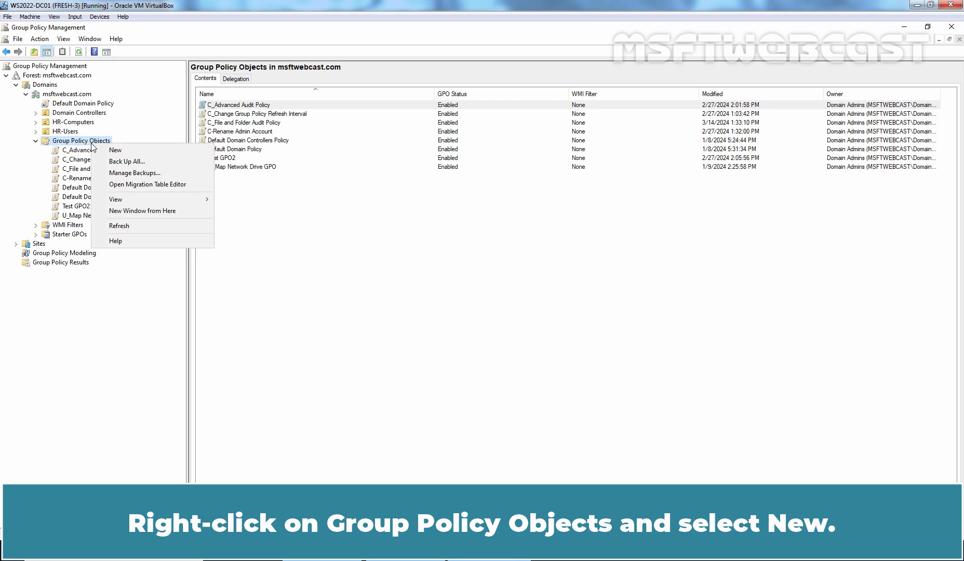
{"action": "left_click", "coordinate": [115, 150]}
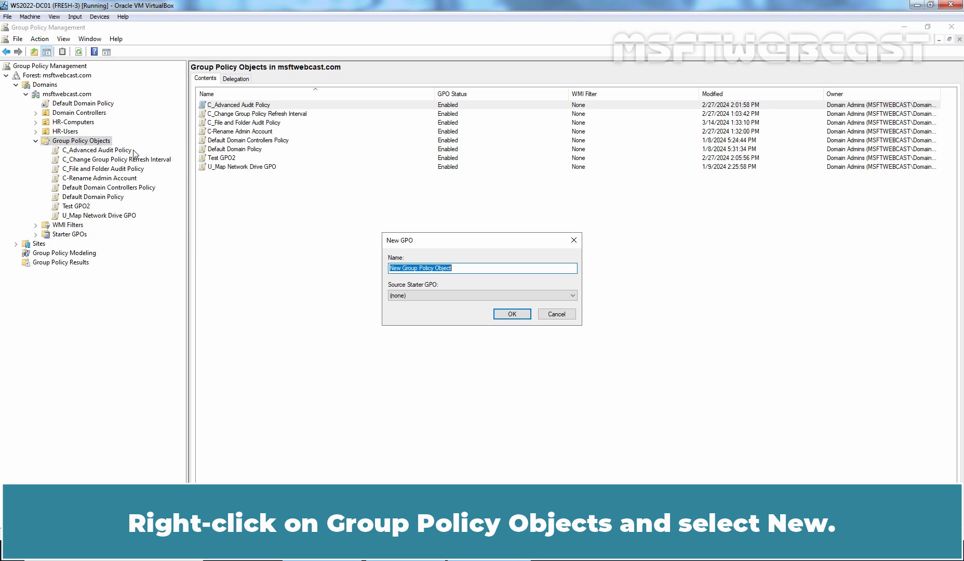
- Name the new GPO 'C_Add Admin Group to Roaming Profile' and create it
{"action": "type", "text": "C_Add"}
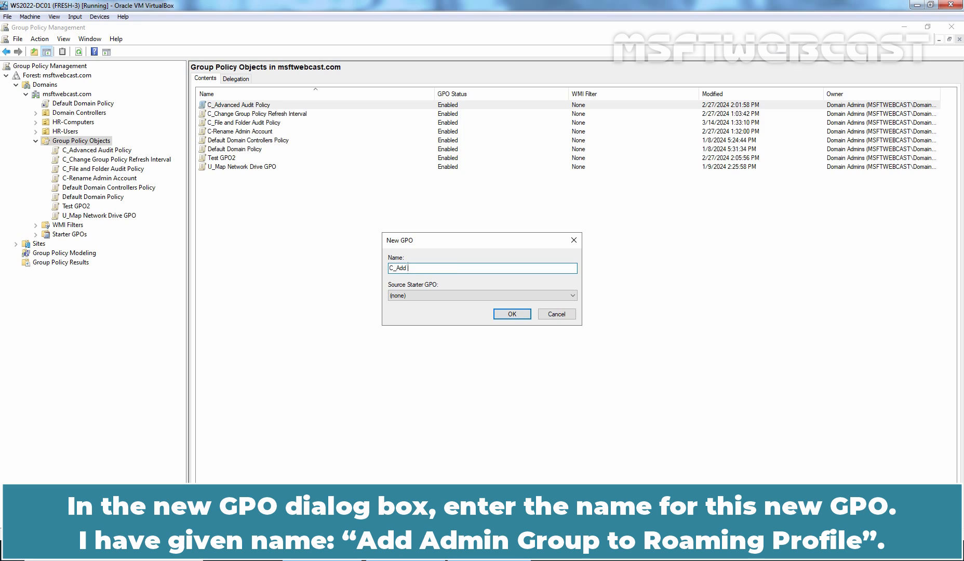
{"action": "type", "text": "Admin Group"}
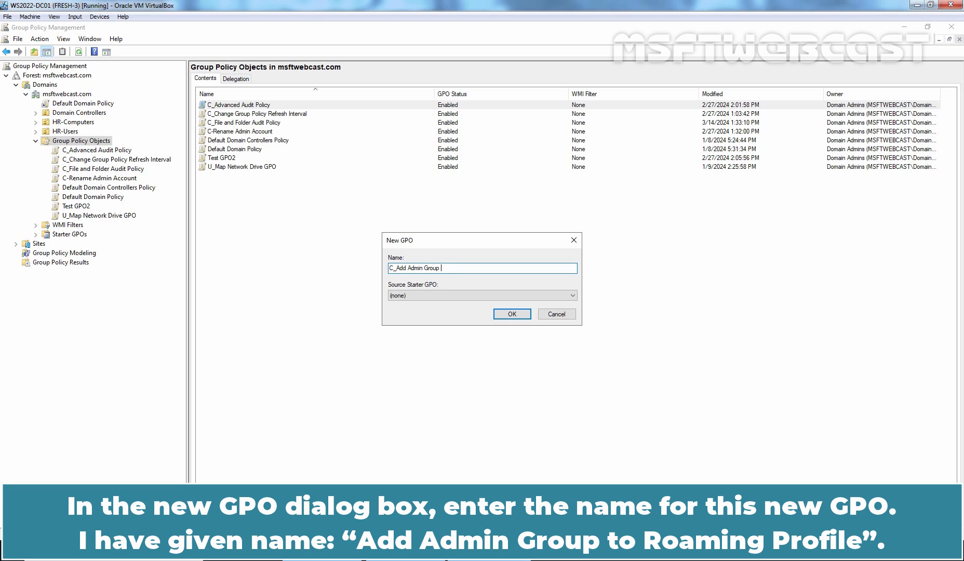
{"action": "type", "text": "to Roaming"}
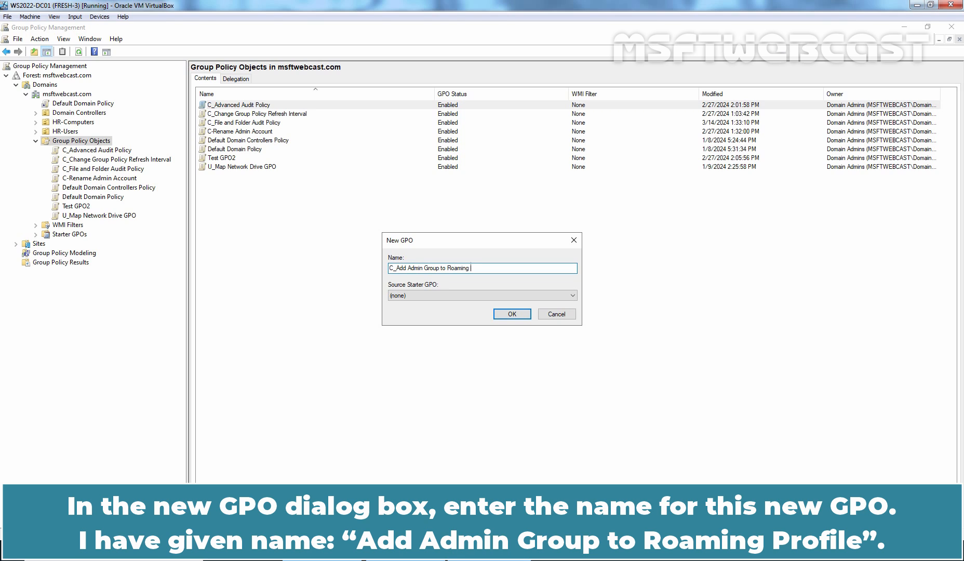
{"action": "type", "text": "Profile"}
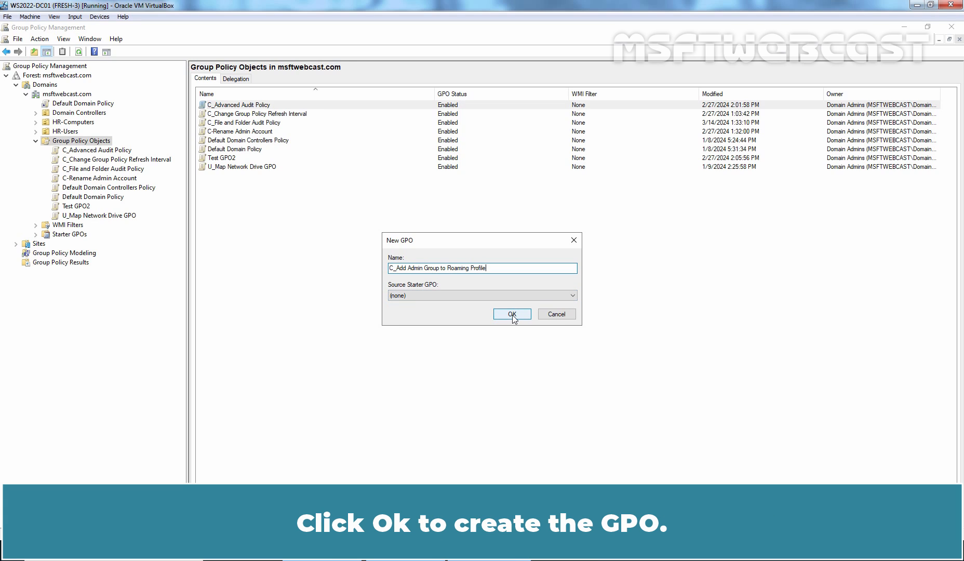
{"action": "left_click", "coordinate": [512, 314]}
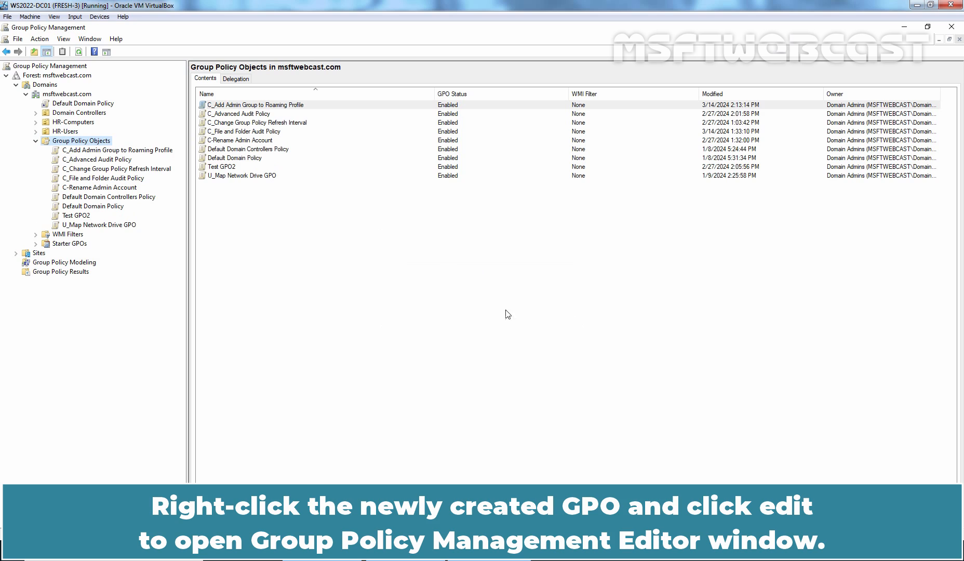
{"action": "right_click", "coordinate": [116, 150]}
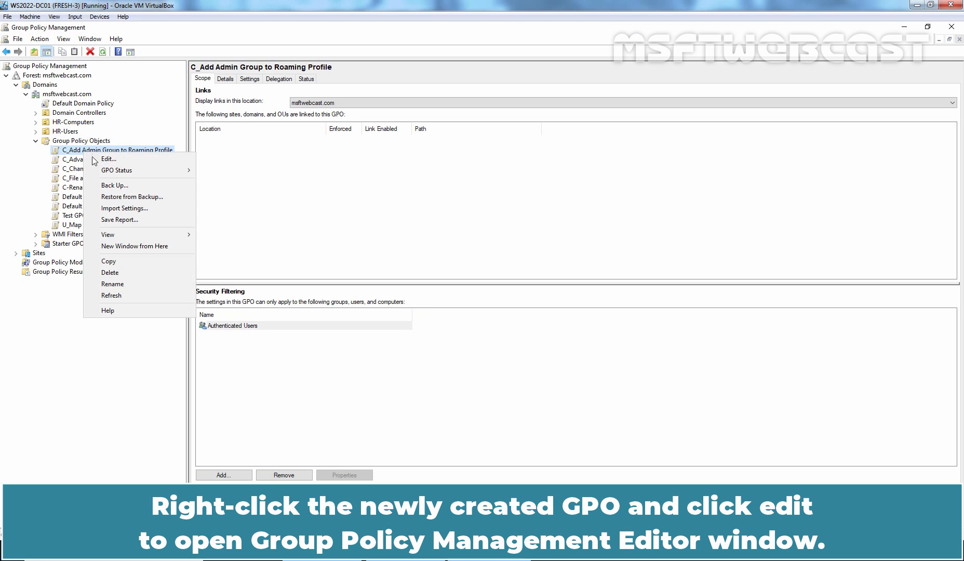
- Enable the GPO's 'Add the Administrators security group to roaming user profiles' setting under System > User Profiles
{"action": "left_click", "coordinate": [108, 159]}
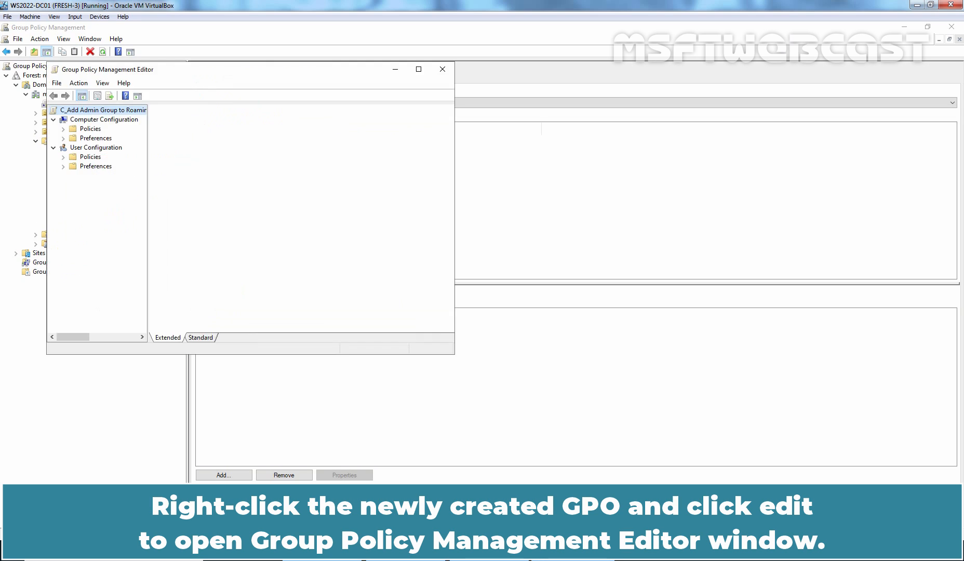
{"action": "left_click", "coordinate": [418, 69]}
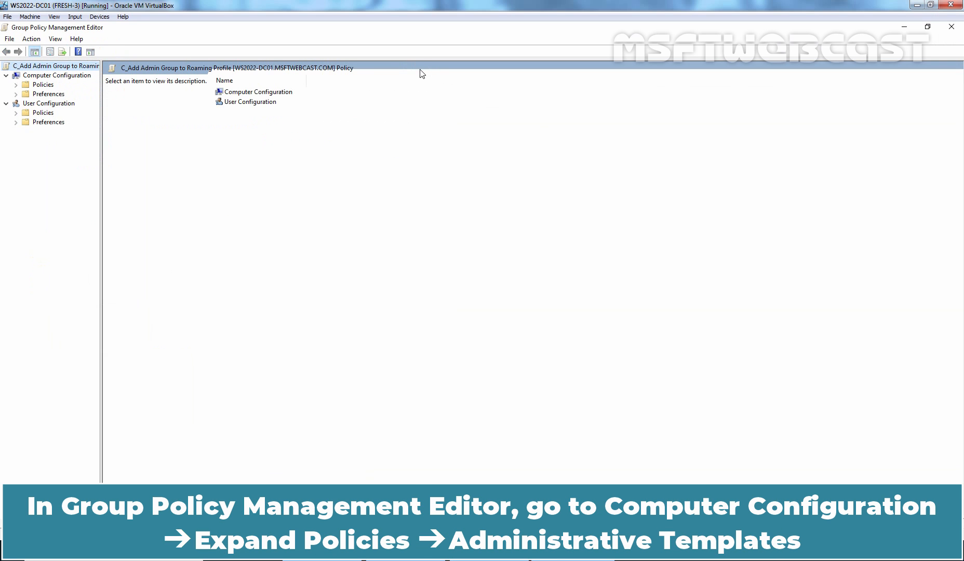
{"action": "mouse_move", "coordinate": [59, 93]}
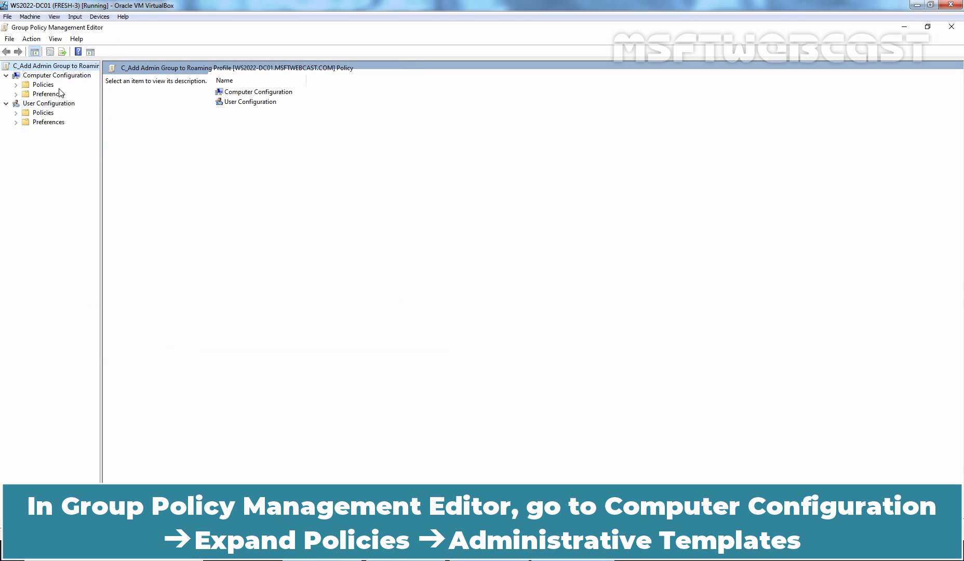
{"action": "left_click", "coordinate": [43, 84]}
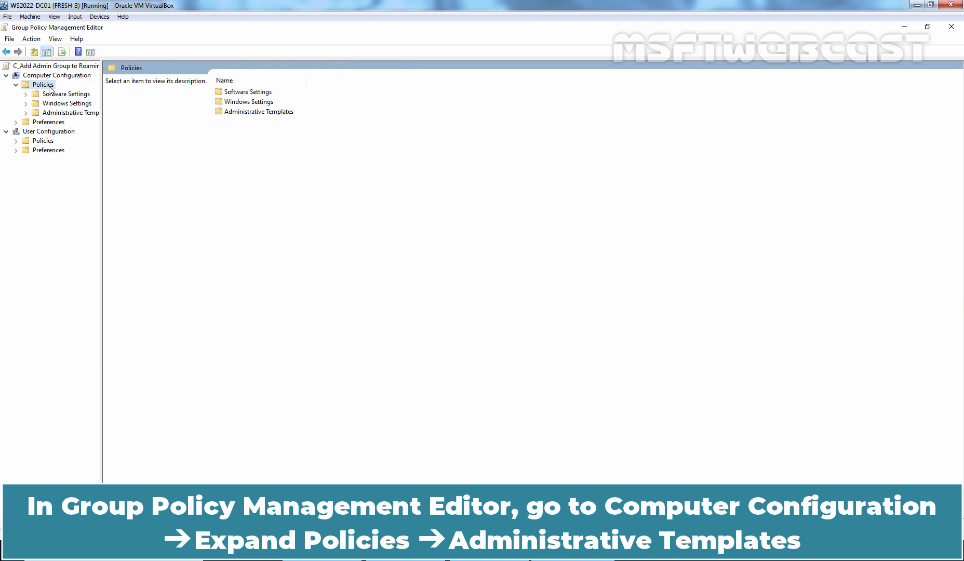
{"action": "left_click", "coordinate": [74, 113]}
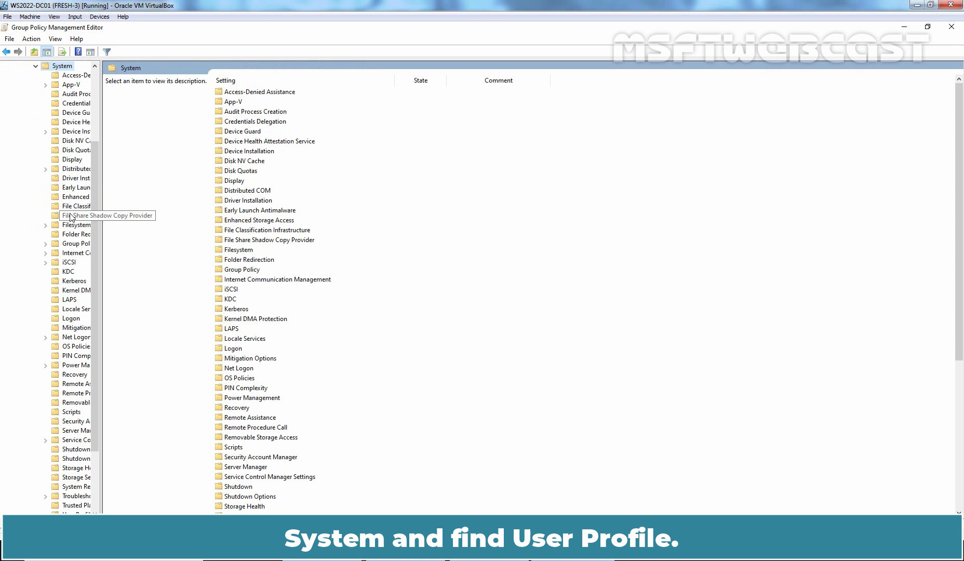
{"action": "left_click", "coordinate": [74, 505]}
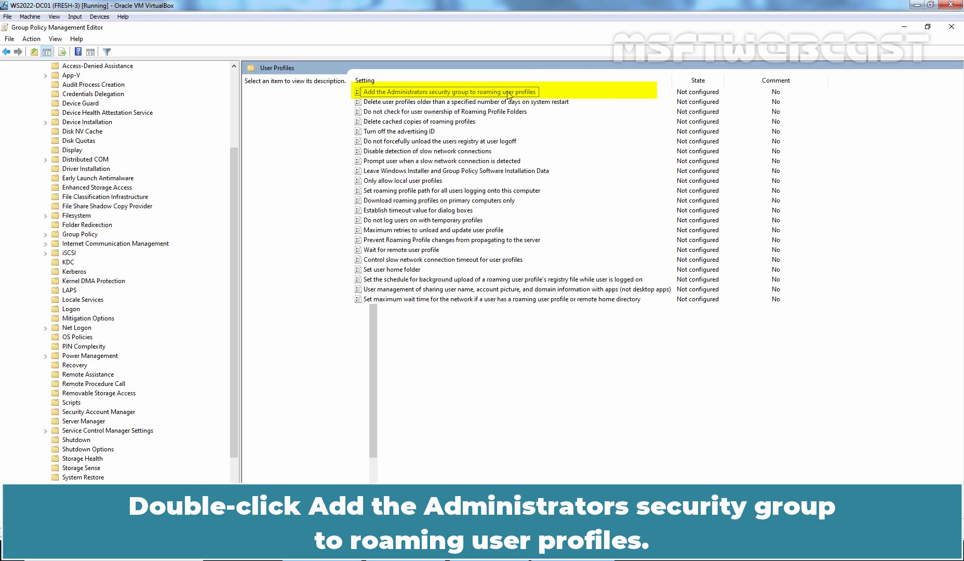
{"action": "double_click", "coordinate": [448, 91]}
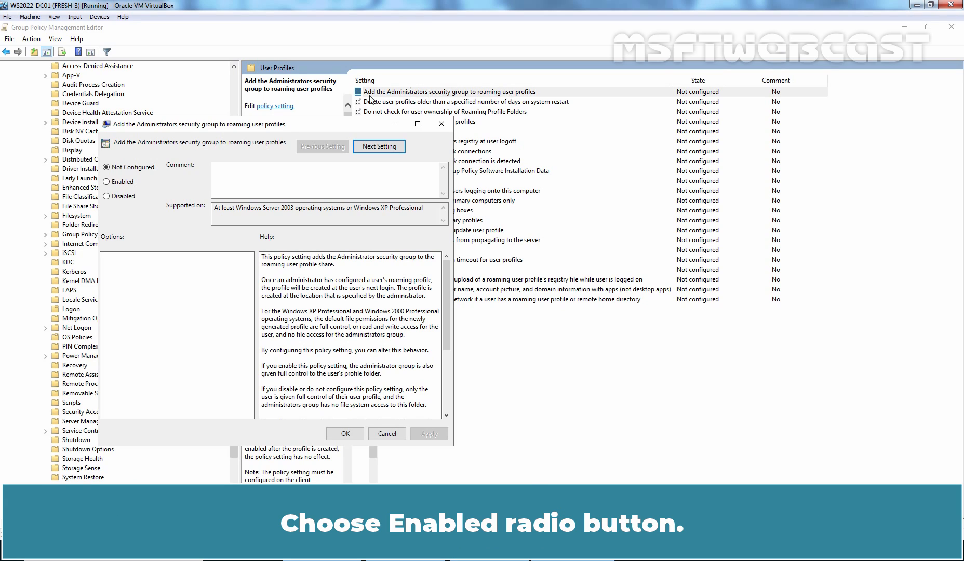
{"action": "left_click", "coordinate": [108, 182]}
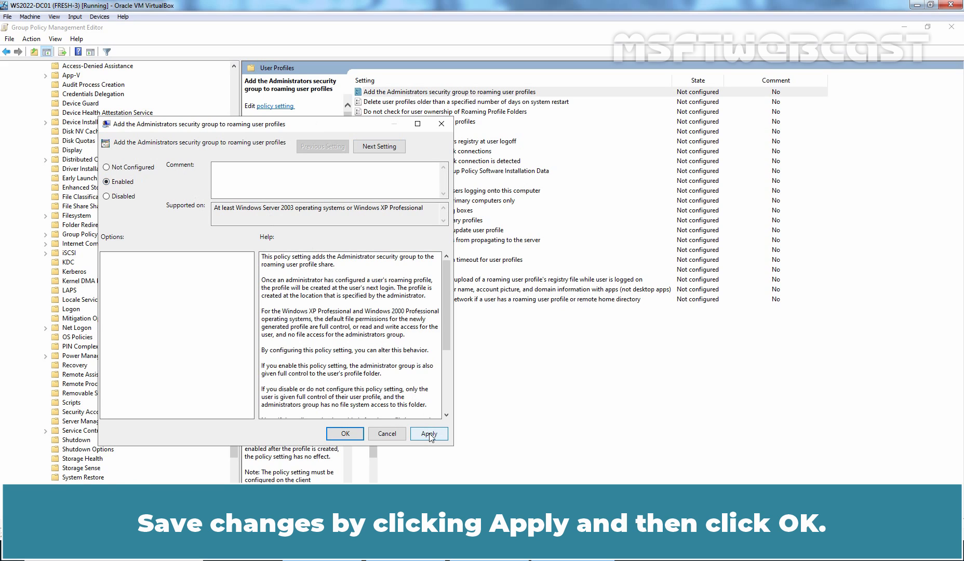
{"action": "left_click", "coordinate": [344, 434]}
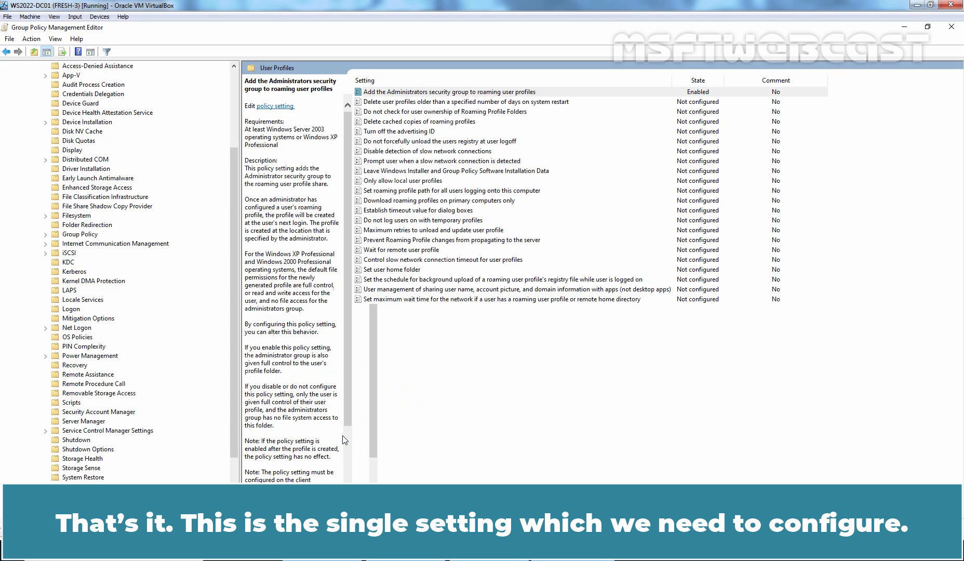
{"action": "left_click", "coordinate": [449, 91]}
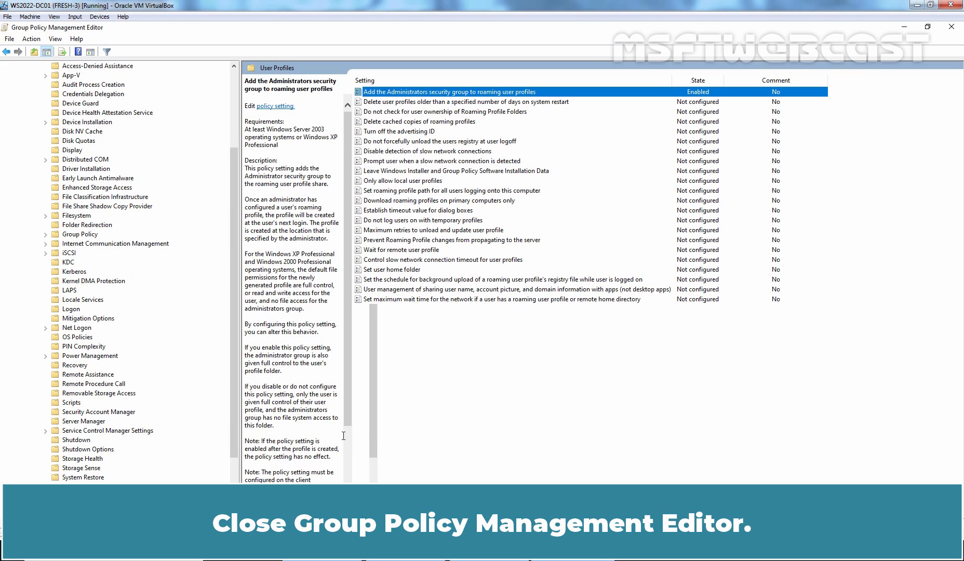
- Close the policy editor and the Active Directory Users and Computers window
{"action": "left_click", "coordinate": [953, 27]}
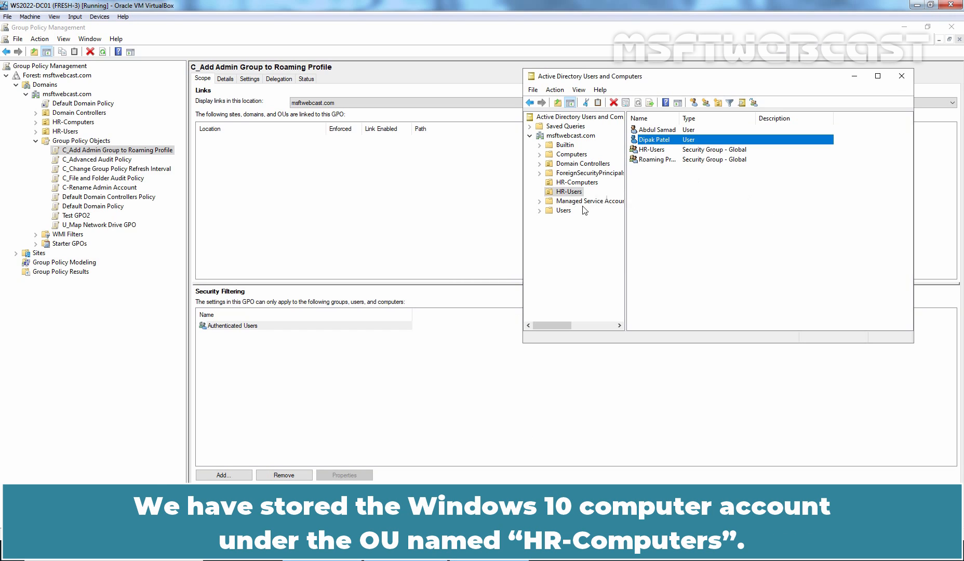
{"action": "left_click", "coordinate": [575, 183]}
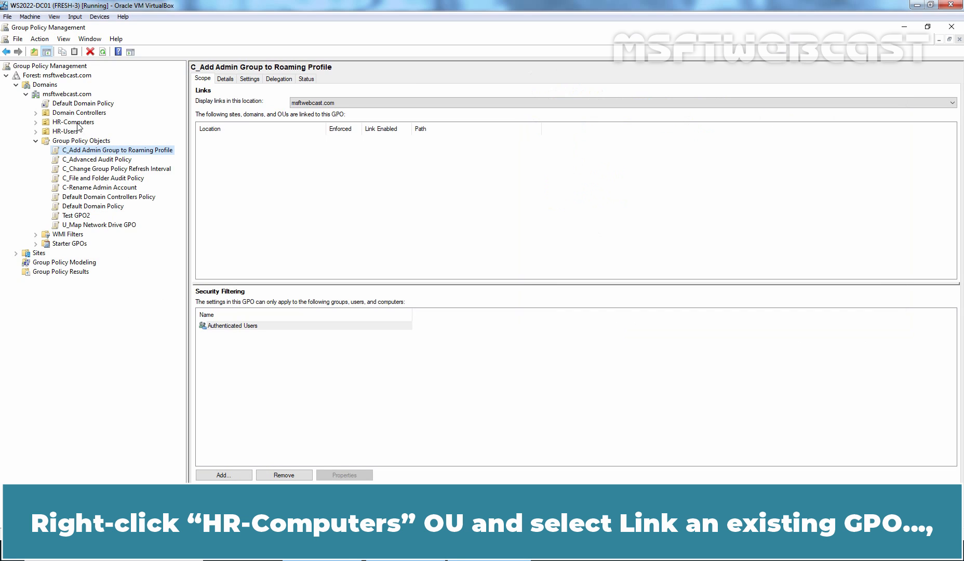
- Link the existing C_Add Admin Group to Roaming Profile GPO to the HR-Computers OU
{"action": "right_click", "coordinate": [74, 122]}
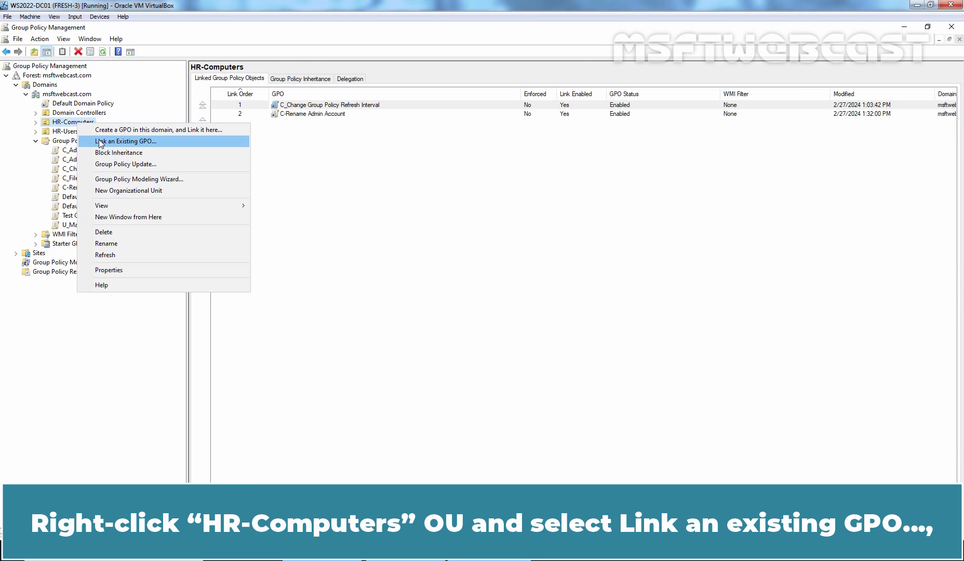
{"action": "left_click", "coordinate": [126, 141]}
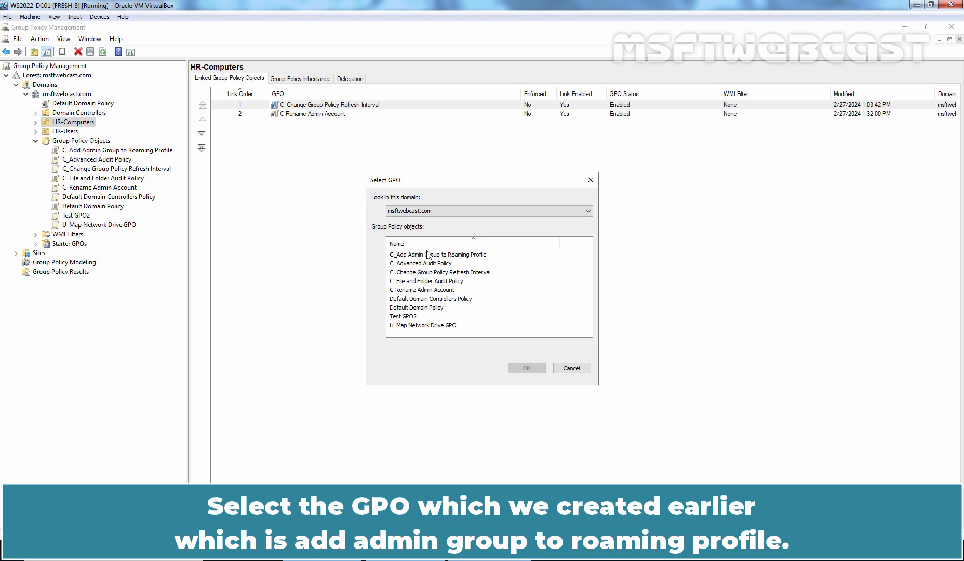
{"action": "left_click", "coordinate": [438, 254]}
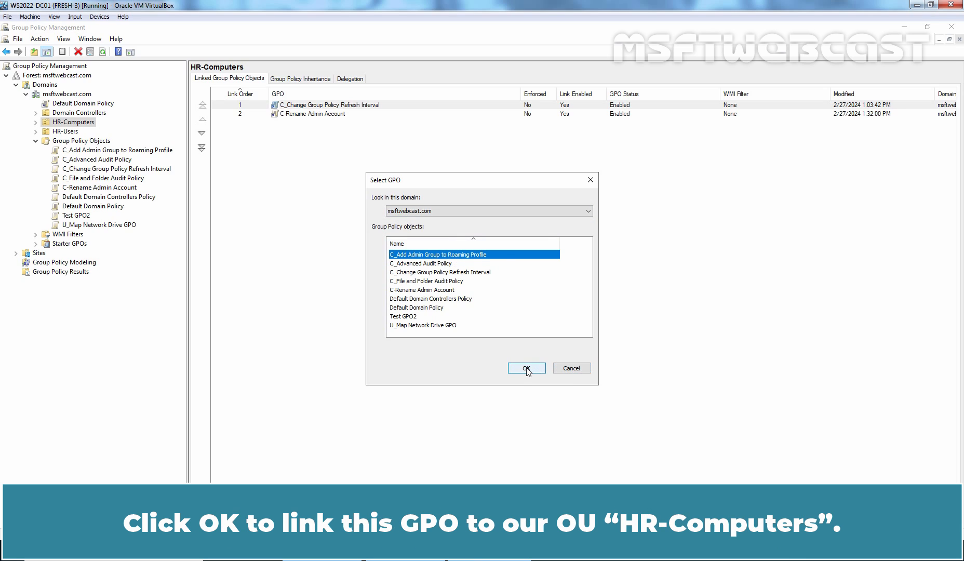
{"action": "left_click", "coordinate": [526, 368]}
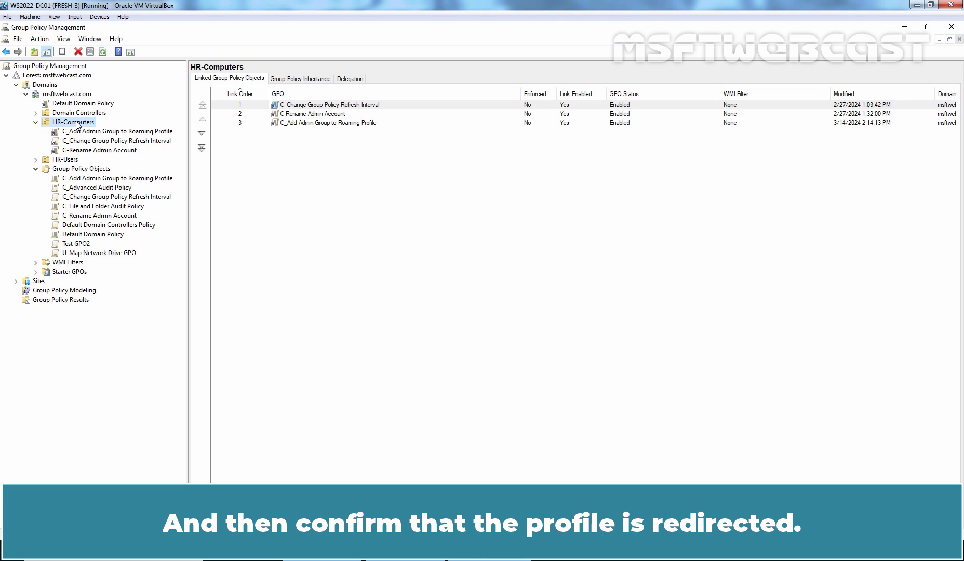
{"action": "mouse_move", "coordinate": [159, 121]}
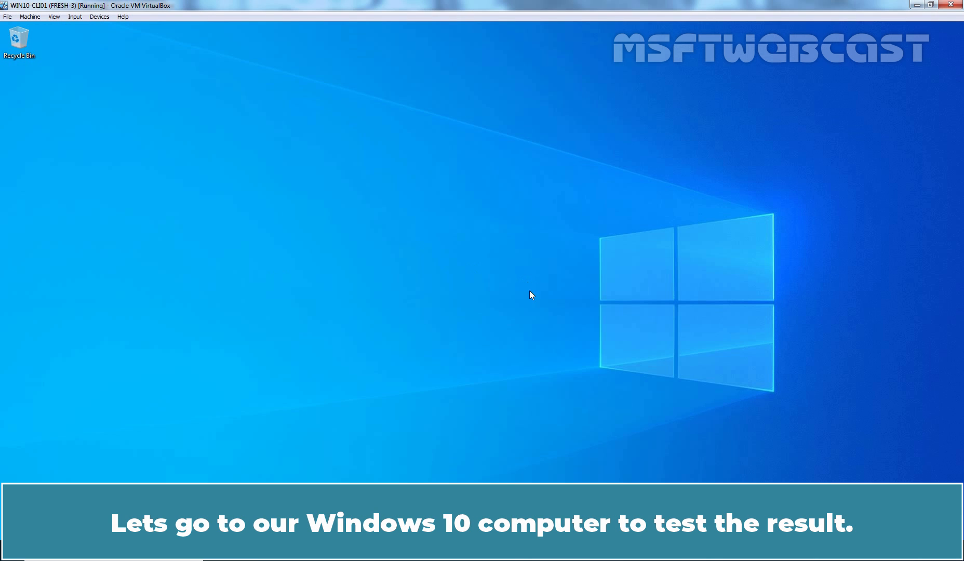
{"action": "mouse_move", "coordinate": [409, 300]}
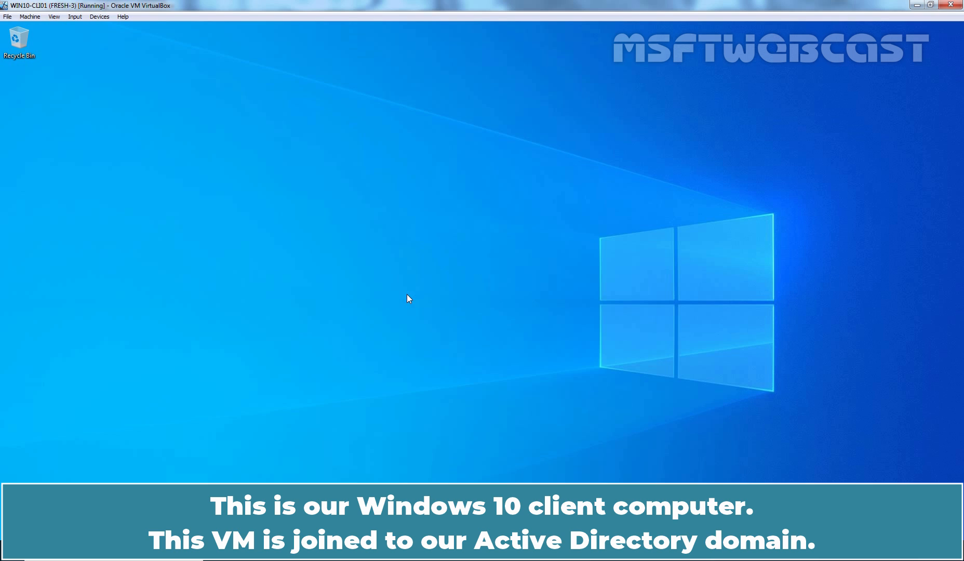
- Run gpupdate /force on the Windows 10 client until computer and user policy updates succeed
{"action": "left_click", "coordinate": [8, 558]}
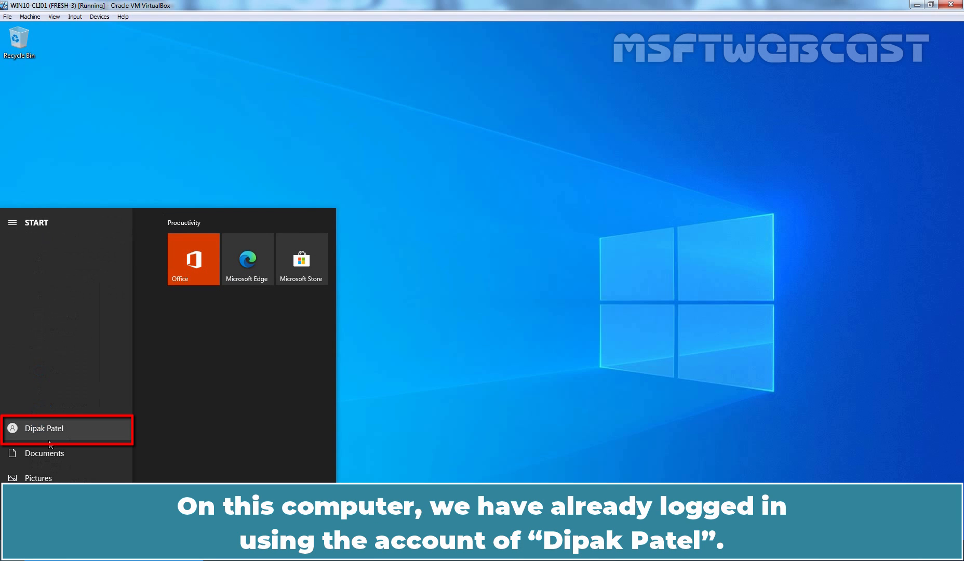
{"action": "mouse_move", "coordinate": [397, 448]}
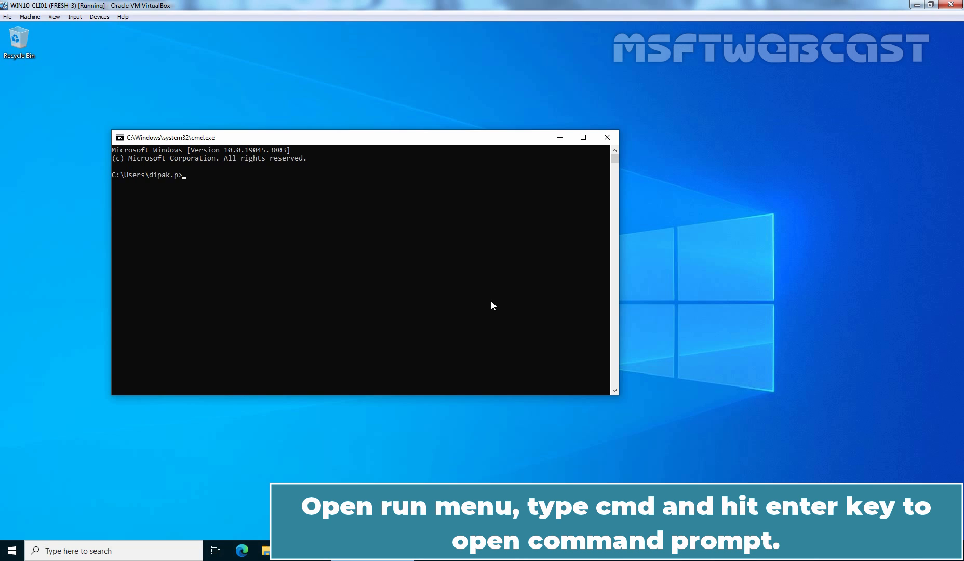
{"action": "type", "text": "gpupdate /force"}
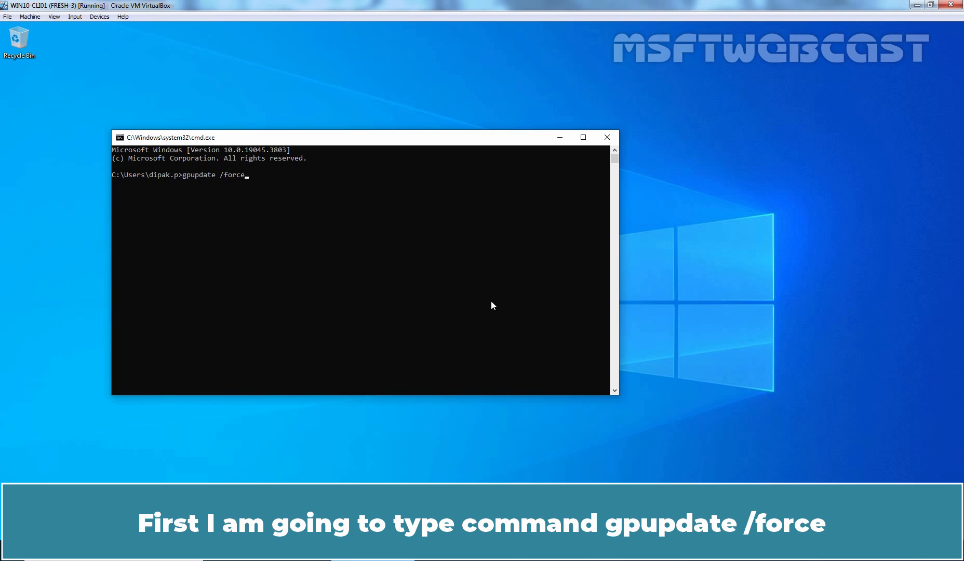
{"action": "key", "text": "enter"}
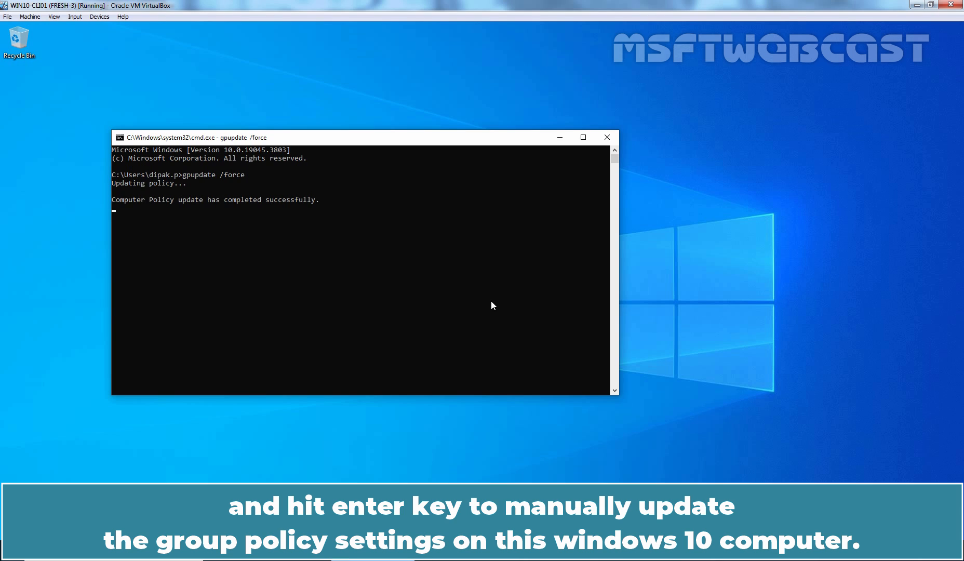
{"action": "key", "text": "enter"}
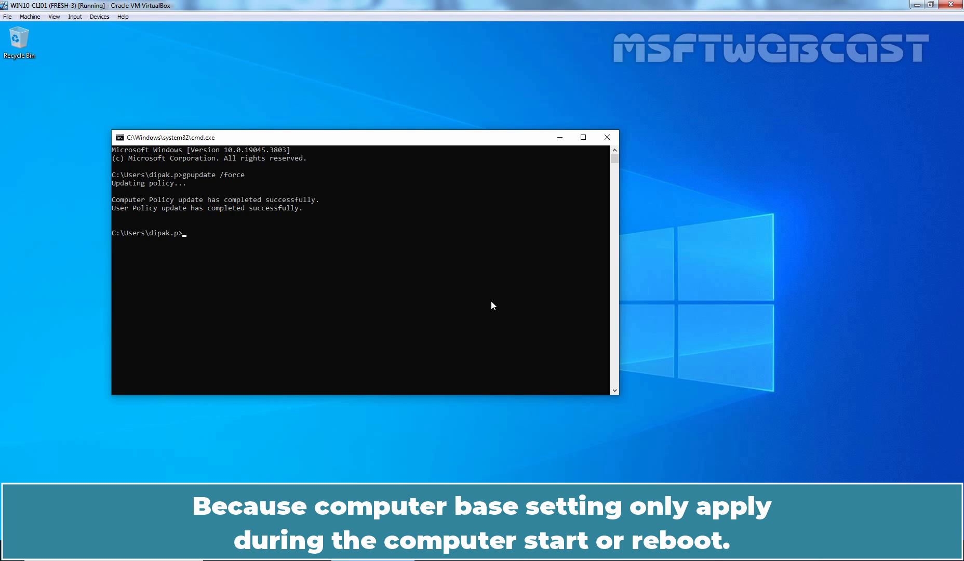
{"action": "left_click", "coordinate": [607, 136]}
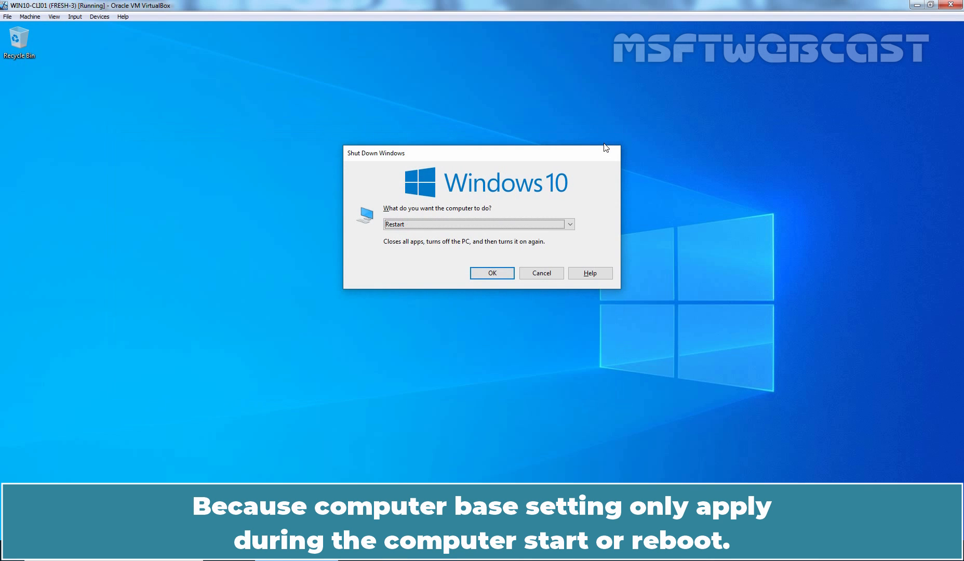
{"action": "left_click", "coordinate": [492, 274]}
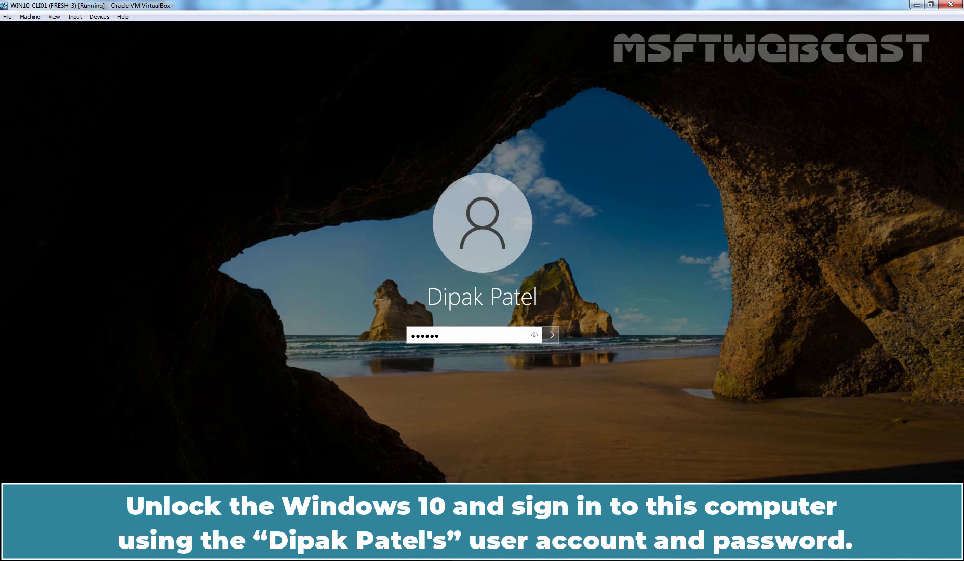
{"action": "left_click", "coordinate": [550, 336]}
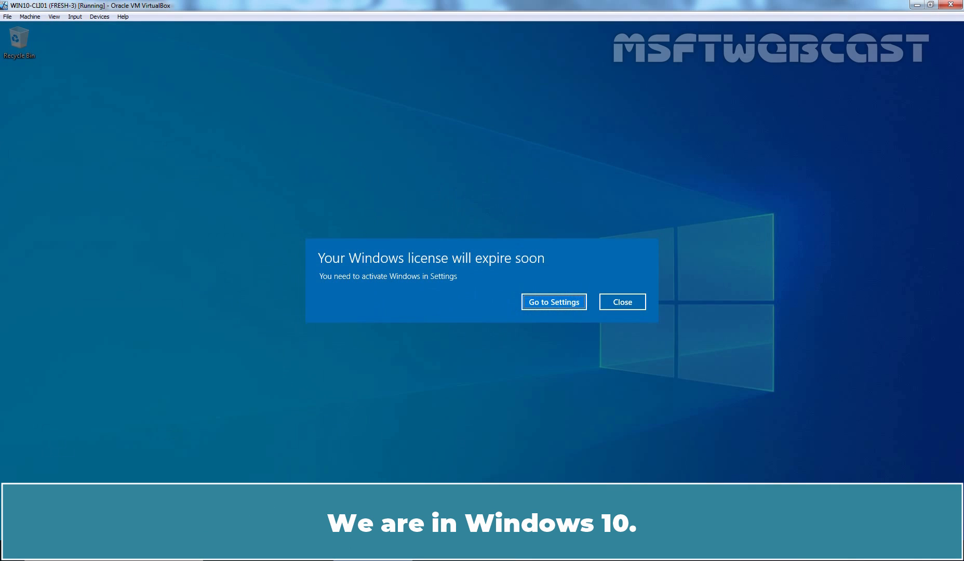
{"action": "left_click", "coordinate": [622, 301]}
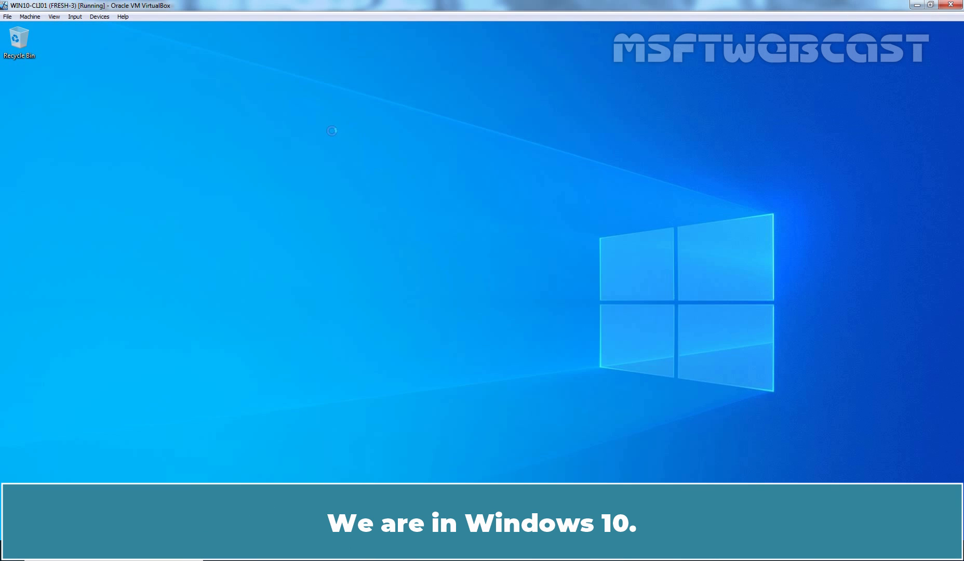
{"action": "right_click", "coordinate": [331, 131]}
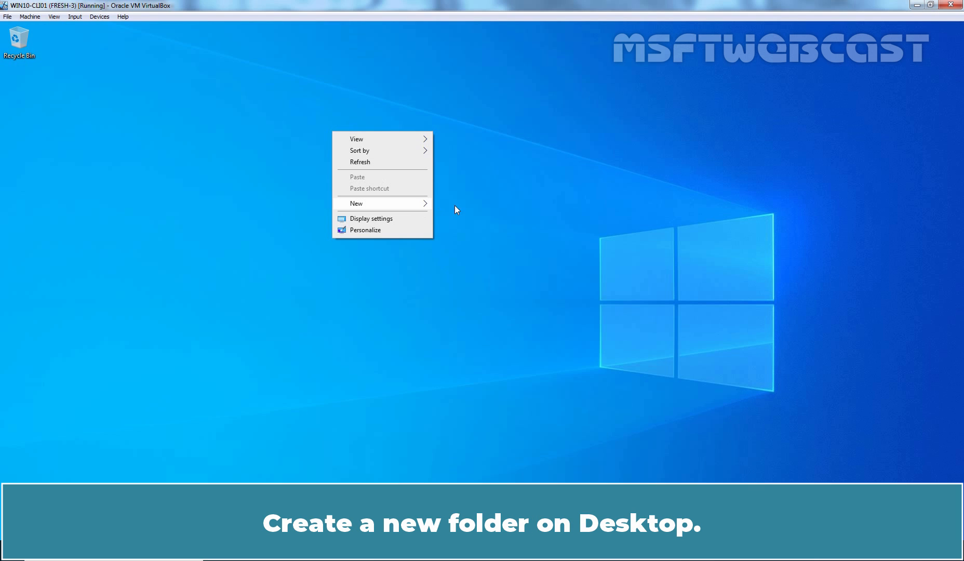
{"action": "left_click", "coordinate": [355, 203]}
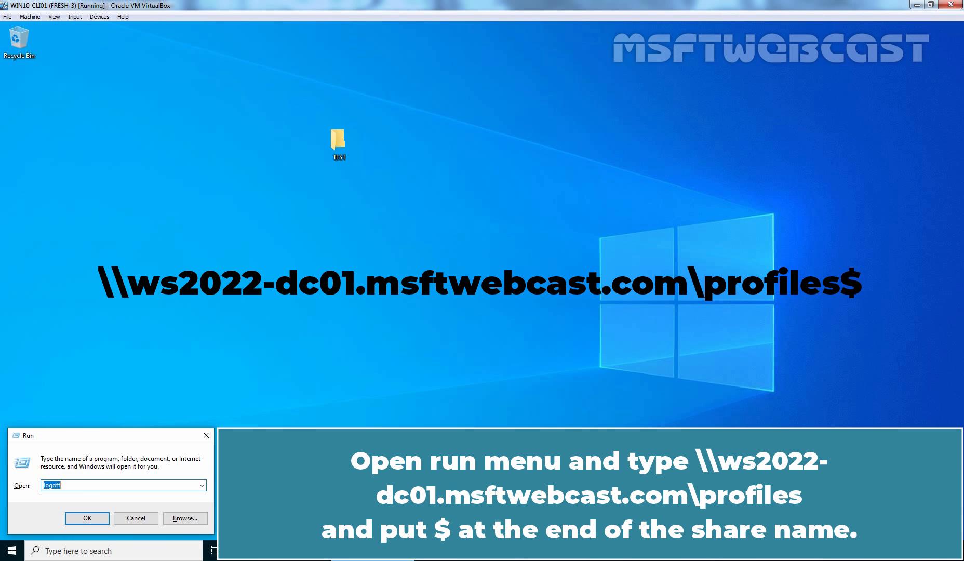
- Open the \\ws2022-dc01.msftwebcast.com\profiles$ share from Run
{"action": "type", "text": "\\\\ws2022-dc01."}
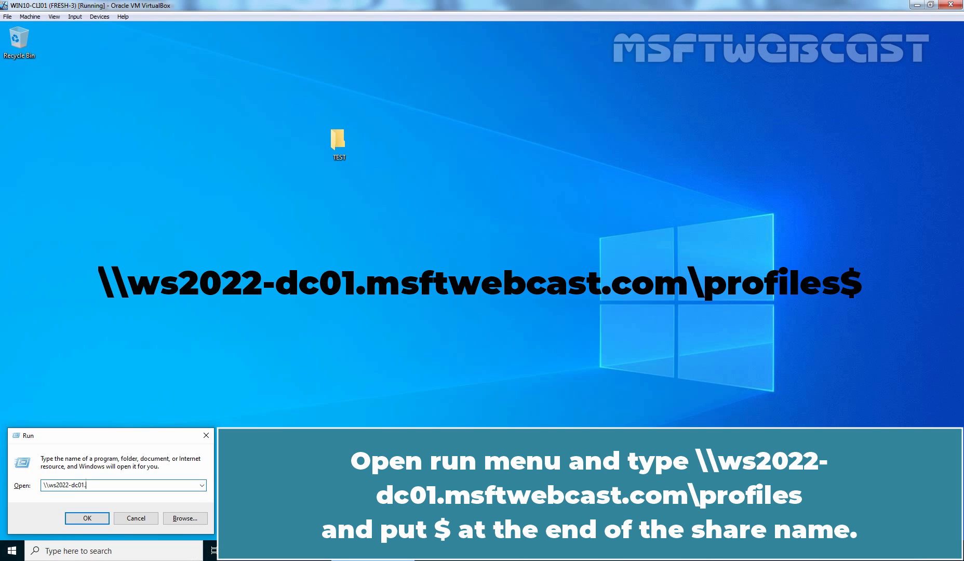
{"action": "type", "text": "msftwebcast.com\\profiles"}
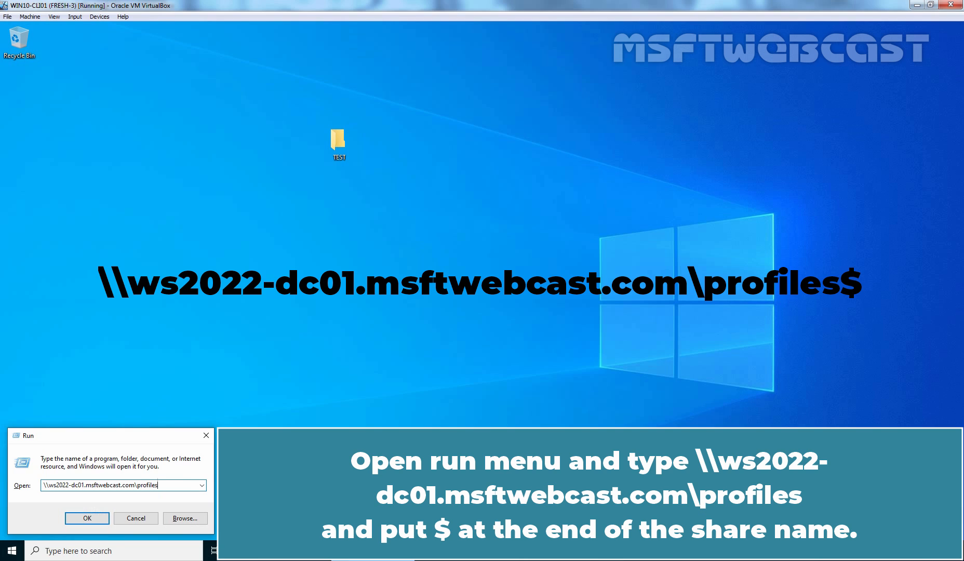
{"action": "type", "text": "$"}
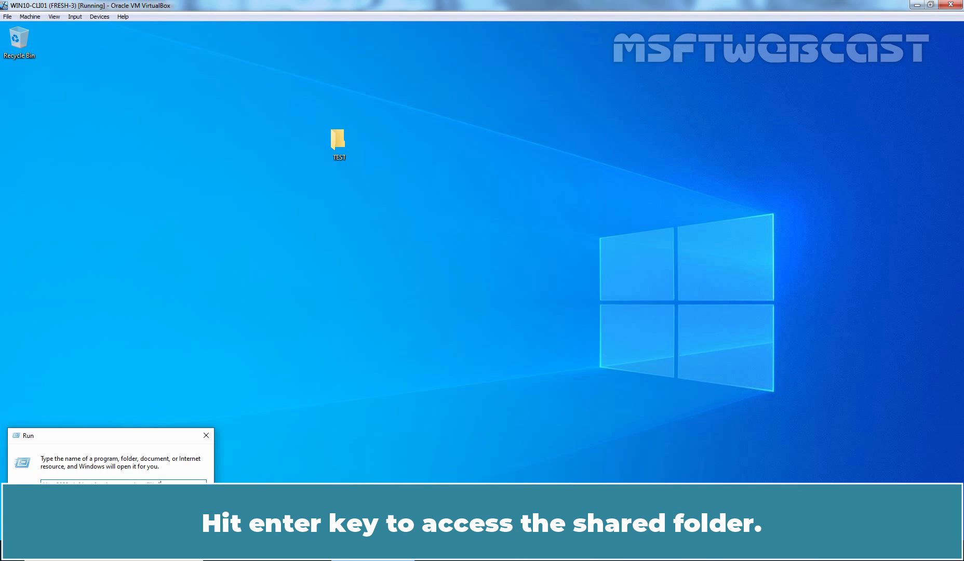
{"action": "key", "text": "enter"}
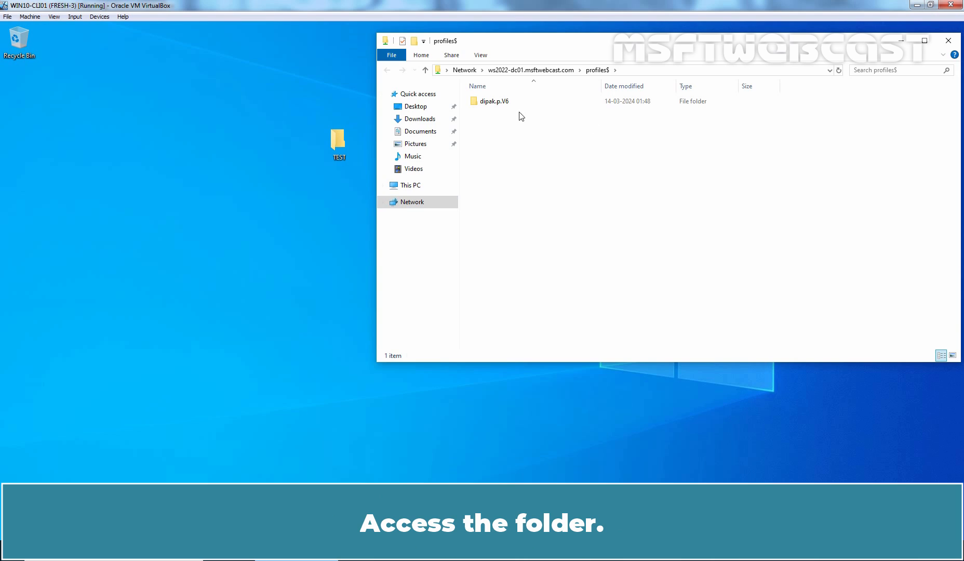
- Permanently delete TEST from the dipak.p.V6 profile's Desktop folder, then close Explorer
{"action": "double_click", "coordinate": [494, 101]}
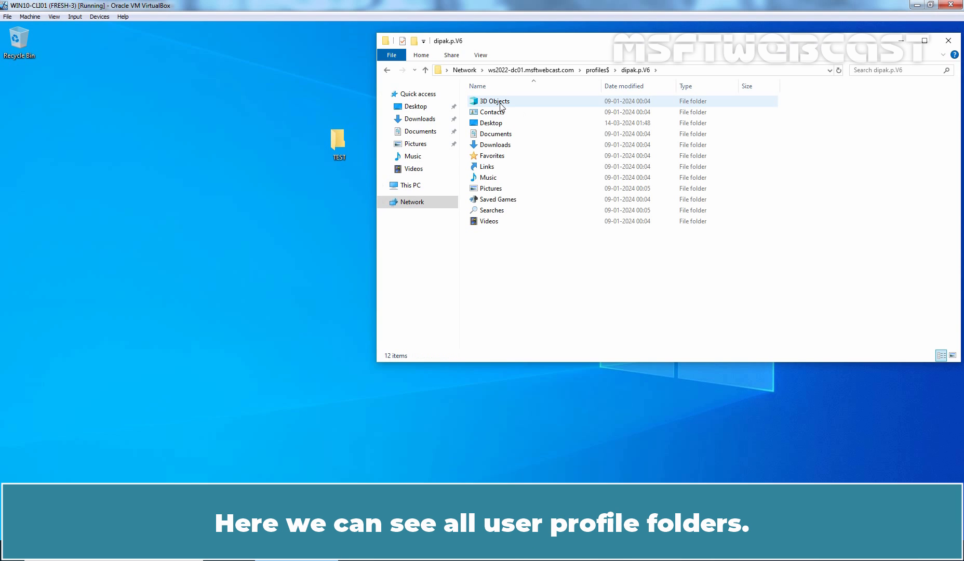
{"action": "left_click", "coordinate": [490, 123]}
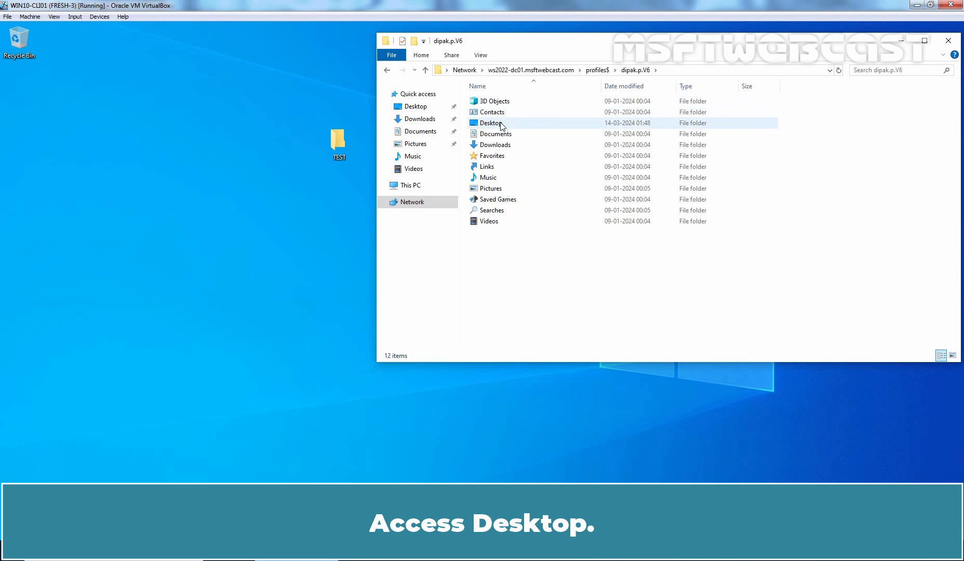
{"action": "double_click", "coordinate": [490, 123]}
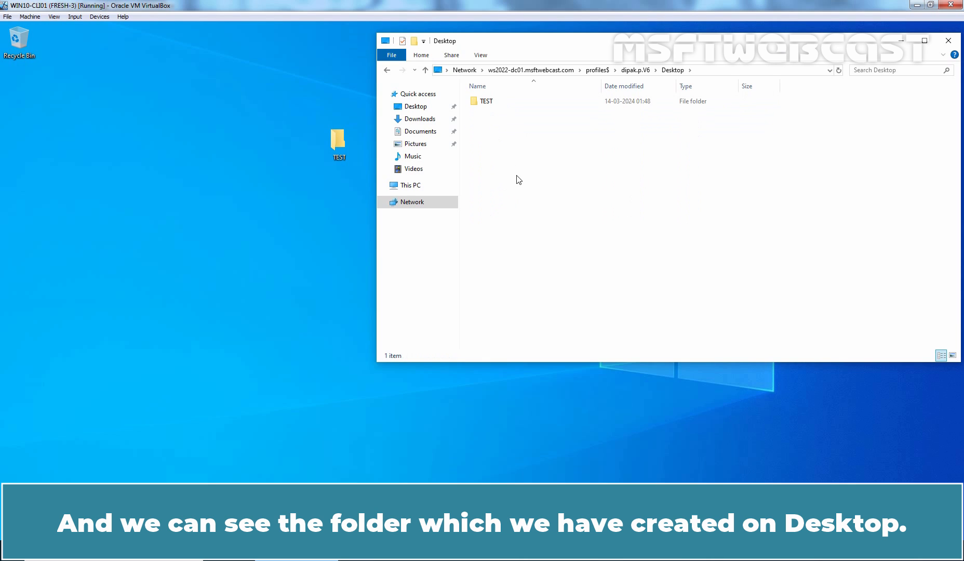
{"action": "left_click", "coordinate": [487, 100]}
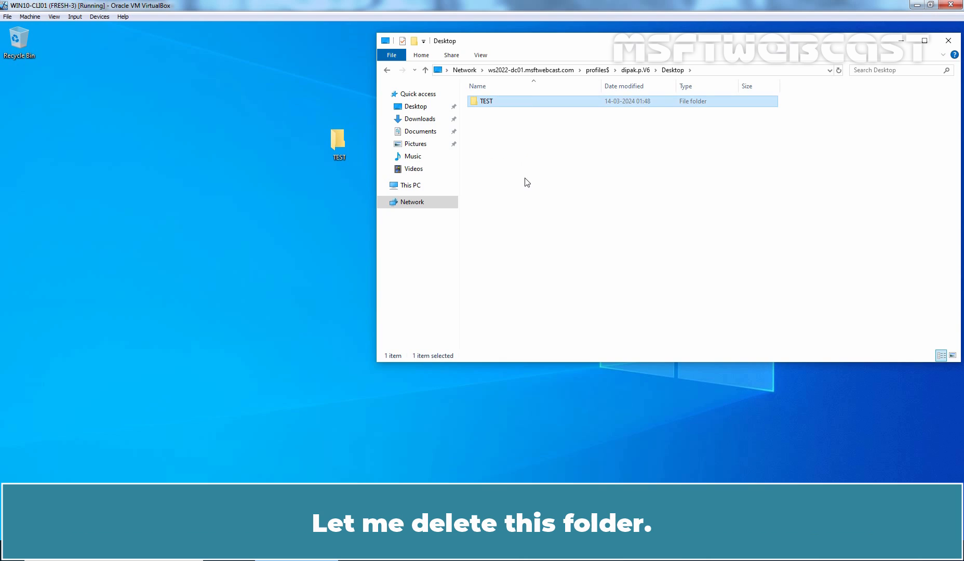
{"action": "key", "text": "Delete"}
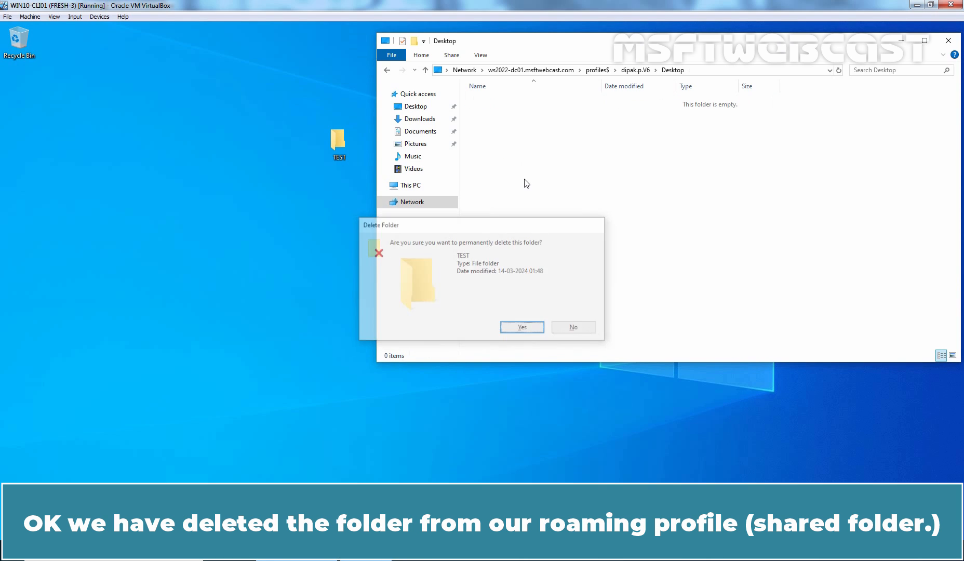
{"action": "left_click", "coordinate": [521, 327]}
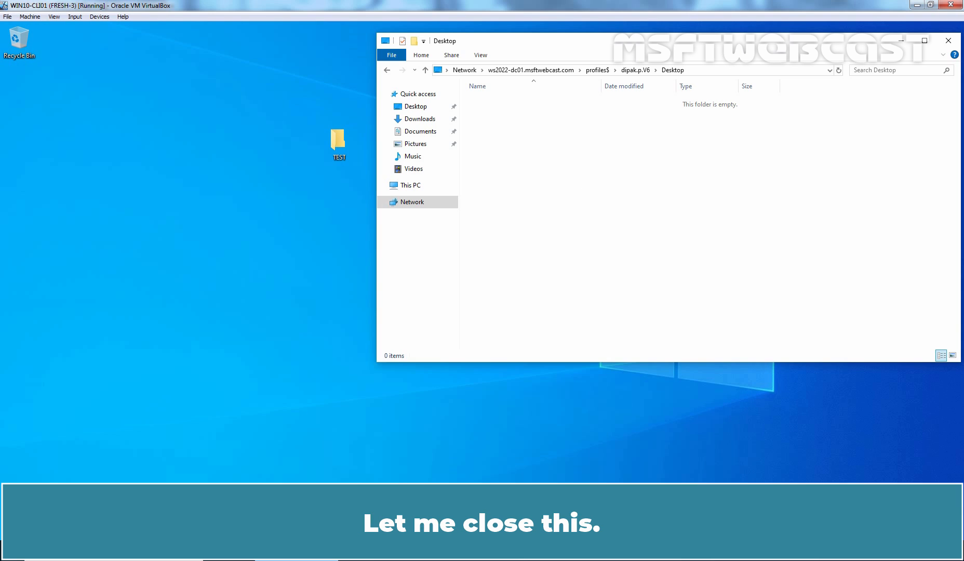
{"action": "left_click", "coordinate": [948, 40]}
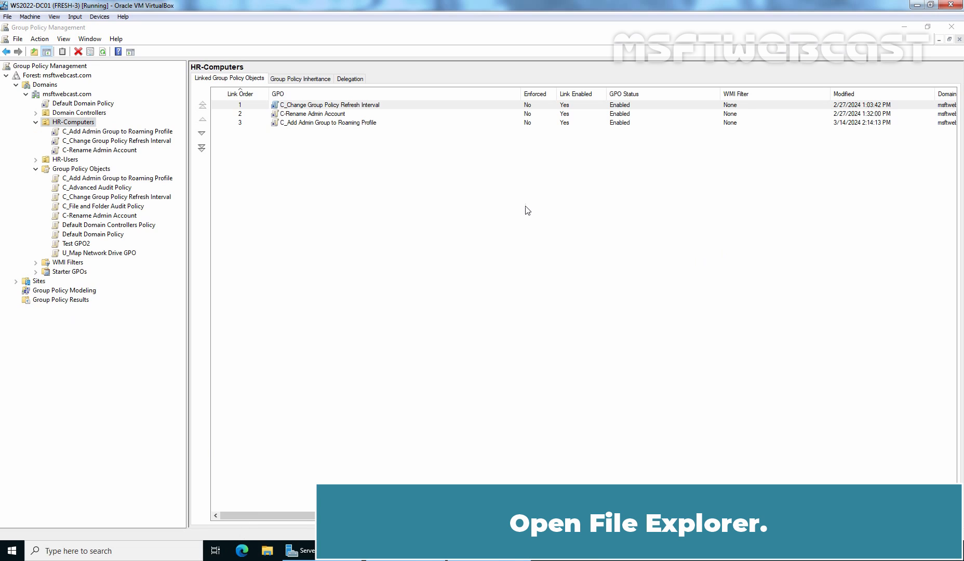
{"action": "left_click", "coordinate": [266, 551]}
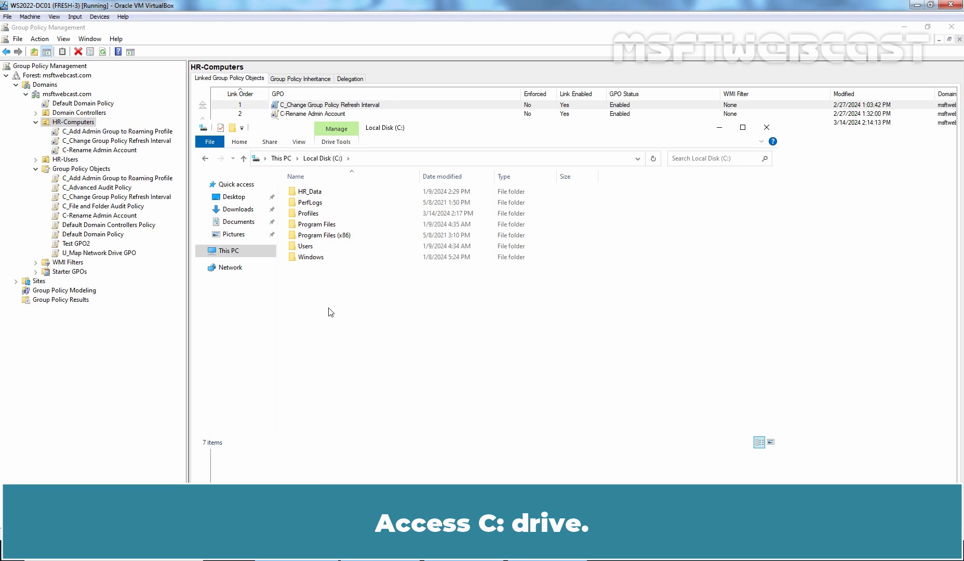
{"action": "double_click", "coordinate": [308, 213]}
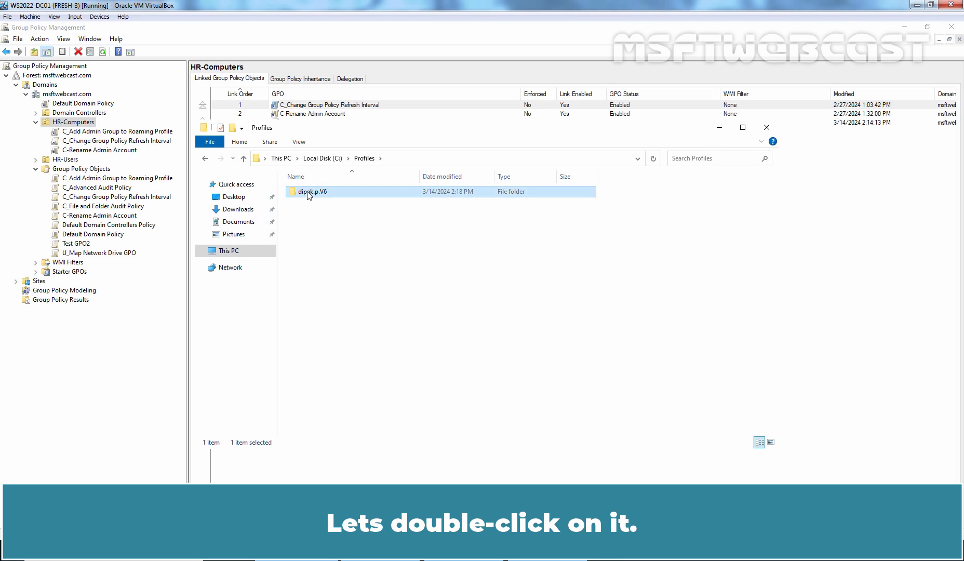
{"action": "double_click", "coordinate": [313, 191]}
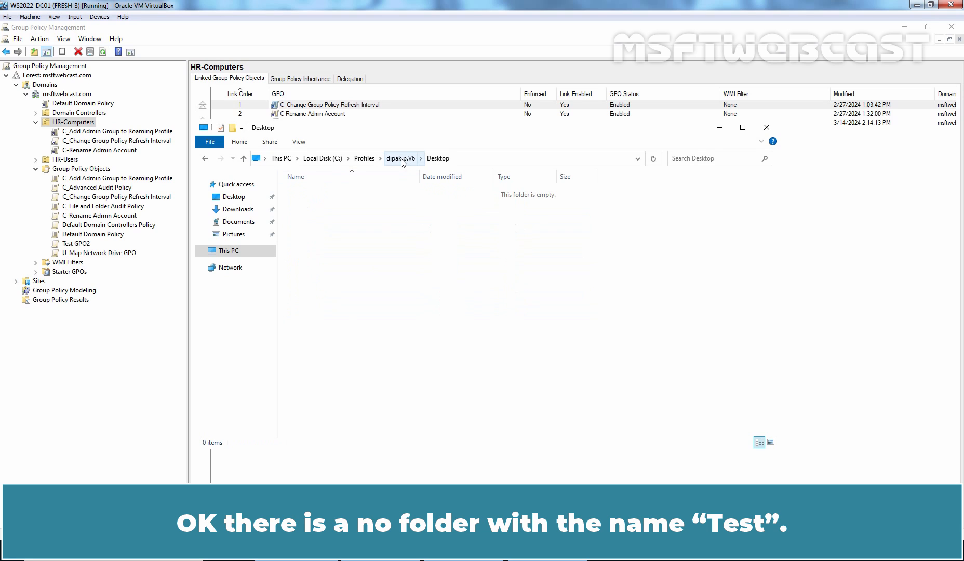
{"action": "left_click", "coordinate": [401, 158]}
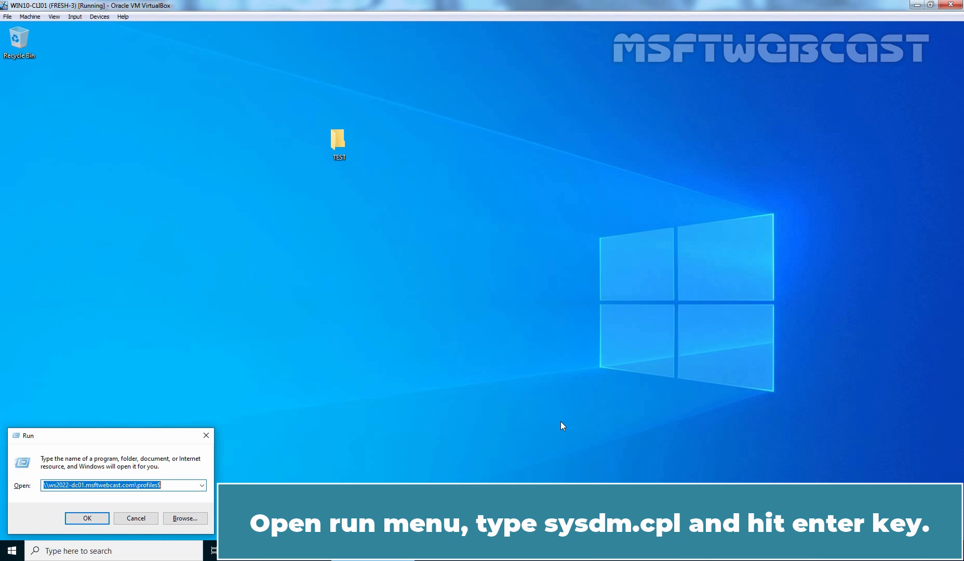
{"action": "type", "text": "sysdm.c"}
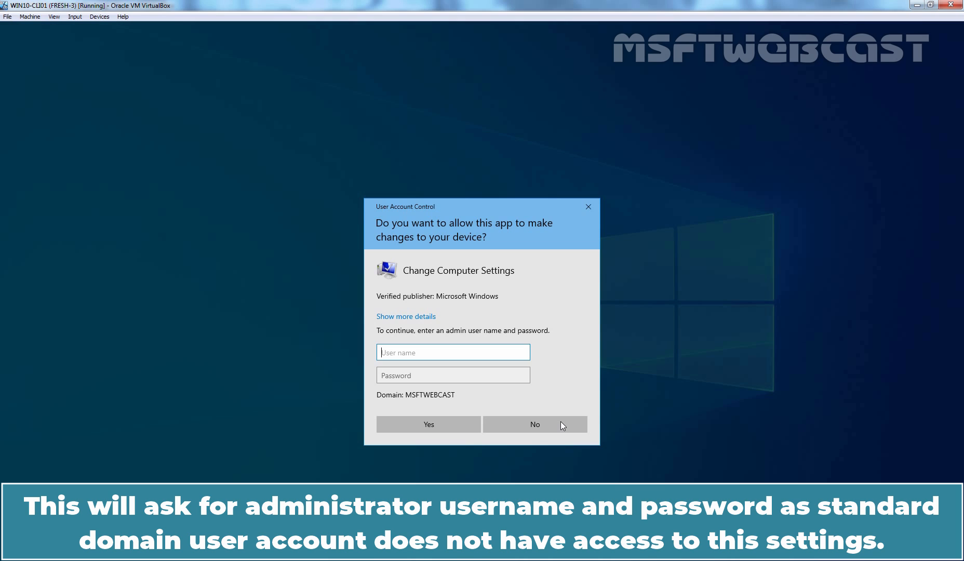
{"action": "type", "text": "administrator"}
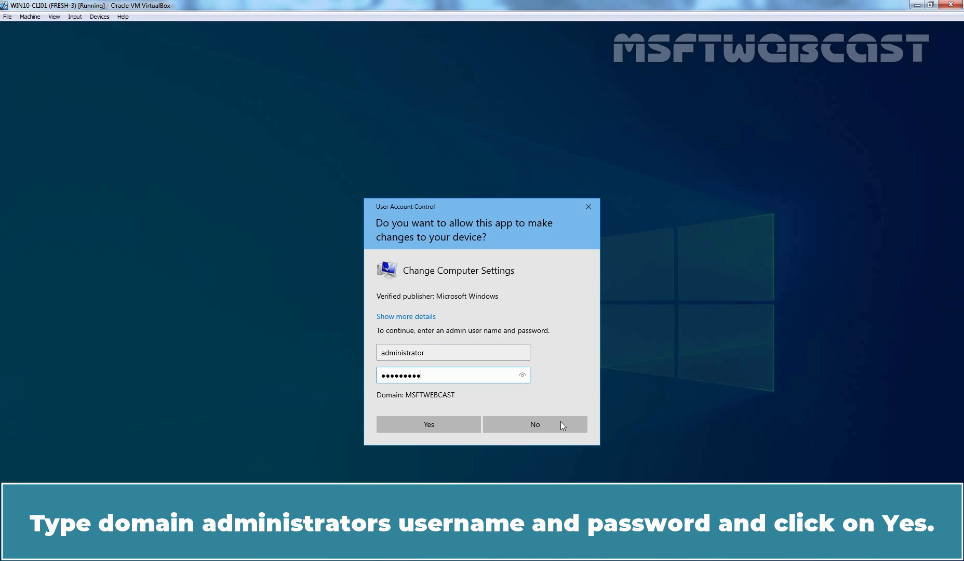
{"action": "left_click", "coordinate": [429, 424]}
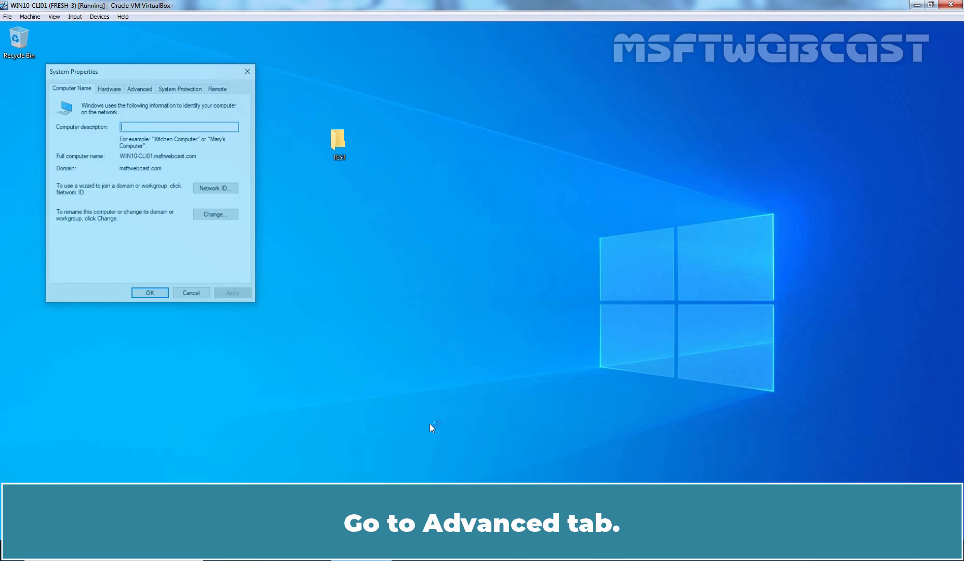
{"action": "left_click", "coordinate": [139, 87]}
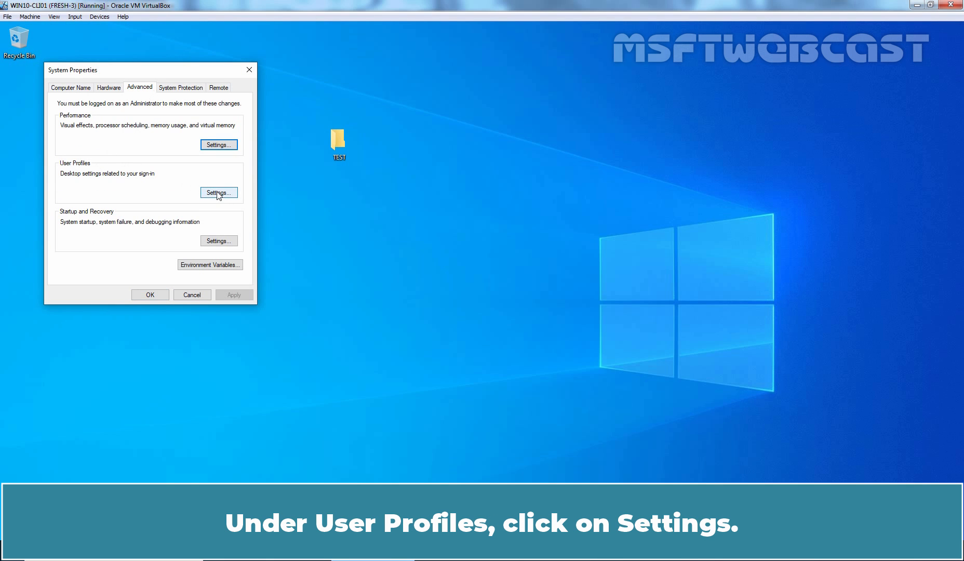
{"action": "left_click", "coordinate": [218, 193]}
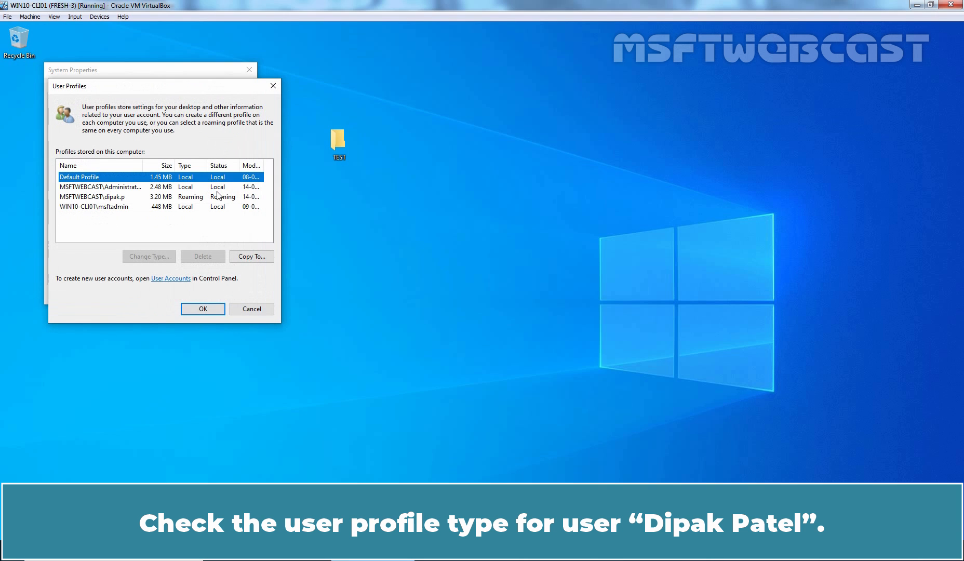
{"action": "left_click", "coordinate": [98, 197]}
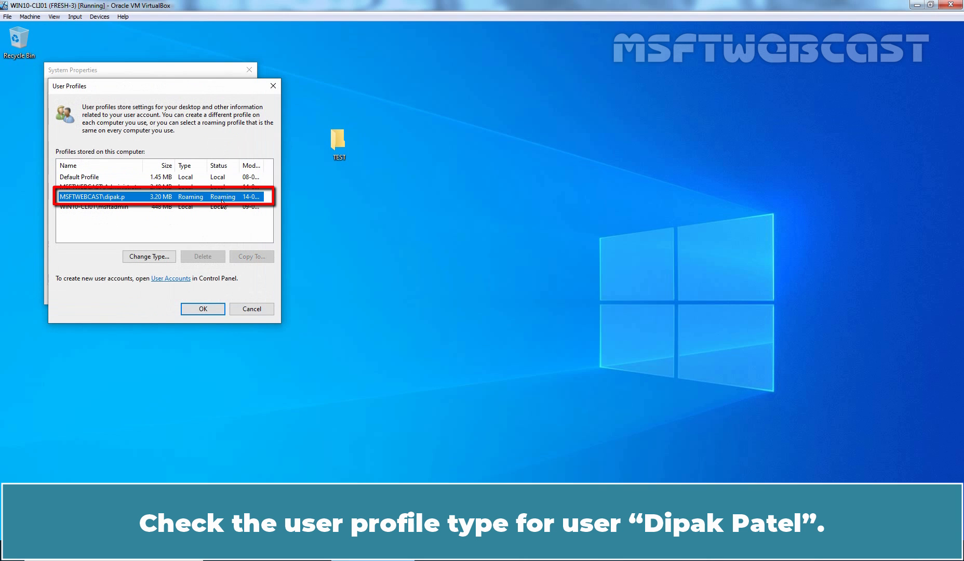